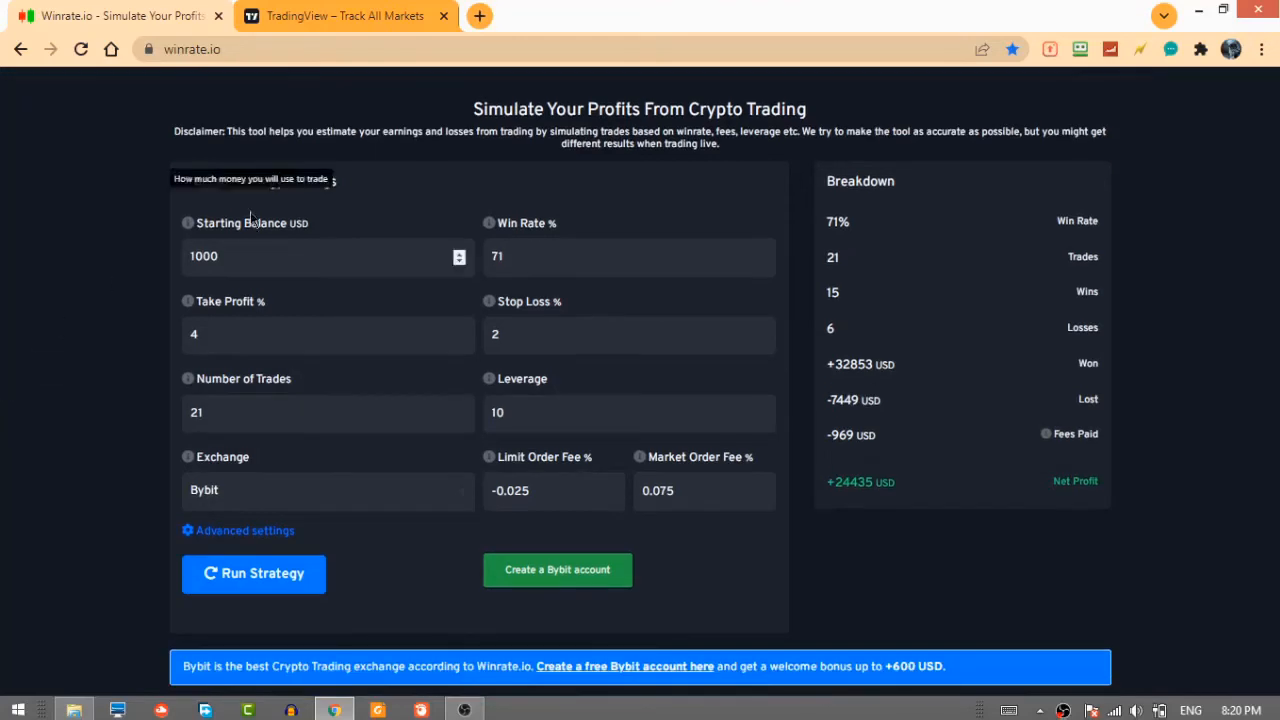
- Highlight the +24,435 USD net profit on Winrate.io, then switch to the TradingView SHIB chart
{"action": "left_click", "coordinate": [320, 256]}
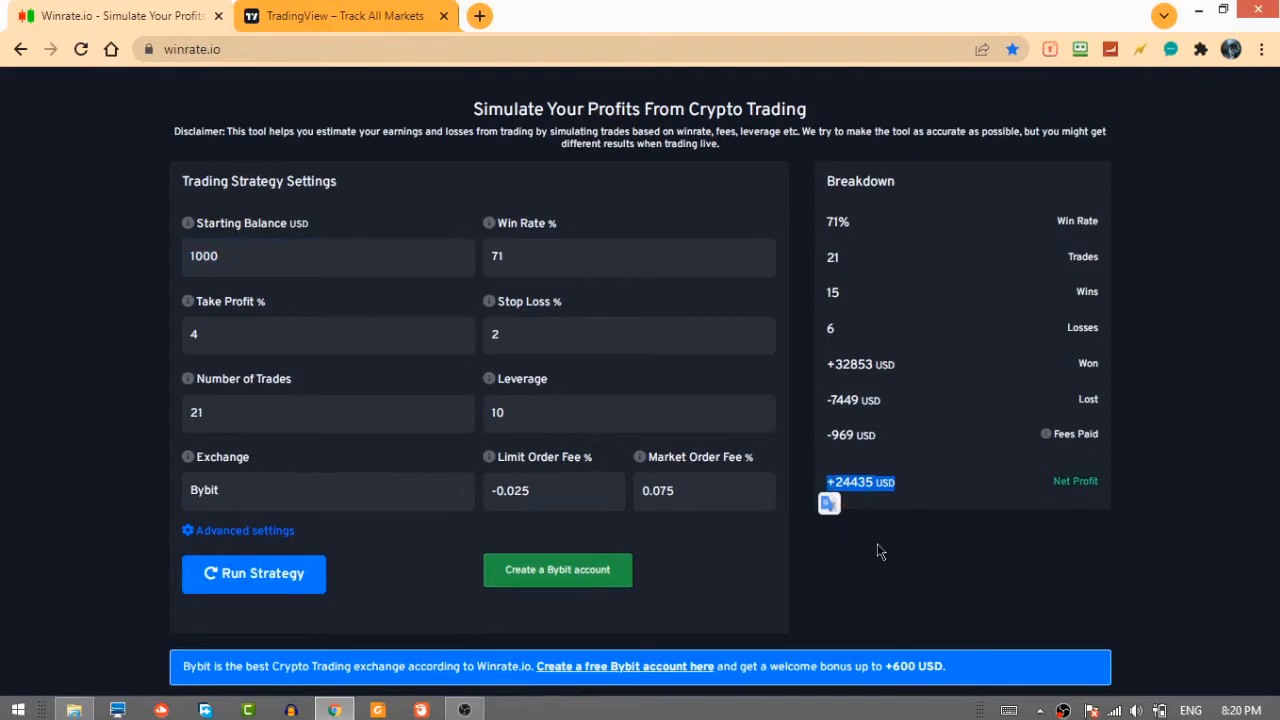
{"action": "scroll", "scroll_direction": "down", "scroll_amount": 3}
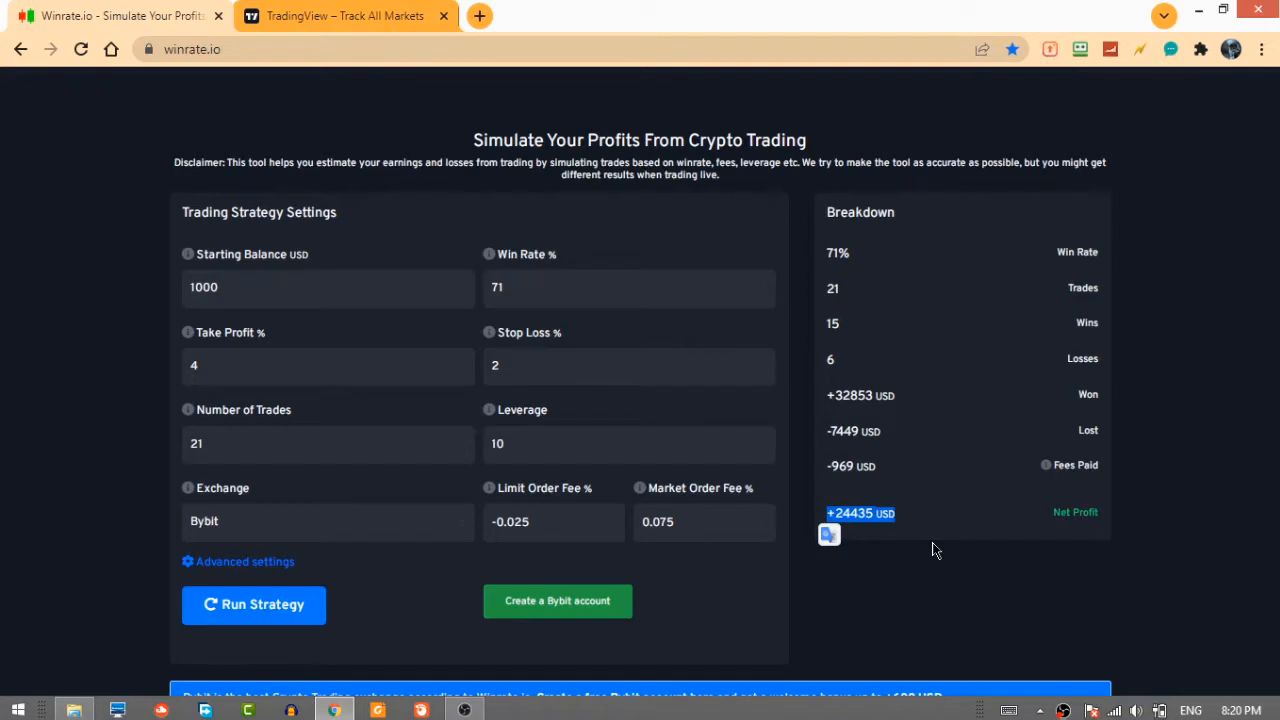
{"action": "left_click", "coordinate": [345, 15]}
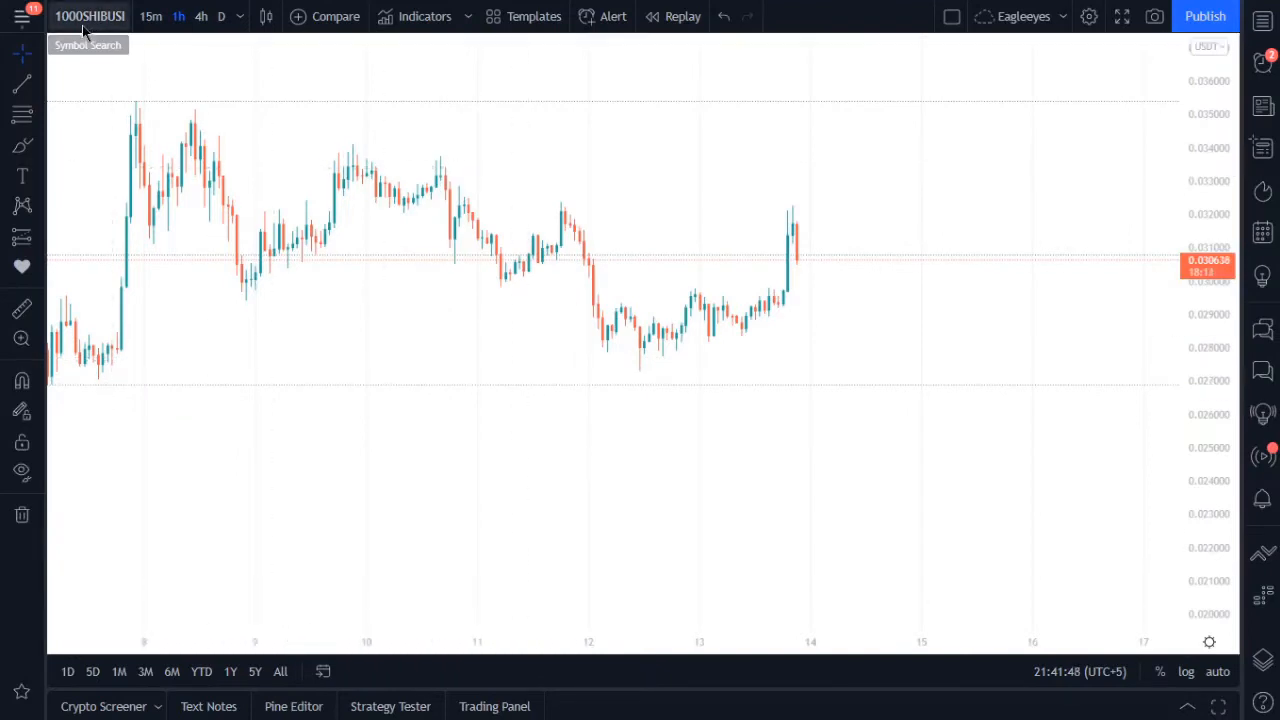
{"action": "left_click", "coordinate": [89, 16]}
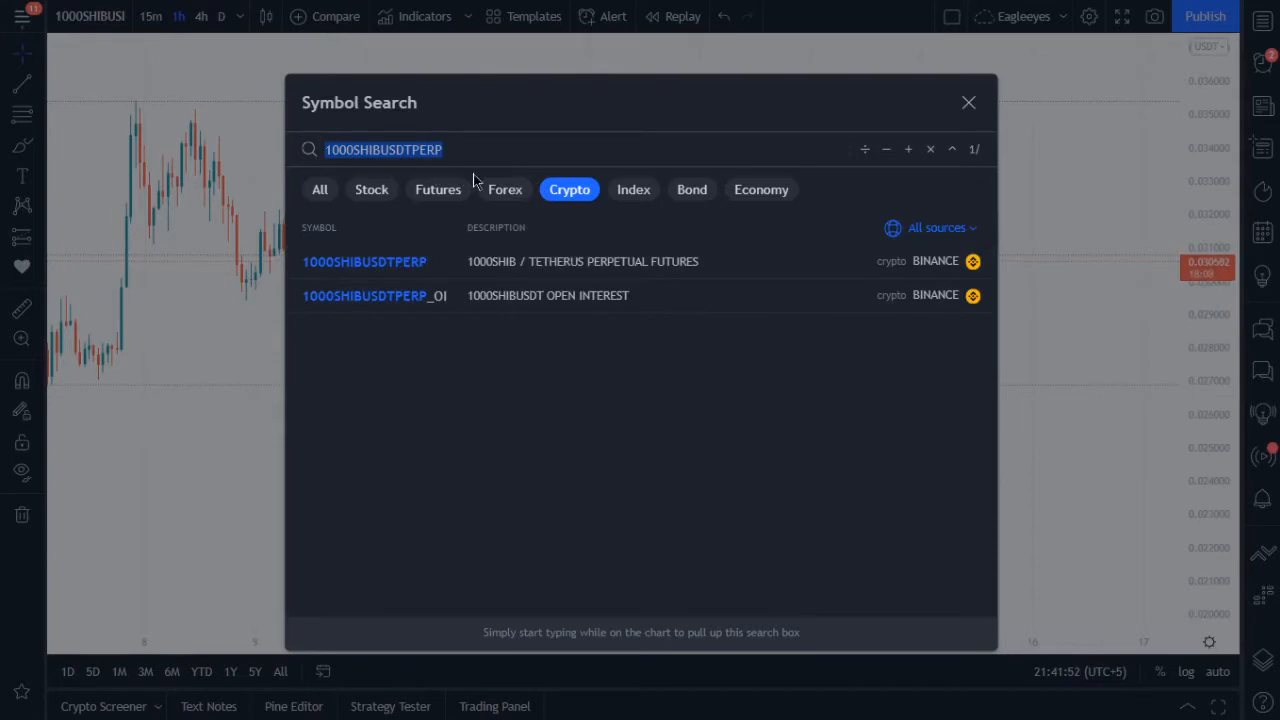
{"action": "mouse_move", "coordinate": [950, 125]}
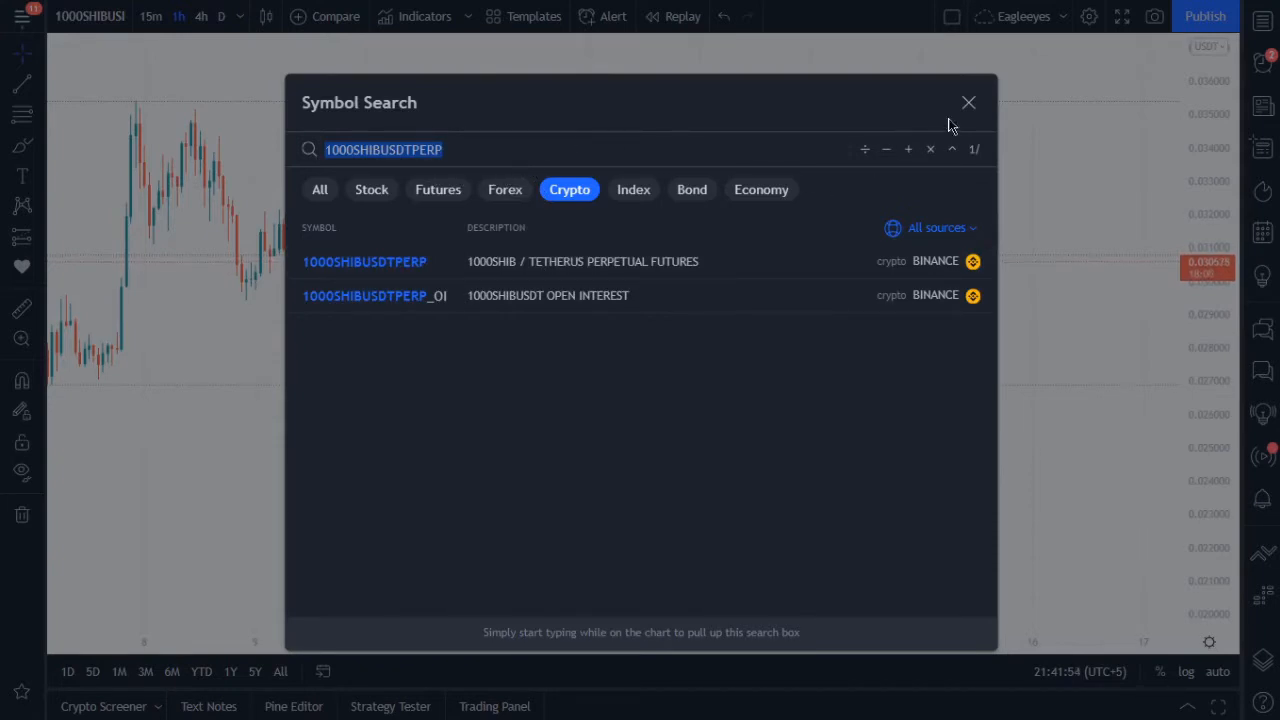
{"action": "left_click", "coordinate": [968, 102]}
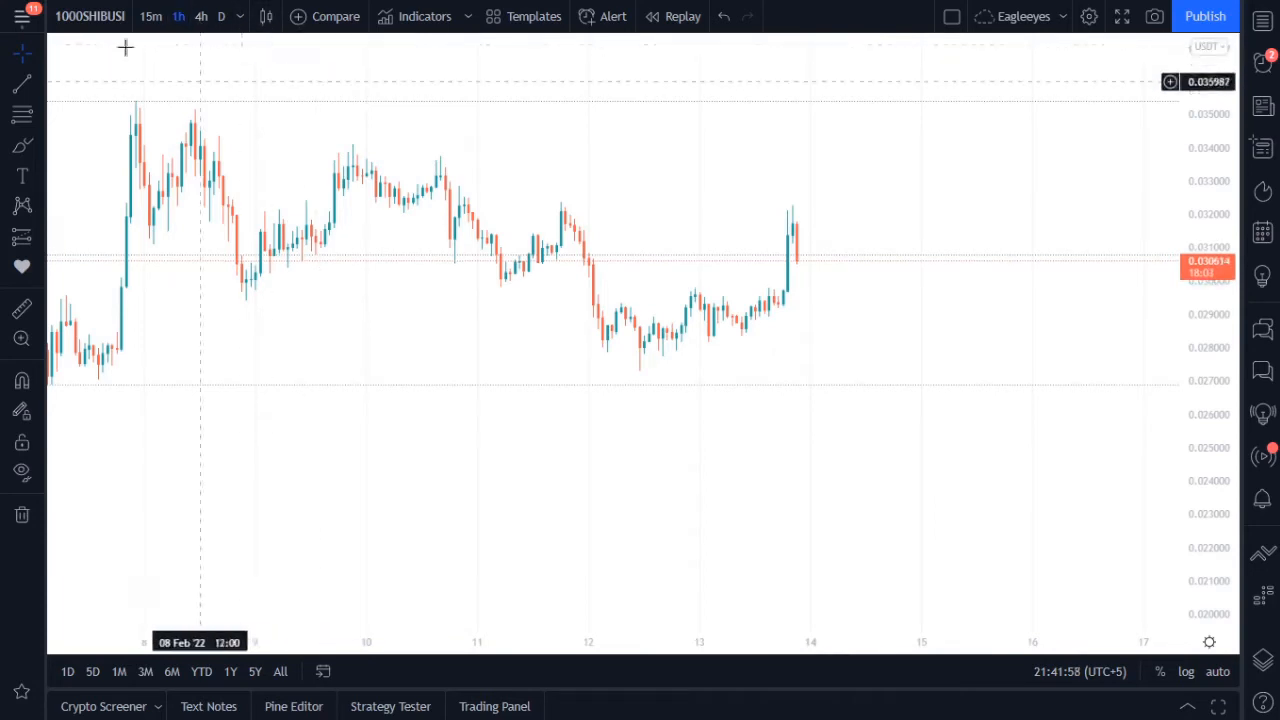
{"action": "mouse_move", "coordinate": [424, 16]}
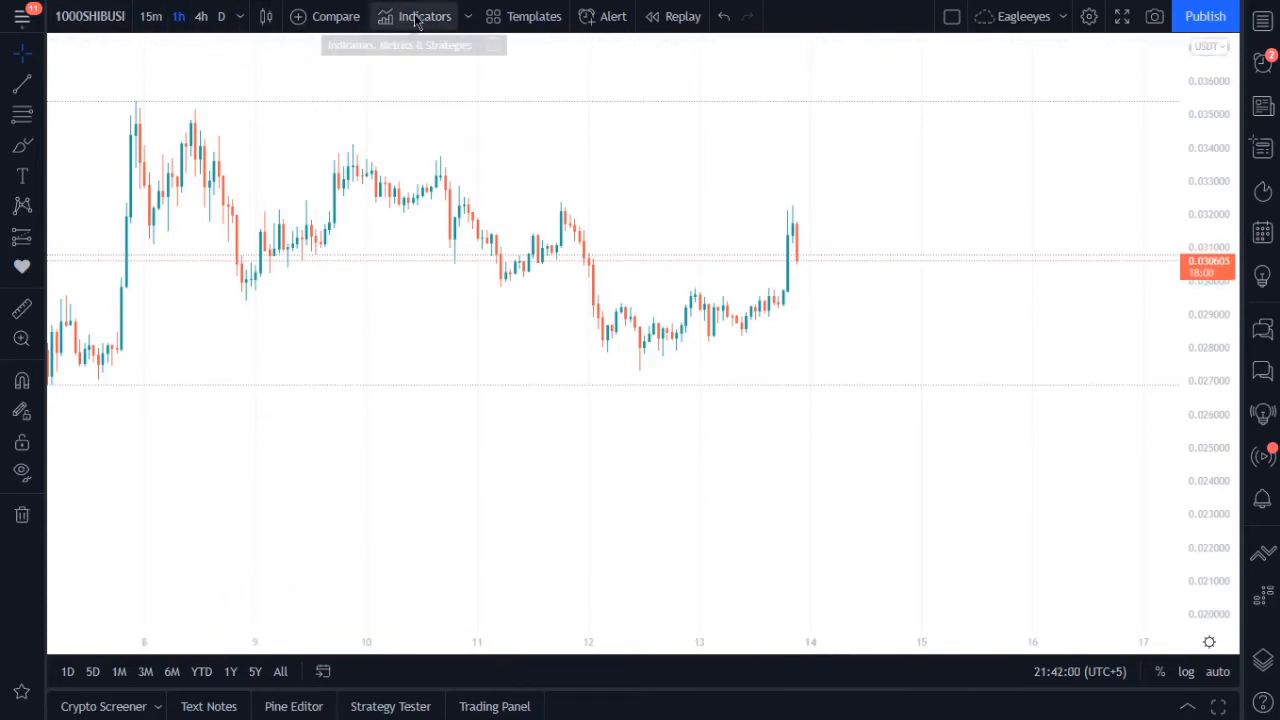
- Search 'SS' in Indicators and add the SSL channel (10/10) to the 1000SHIBUSDT hourly chart
{"action": "left_click", "coordinate": [415, 16]}
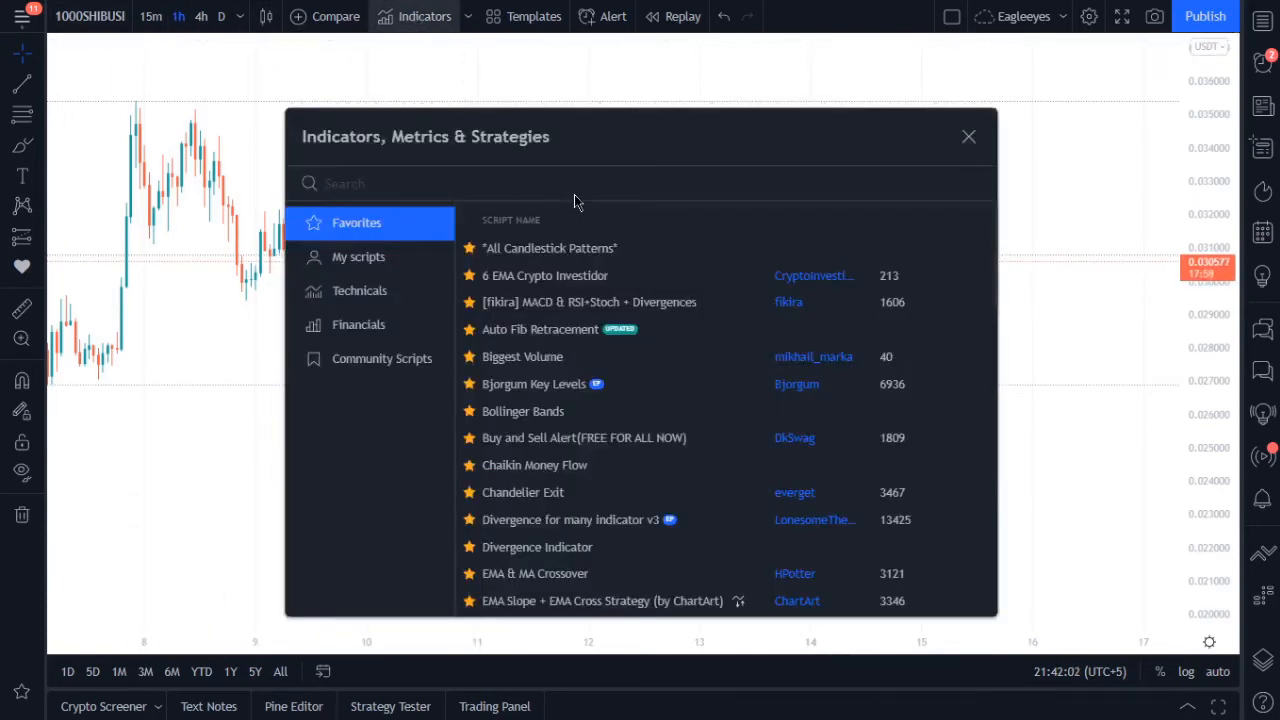
{"action": "type", "text": "SS"}
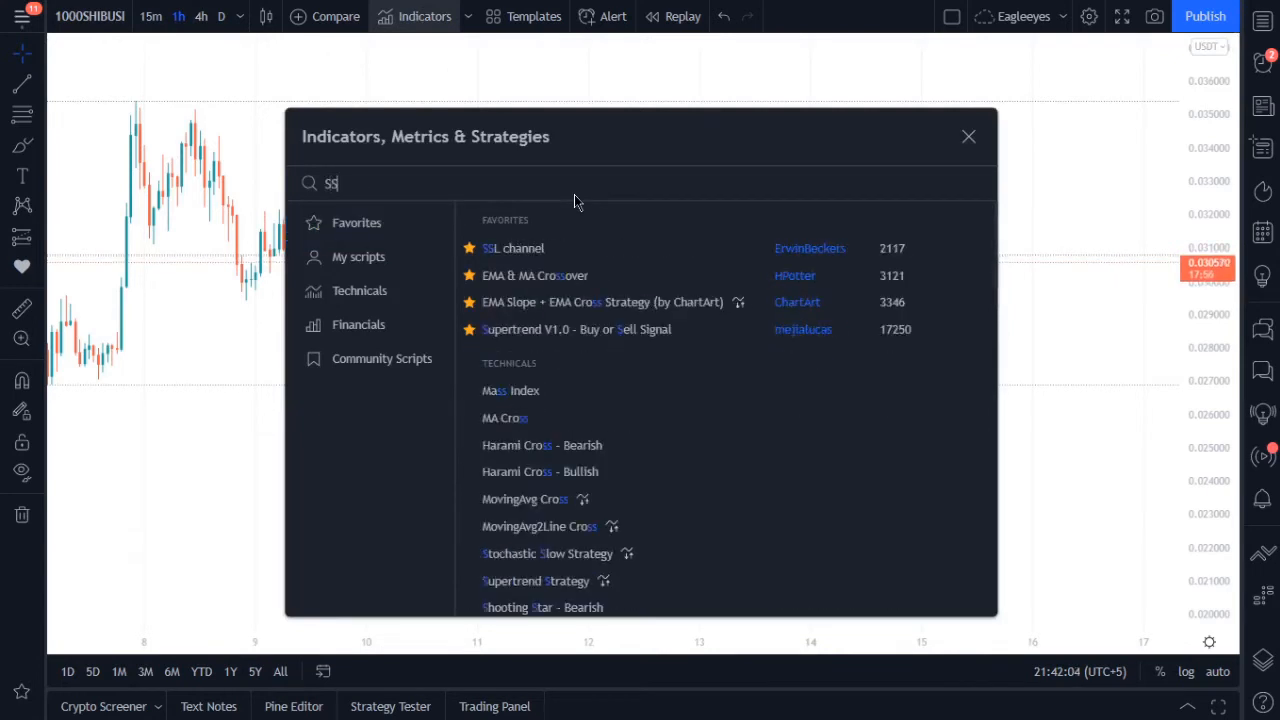
{"action": "mouse_move", "coordinate": [540, 248]}
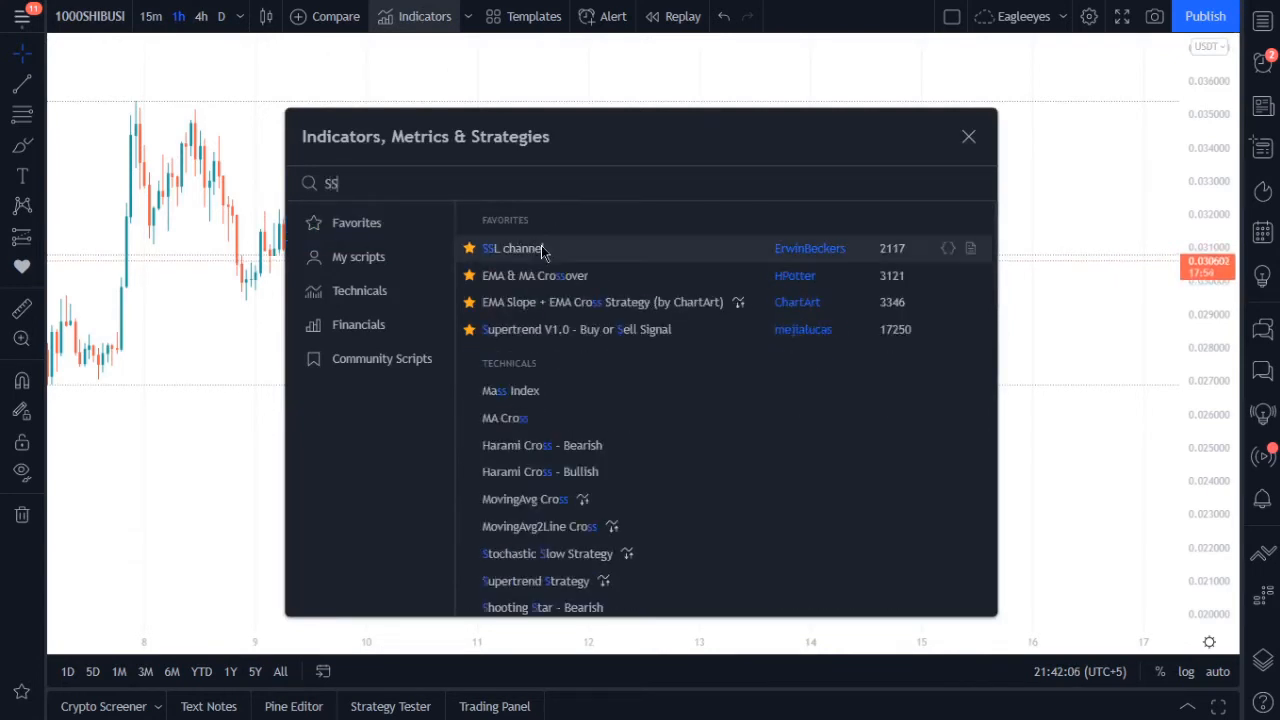
{"action": "mouse_move", "coordinate": [825, 275]}
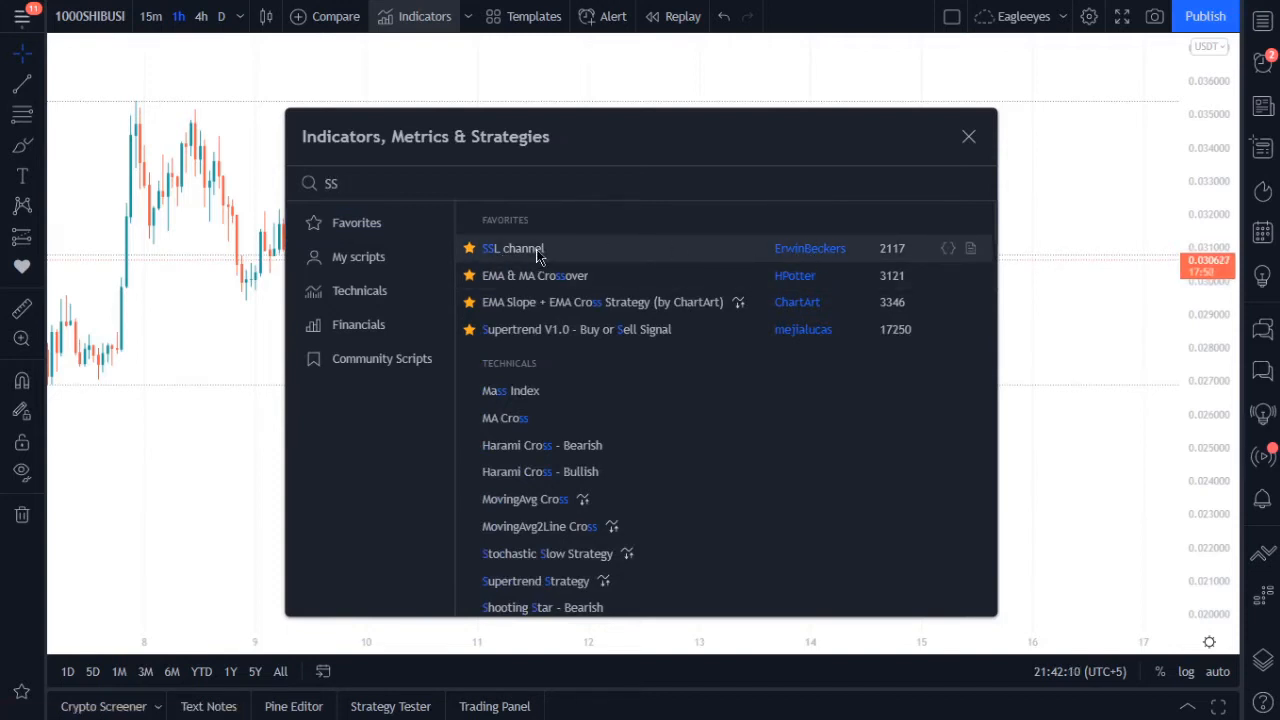
{"action": "left_click", "coordinate": [513, 248]}
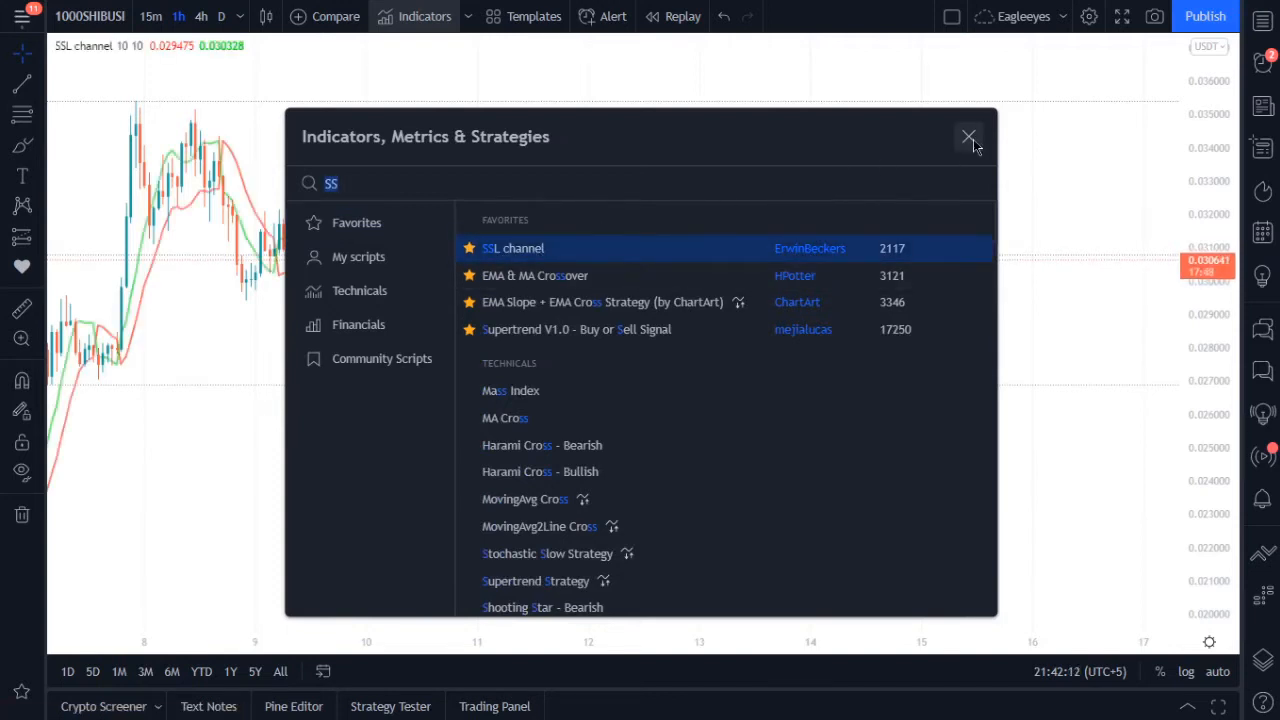
{"action": "left_click", "coordinate": [968, 136]}
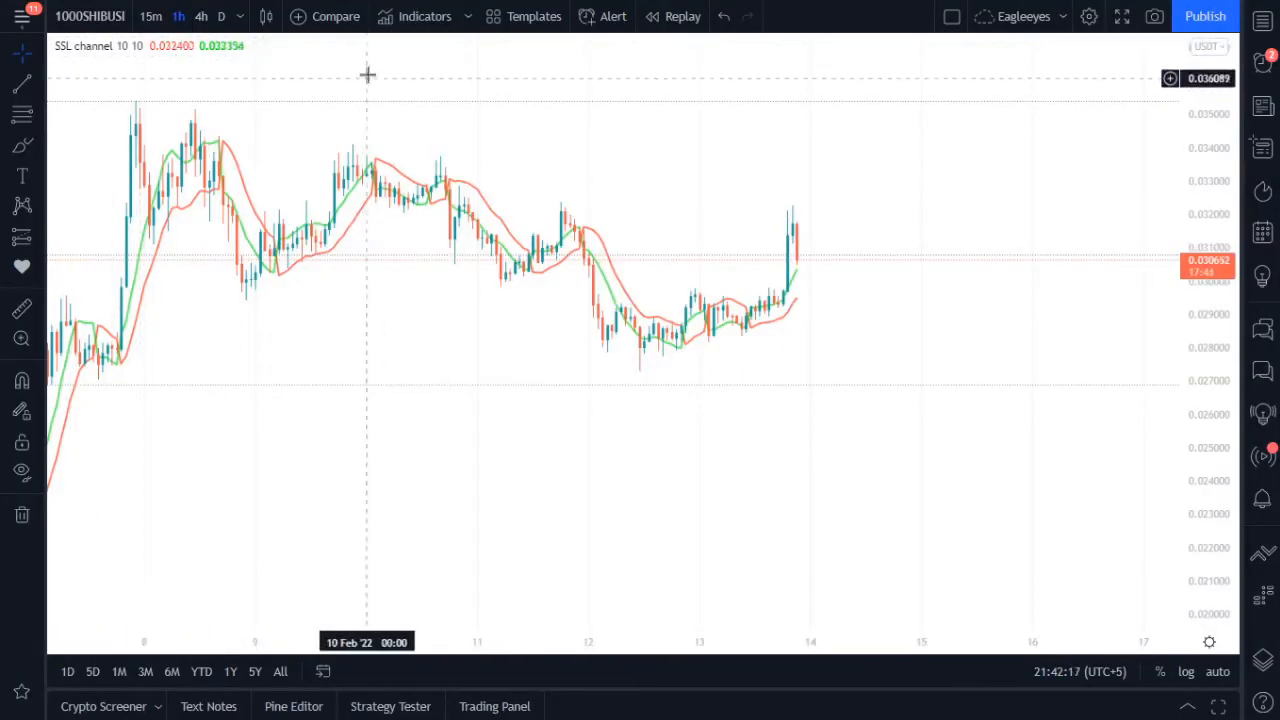
- Search 'MA' in Indicators and add the MACD (12, 26, 9) pane below the chart
{"action": "left_click", "coordinate": [424, 16]}
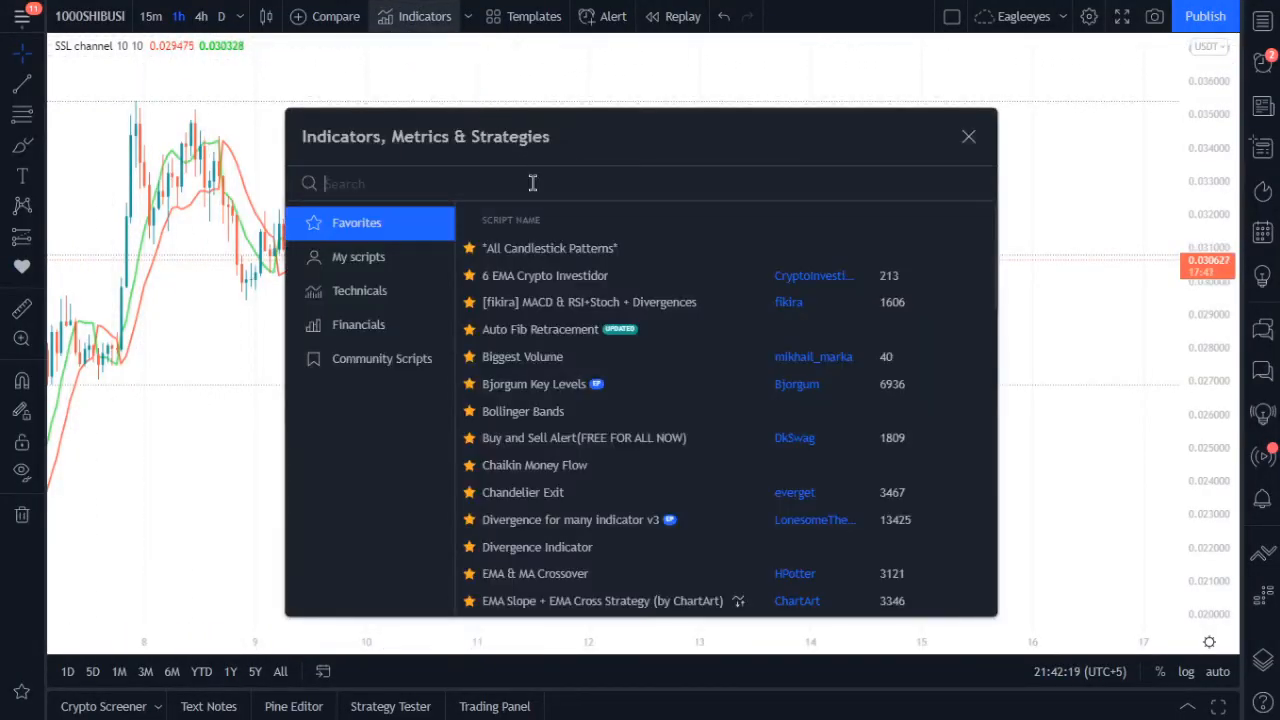
{"action": "type", "text": "MACD"}
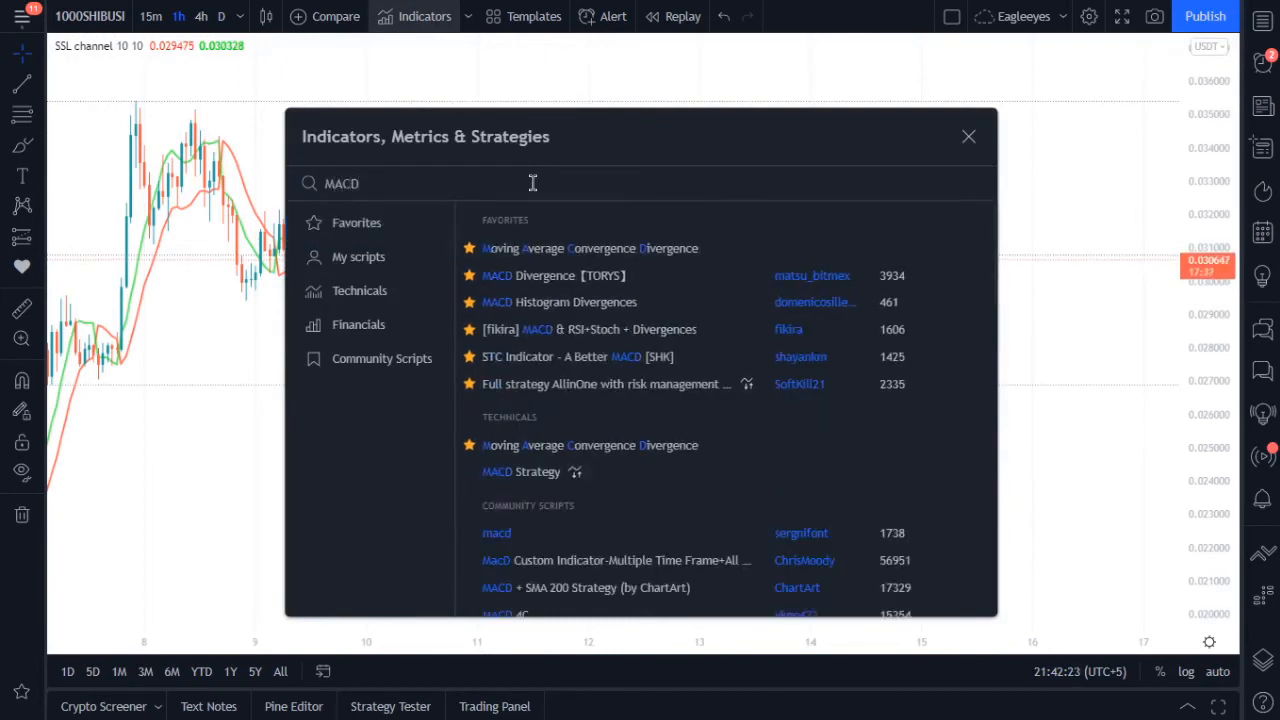
{"action": "mouse_move", "coordinate": [555, 248]}
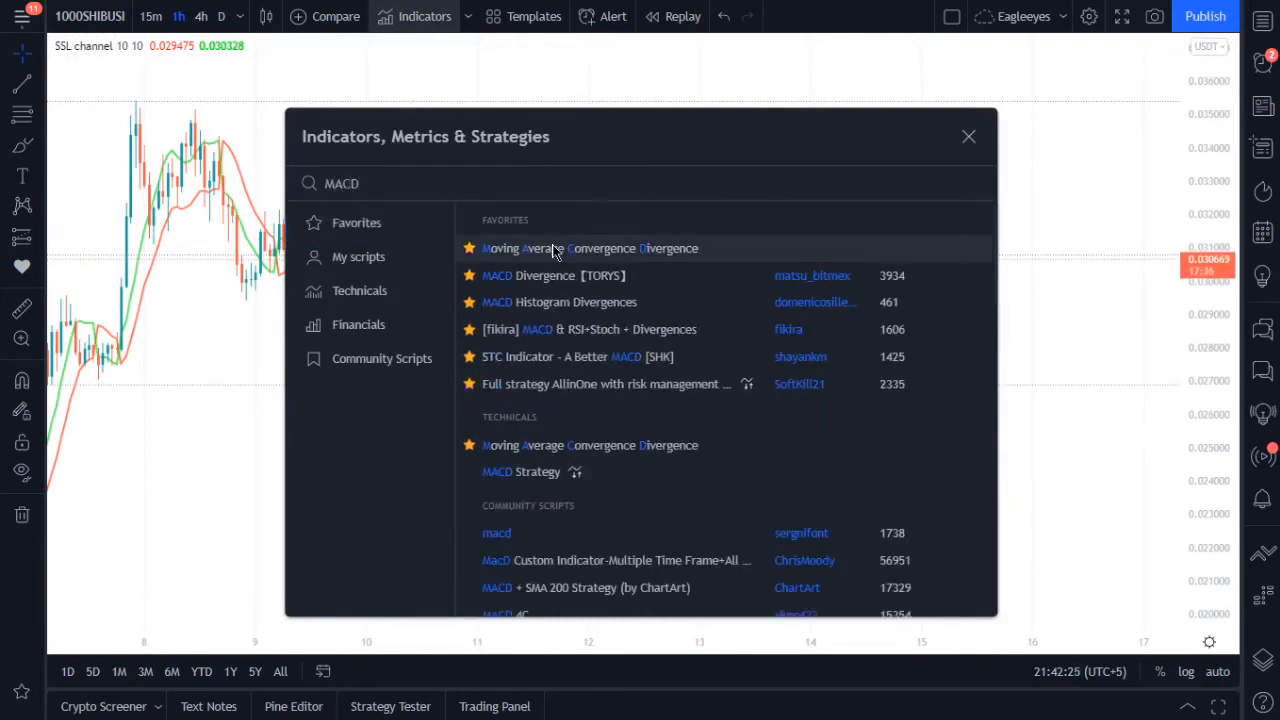
{"action": "left_click", "coordinate": [590, 248]}
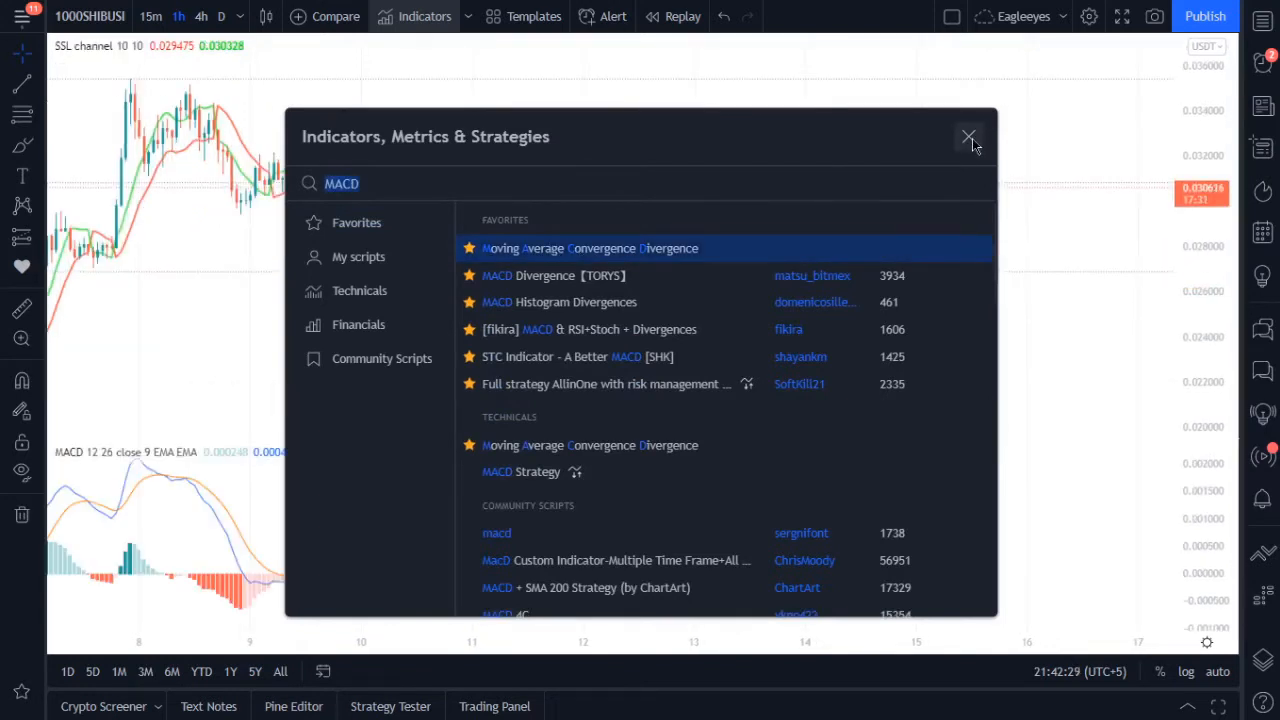
{"action": "left_click", "coordinate": [968, 136]}
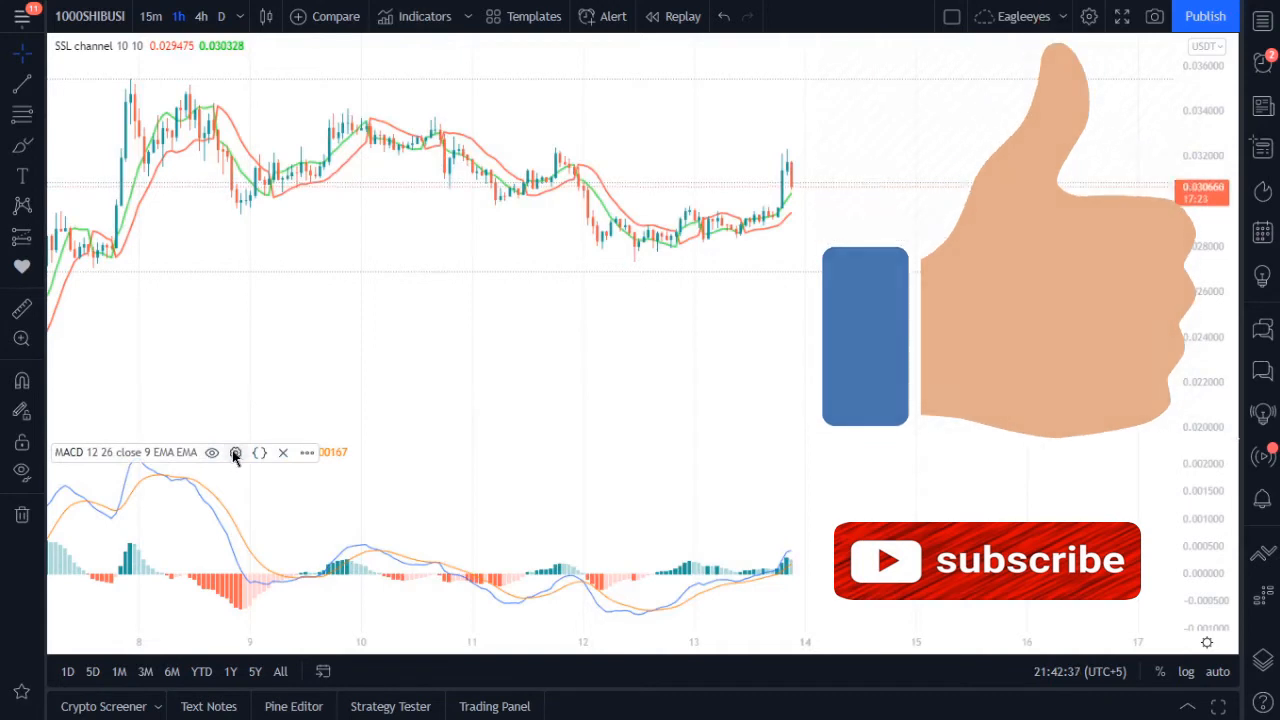
- Make the MACD and signal lines fully transparent so only the histogram shows
{"action": "left_click", "coordinate": [235, 452]}
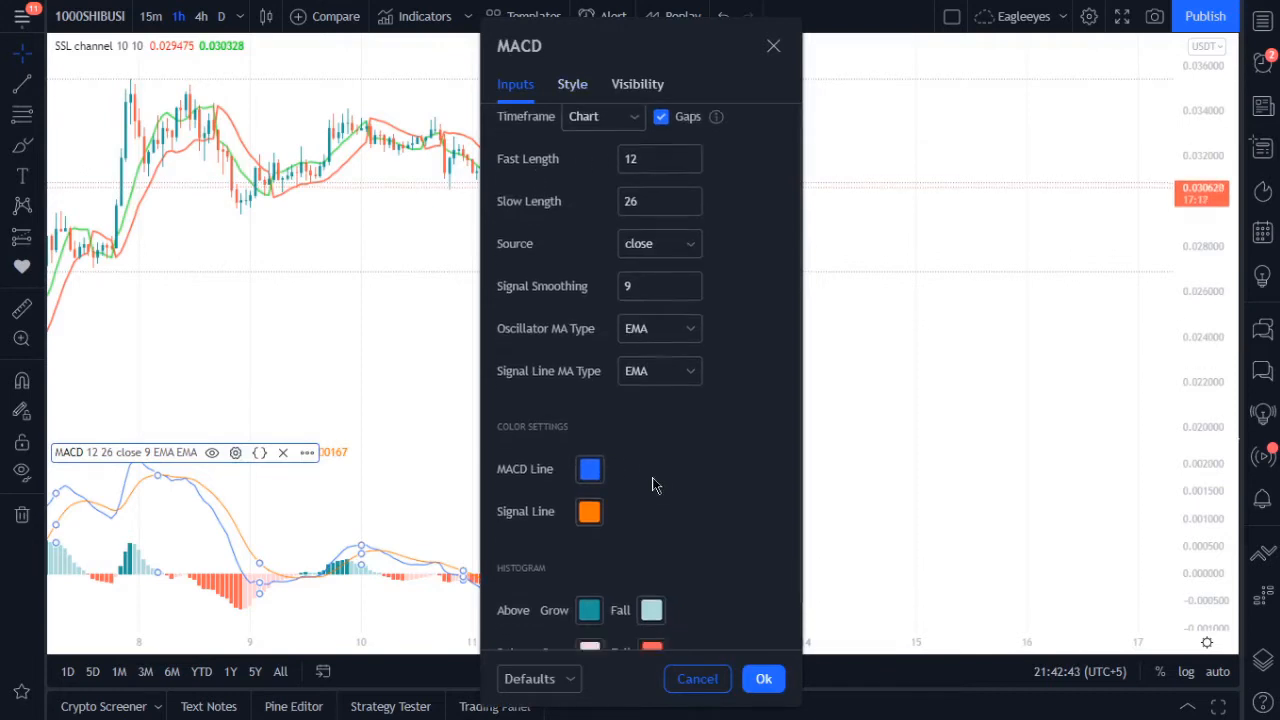
{"action": "scroll", "scroll_direction": "down", "scroll_amount": 3}
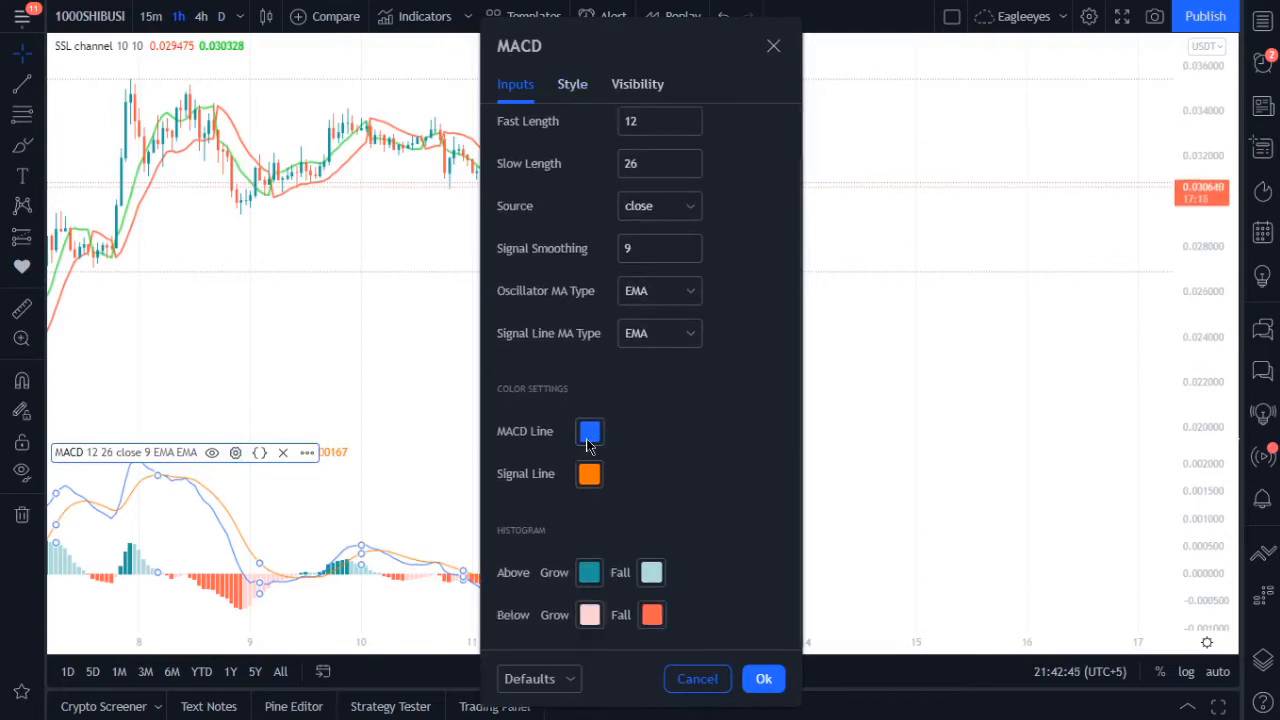
{"action": "left_click", "coordinate": [589, 432]}
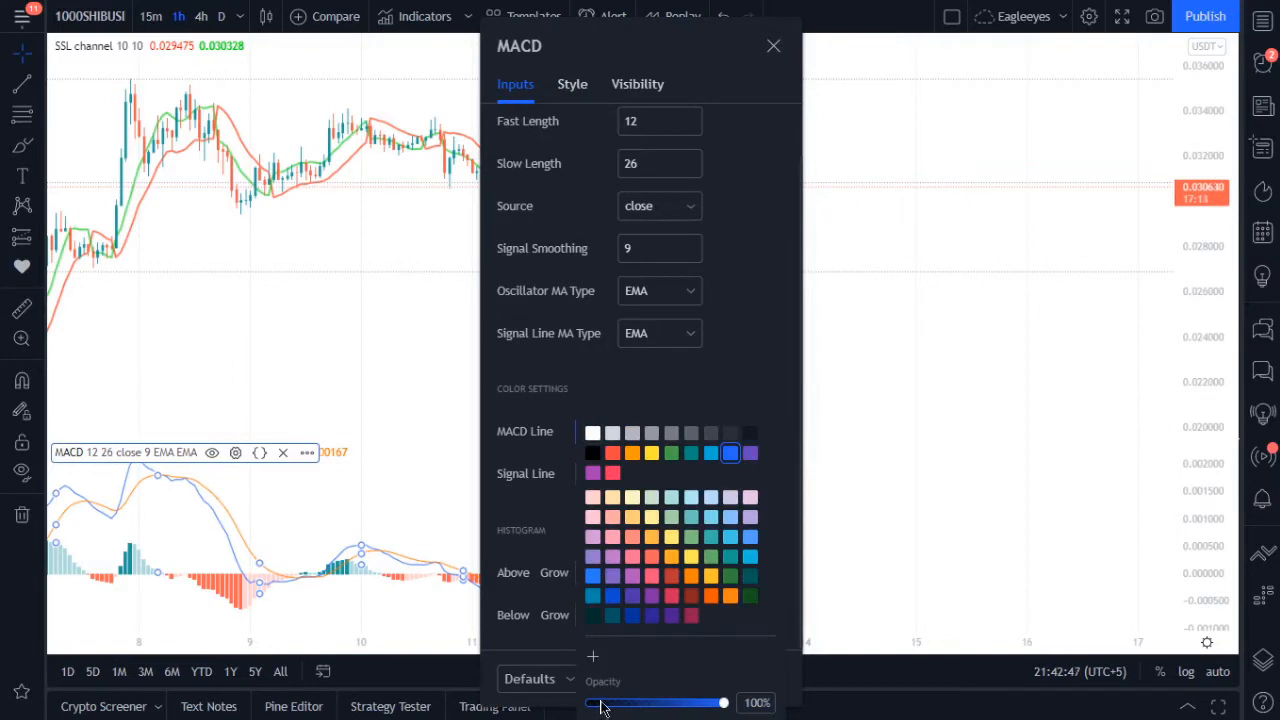
{"action": "left_click_drag", "start_coordinate": [723, 703], "coordinate": [595, 703]}
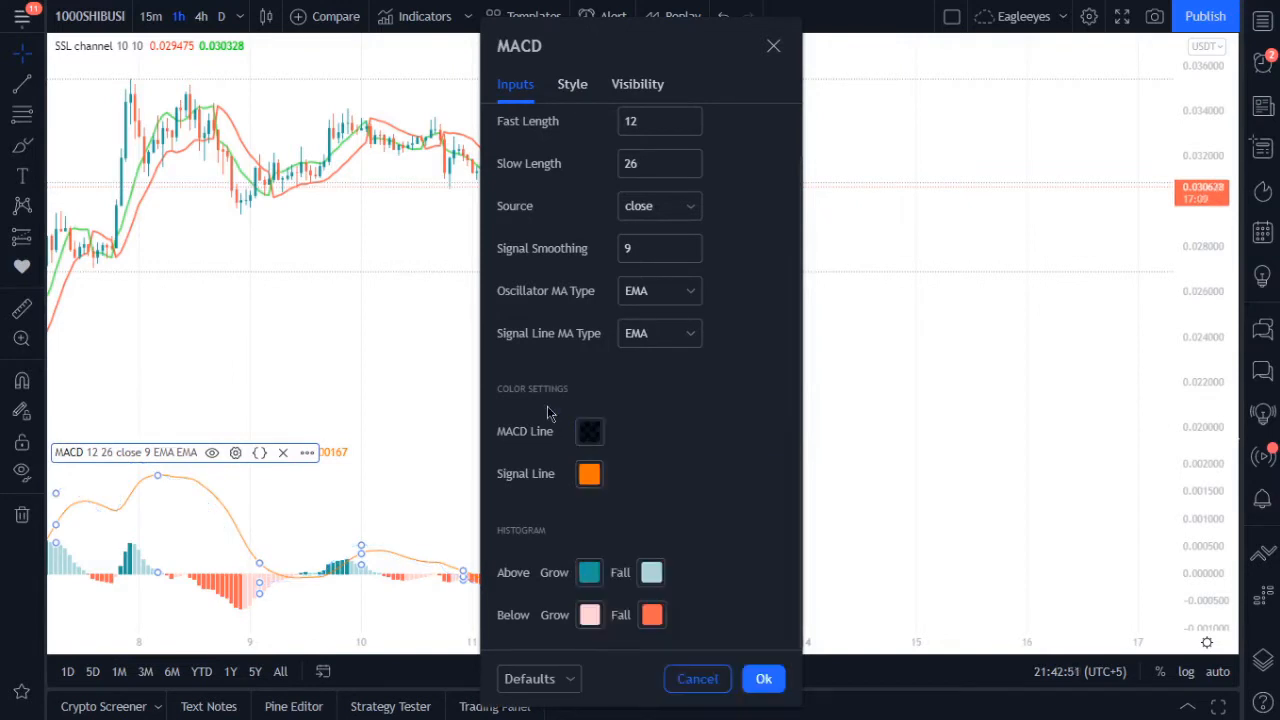
{"action": "left_click", "coordinate": [589, 431]}
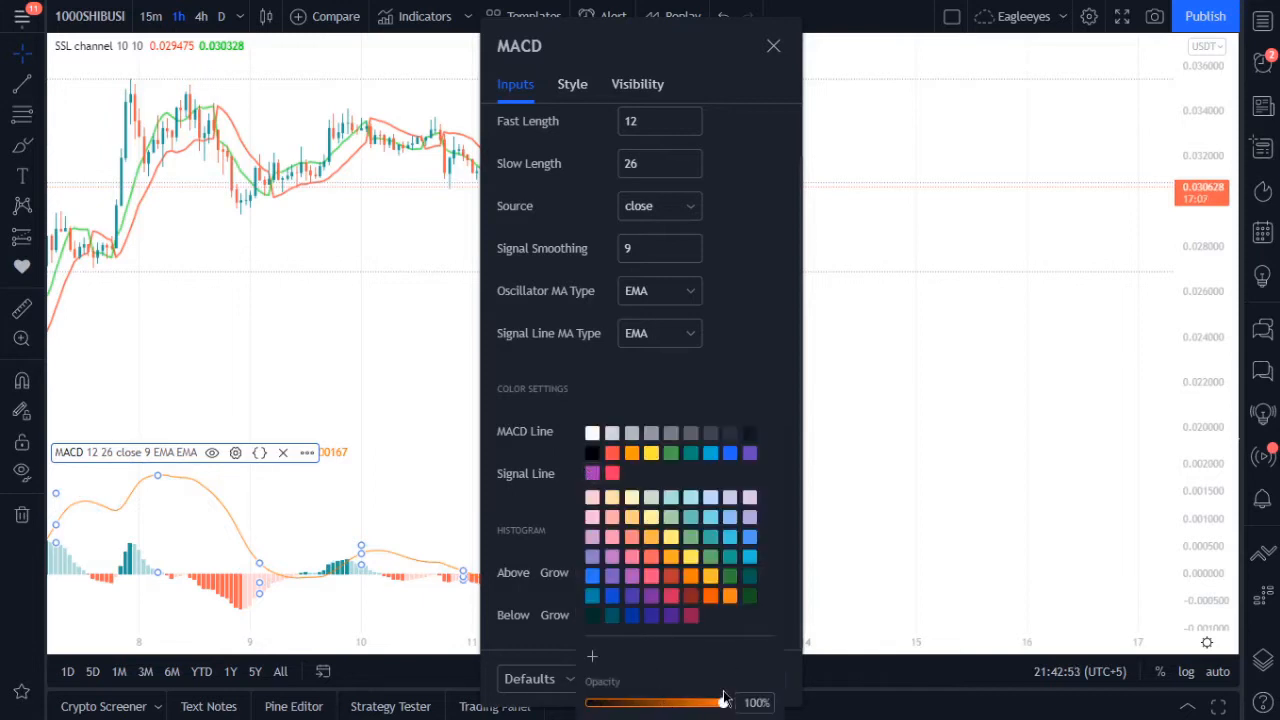
{"action": "left_click_drag", "start_coordinate": [723, 702], "coordinate": [593, 702]}
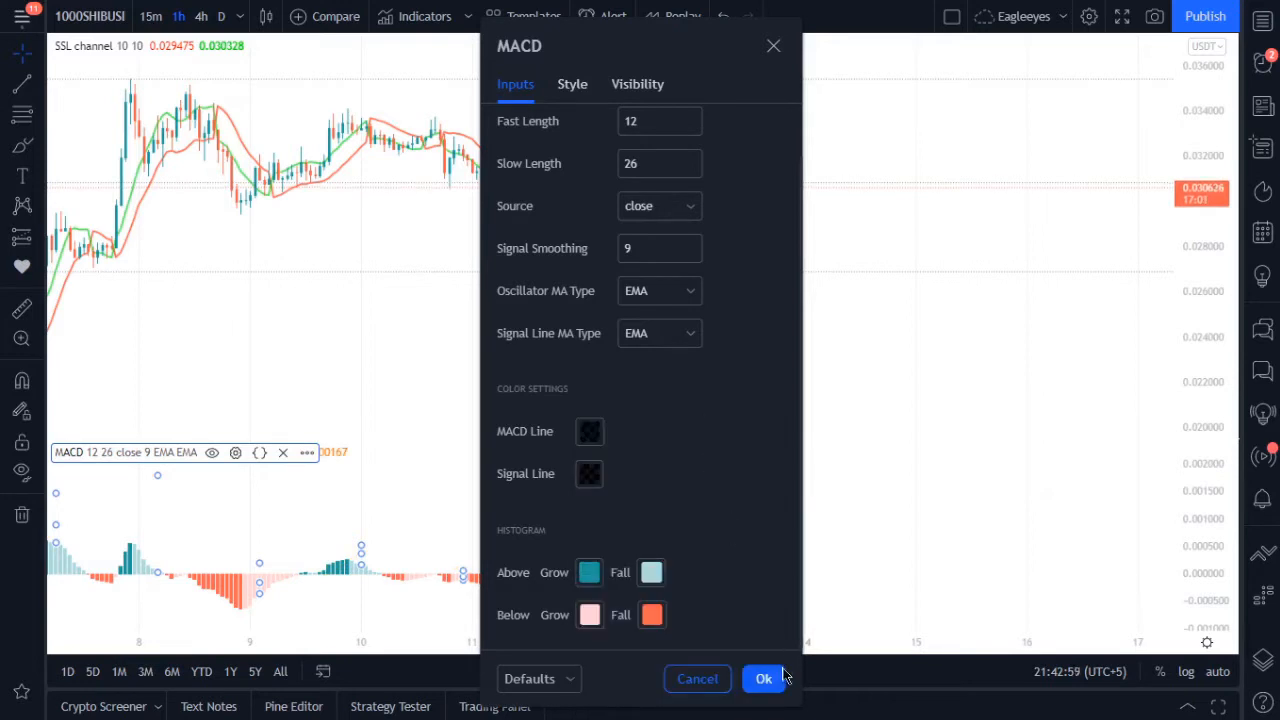
{"action": "left_click", "coordinate": [763, 678]}
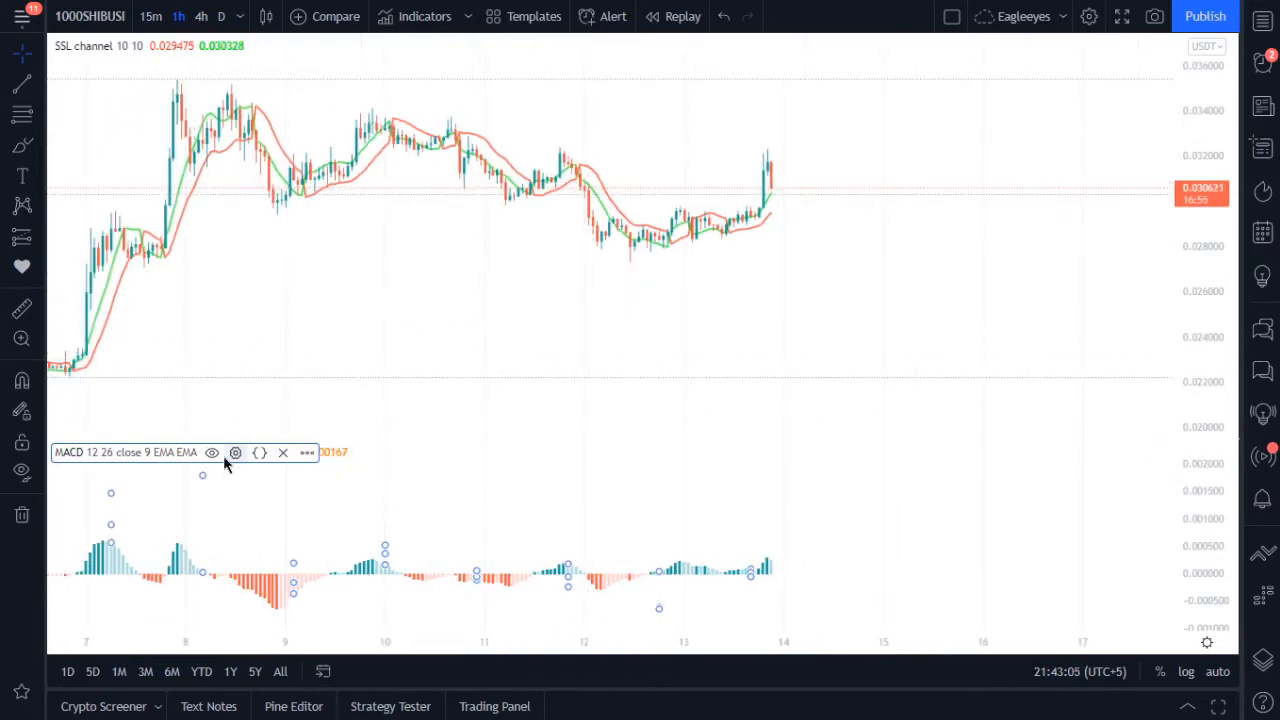
- Reopen the MACD settings and confirm the 12, 26, 9 configuration
{"action": "left_click", "coordinate": [235, 452]}
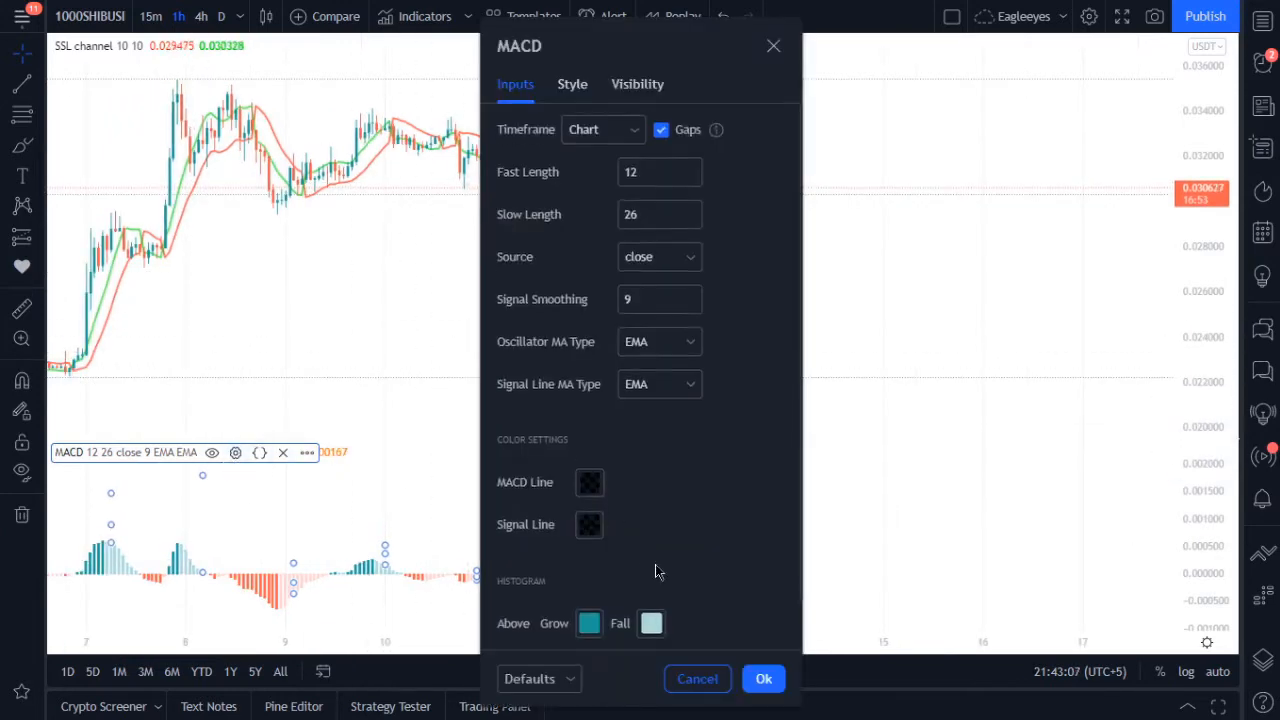
{"action": "scroll", "scroll_direction": "down", "scroll_amount": 3}
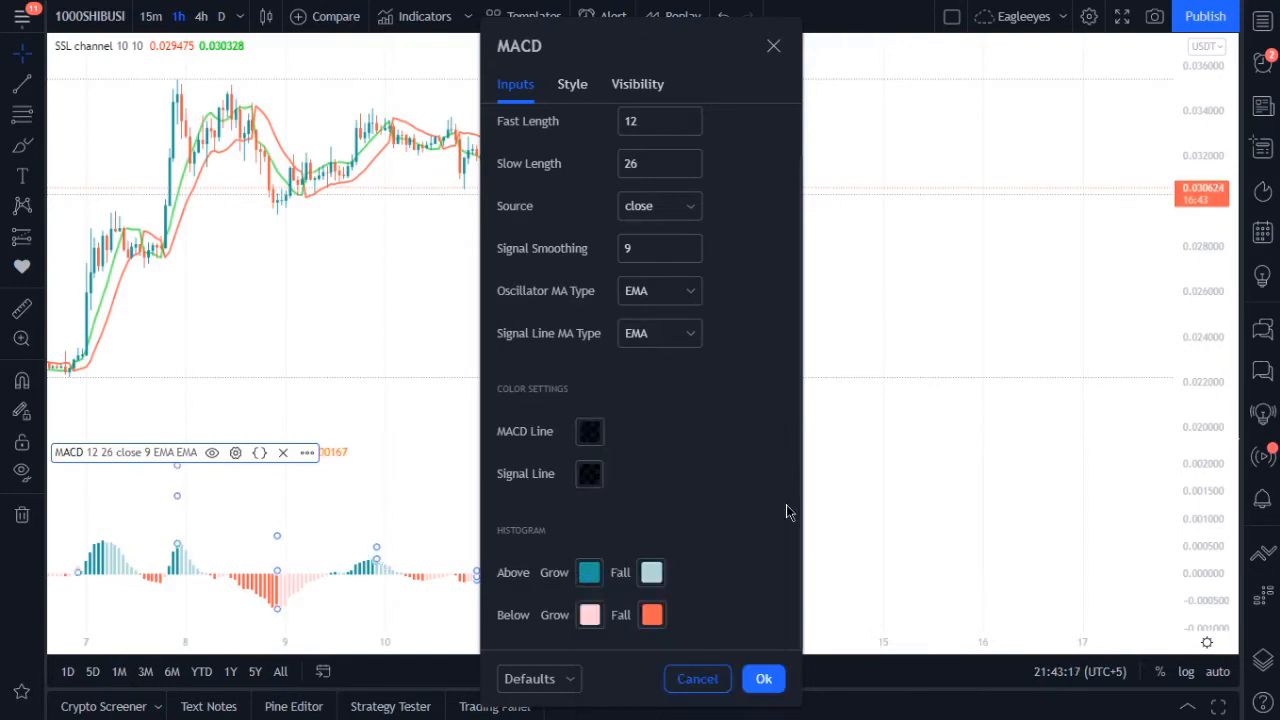
{"action": "mouse_move", "coordinate": [764, 678]}
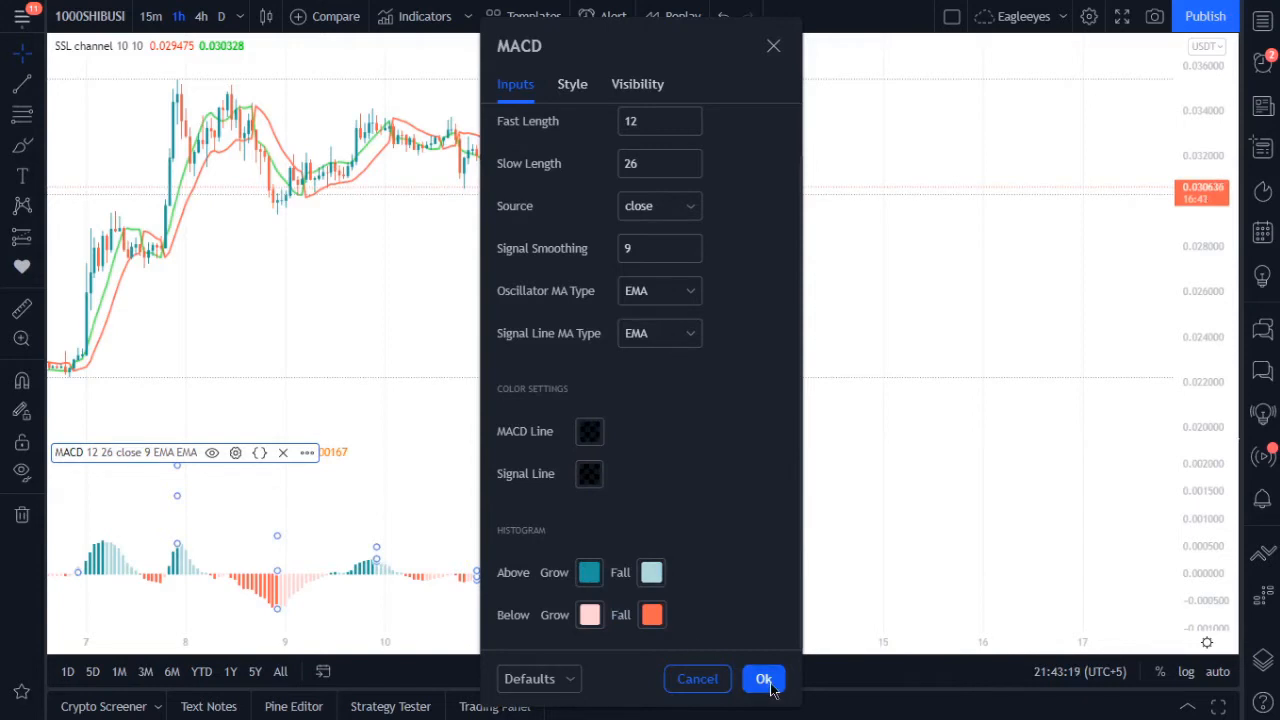
{"action": "left_click", "coordinate": [763, 679]}
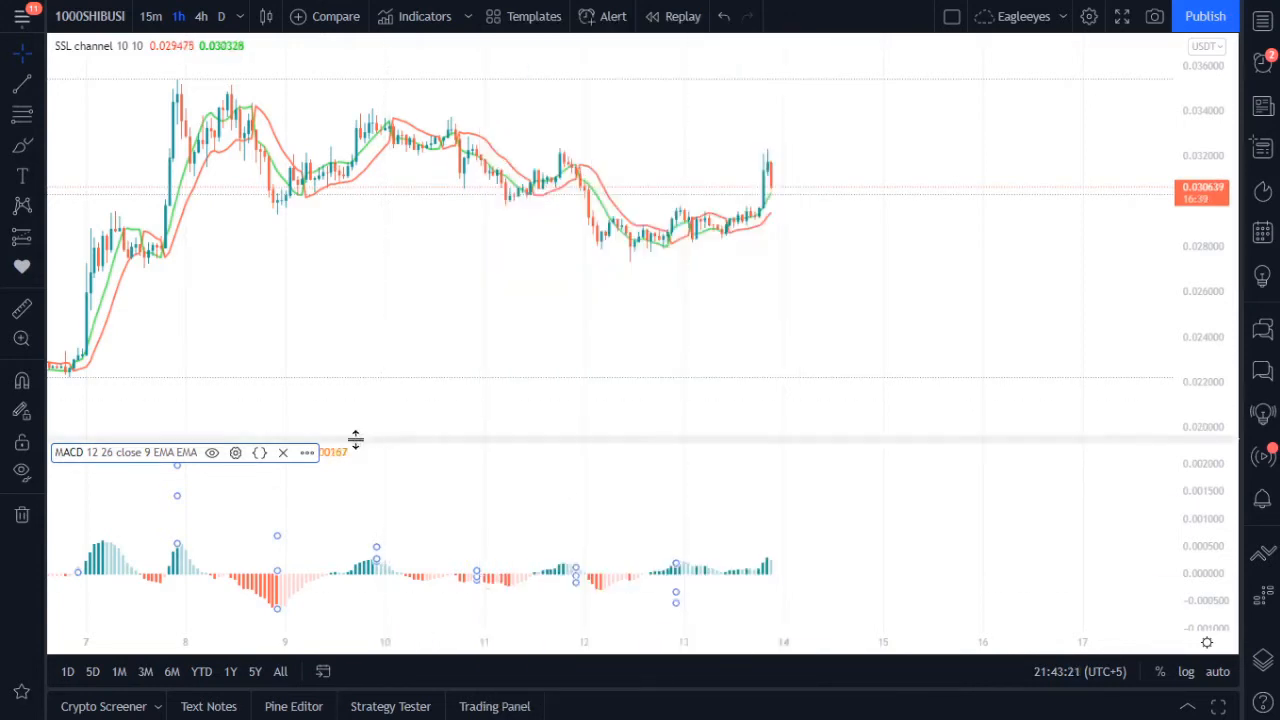
{"action": "mouse_move", "coordinate": [177, 438]}
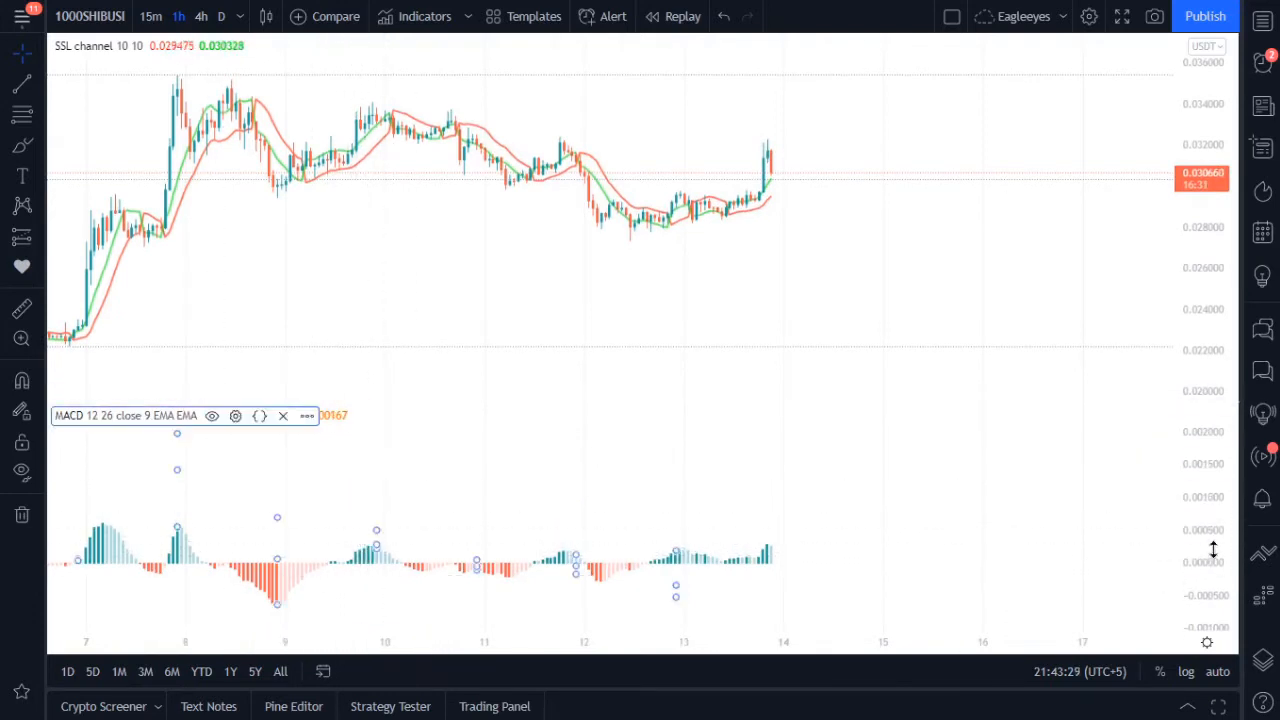
{"action": "mouse_move", "coordinate": [1023, 564]}
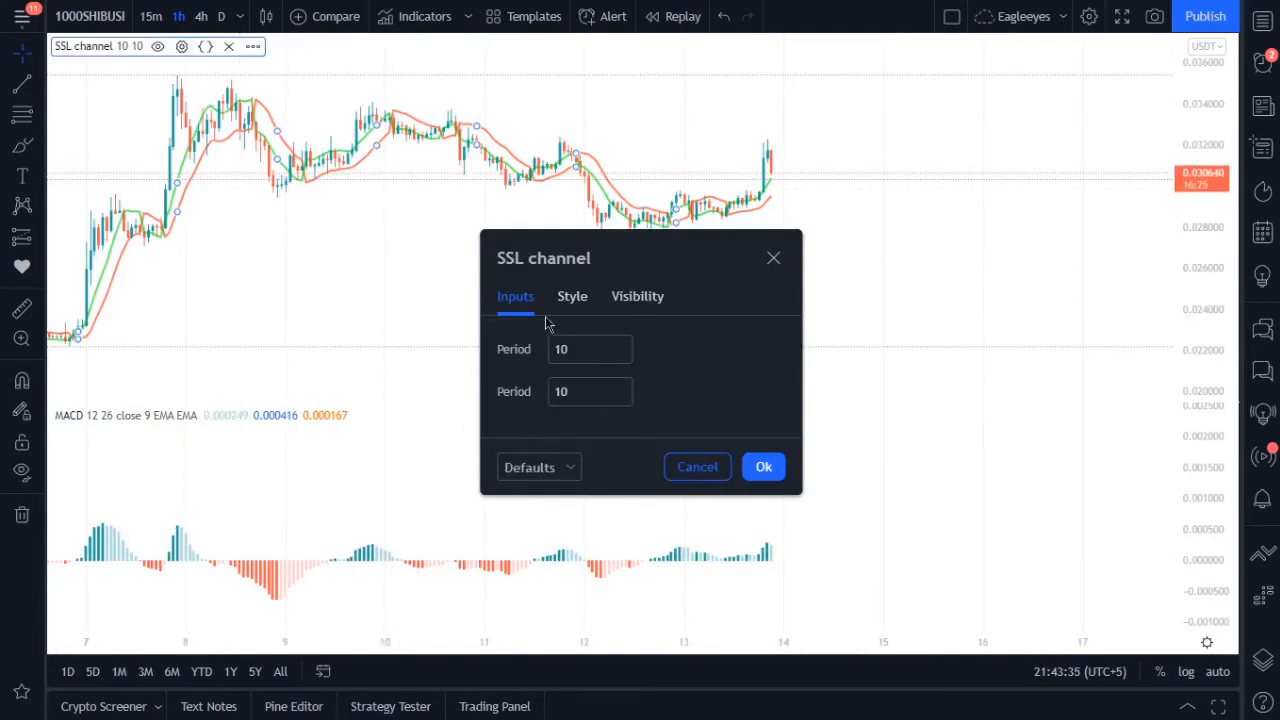
- Increase the SSL channel's red and green line thickness in its Style settings
{"action": "left_click", "coordinate": [572, 296]}
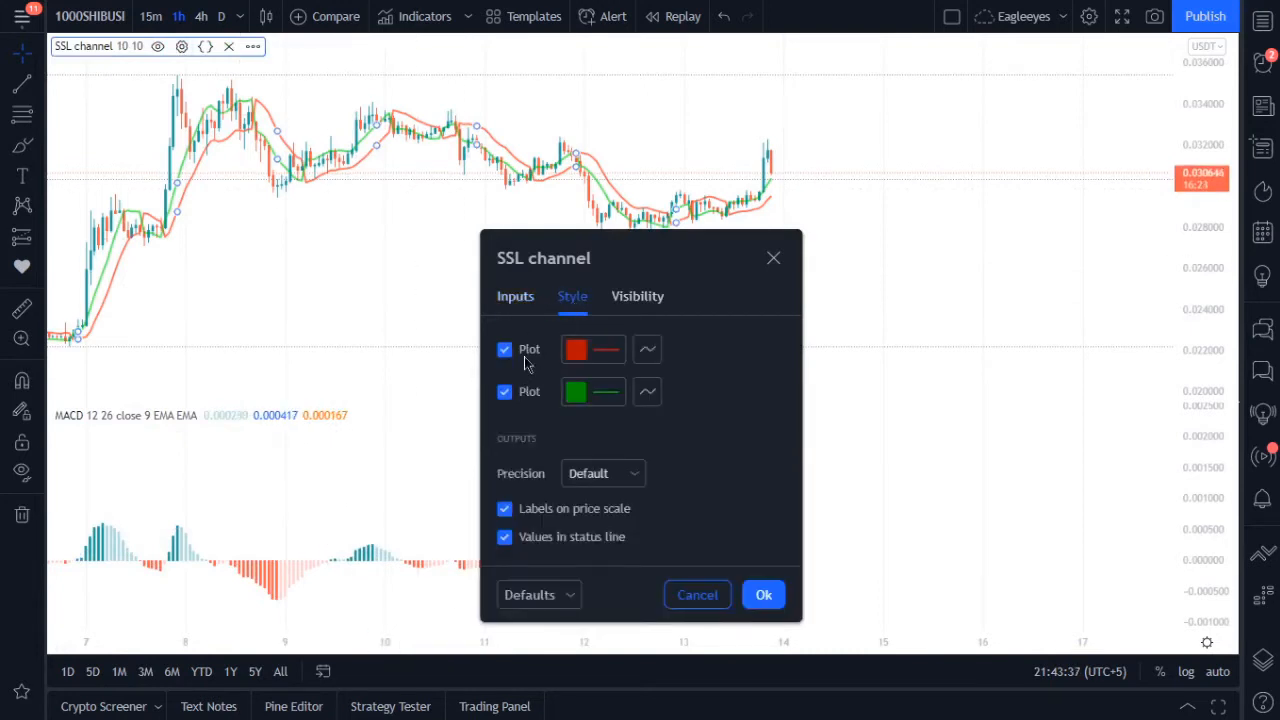
{"action": "left_click", "coordinate": [576, 349]}
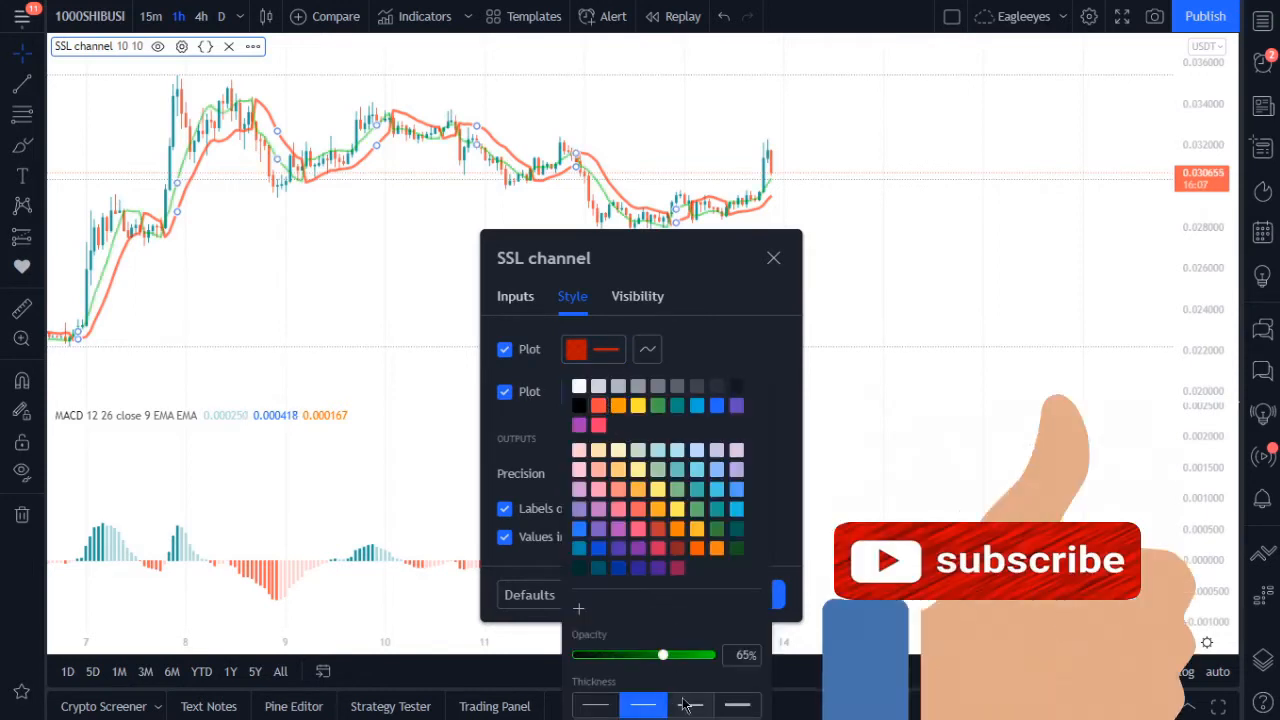
{"action": "left_click", "coordinate": [690, 705]}
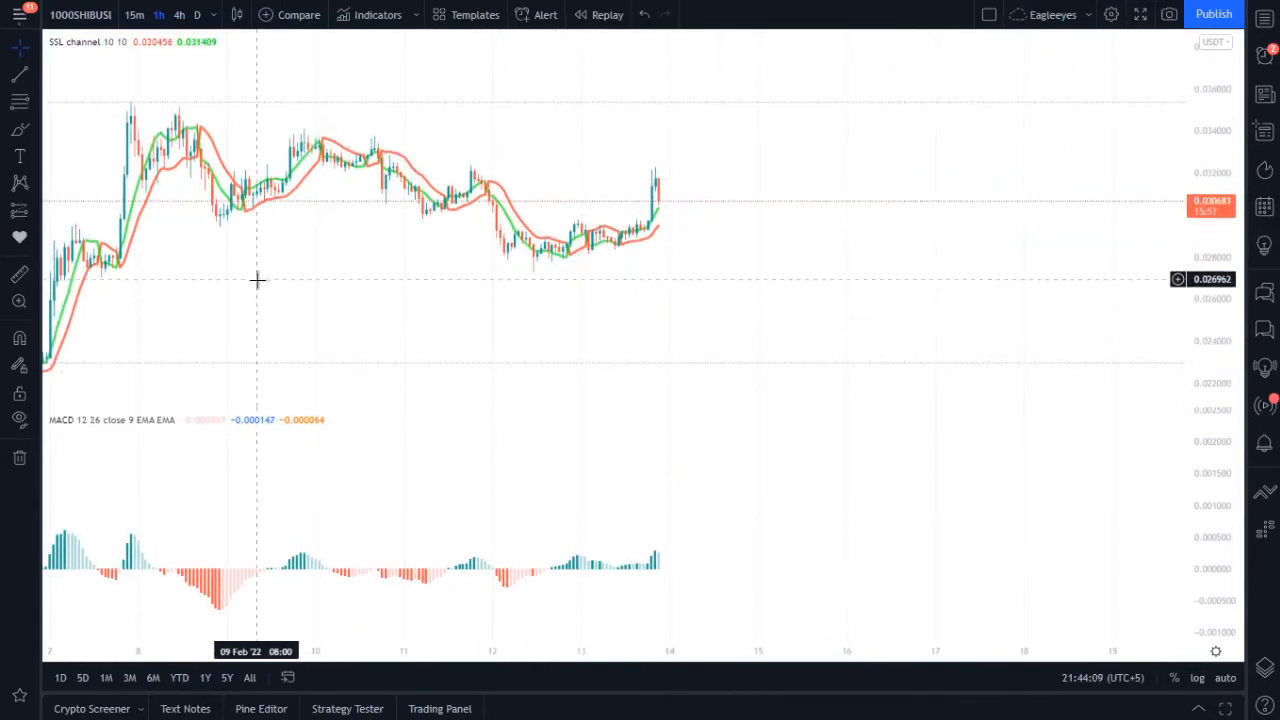
{"action": "mouse_move", "coordinate": [287, 301]}
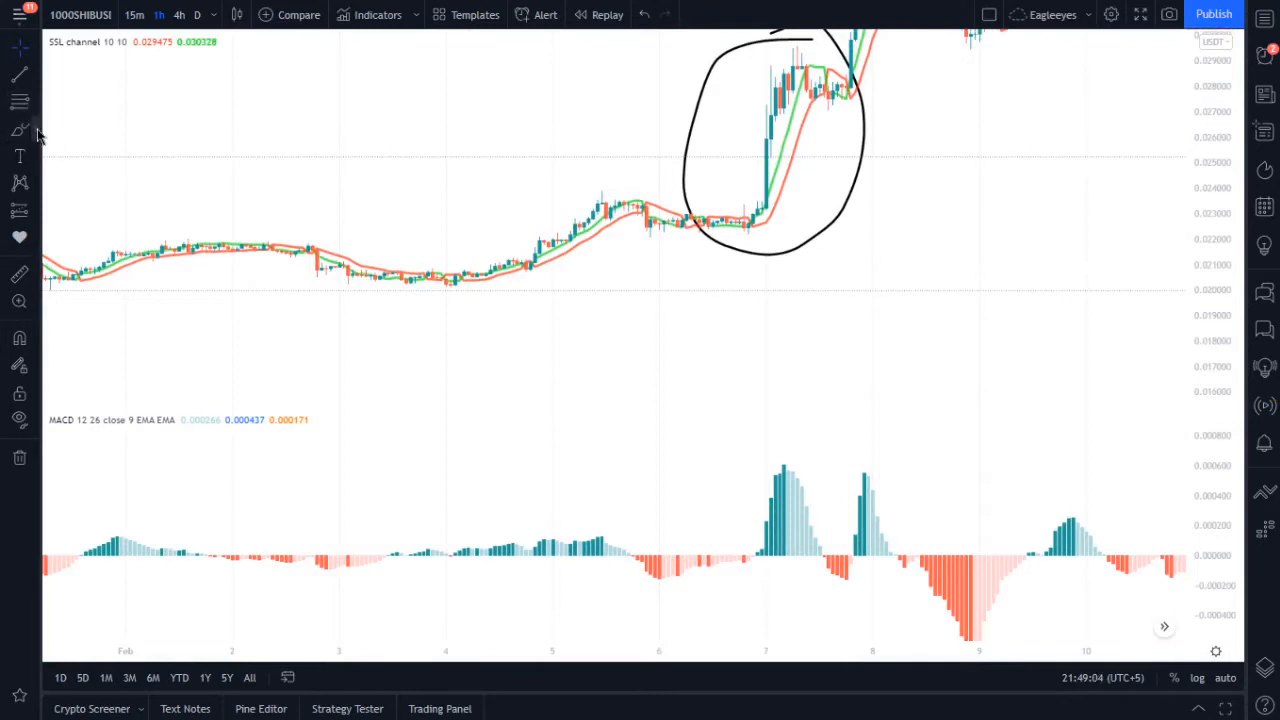
- Draw rectangles over negative MACD histogram bars before 7 Feb and from 1 to 3 Feb
{"action": "left_click", "coordinate": [19, 130]}
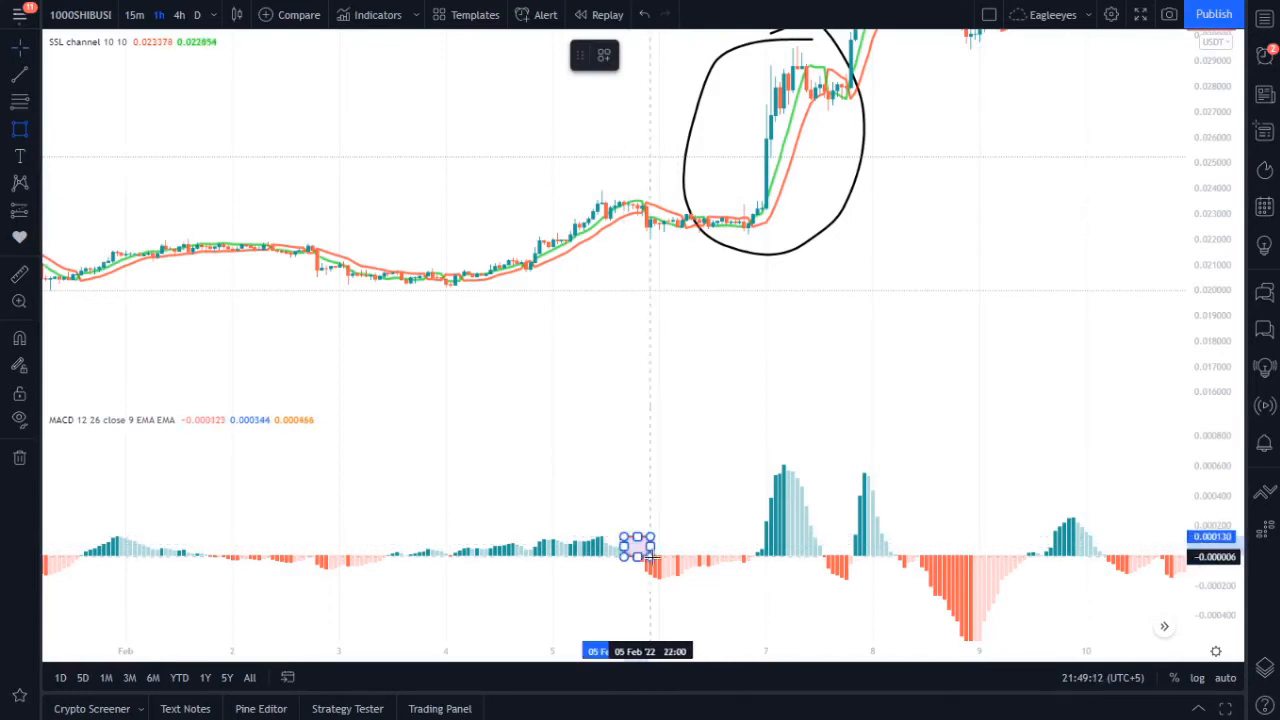
{"action": "left_click_drag", "start_coordinate": [638, 548], "coordinate": [767, 590]}
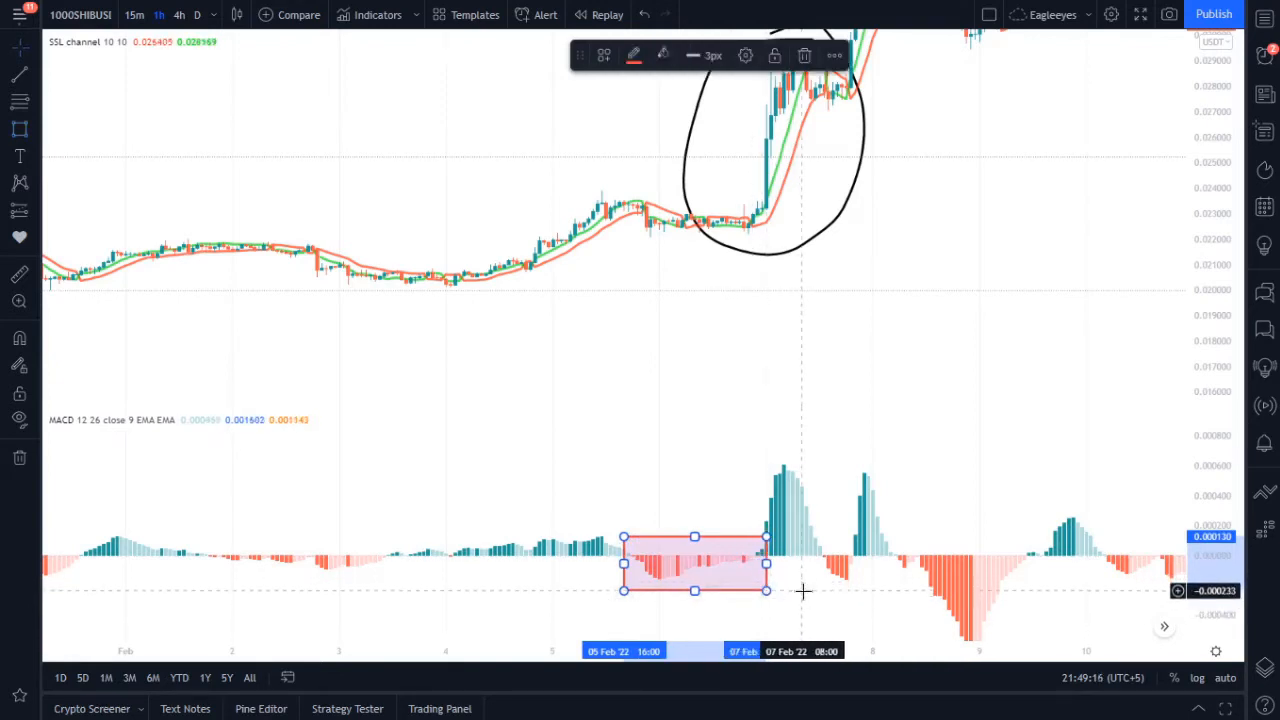
{"action": "mouse_move", "coordinate": [806, 384]}
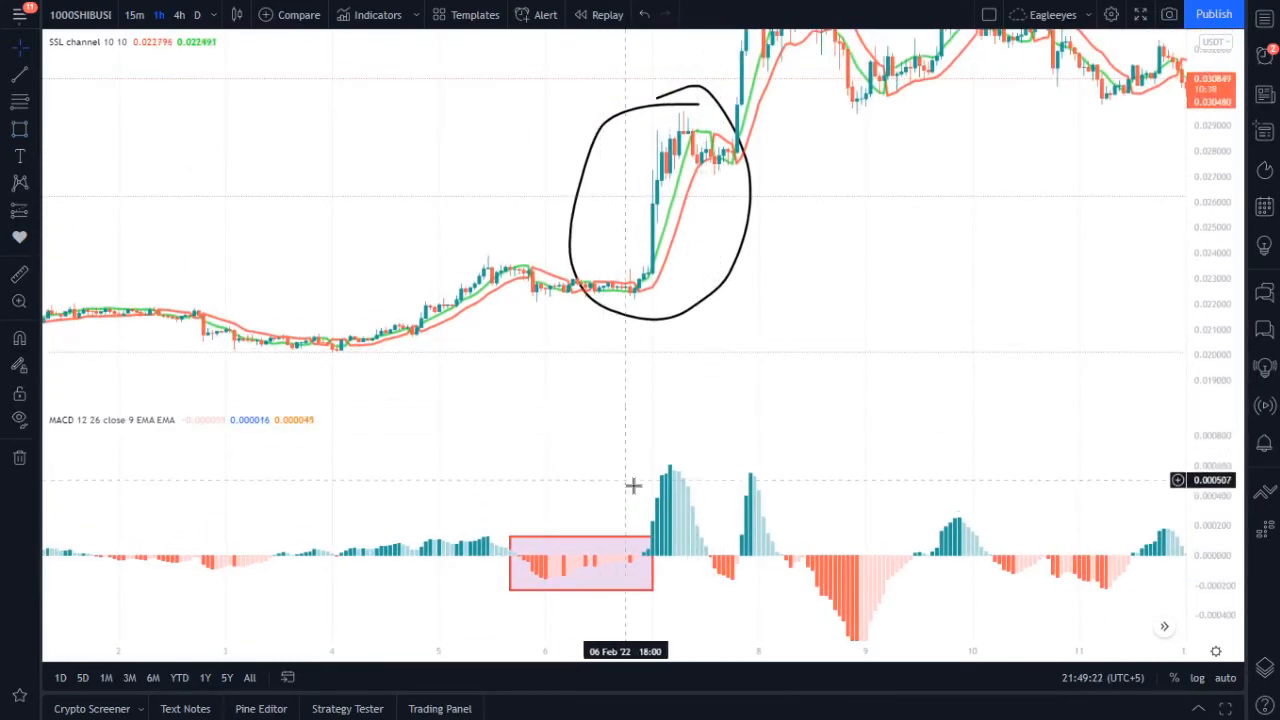
{"action": "mouse_move", "coordinate": [435, 388]}
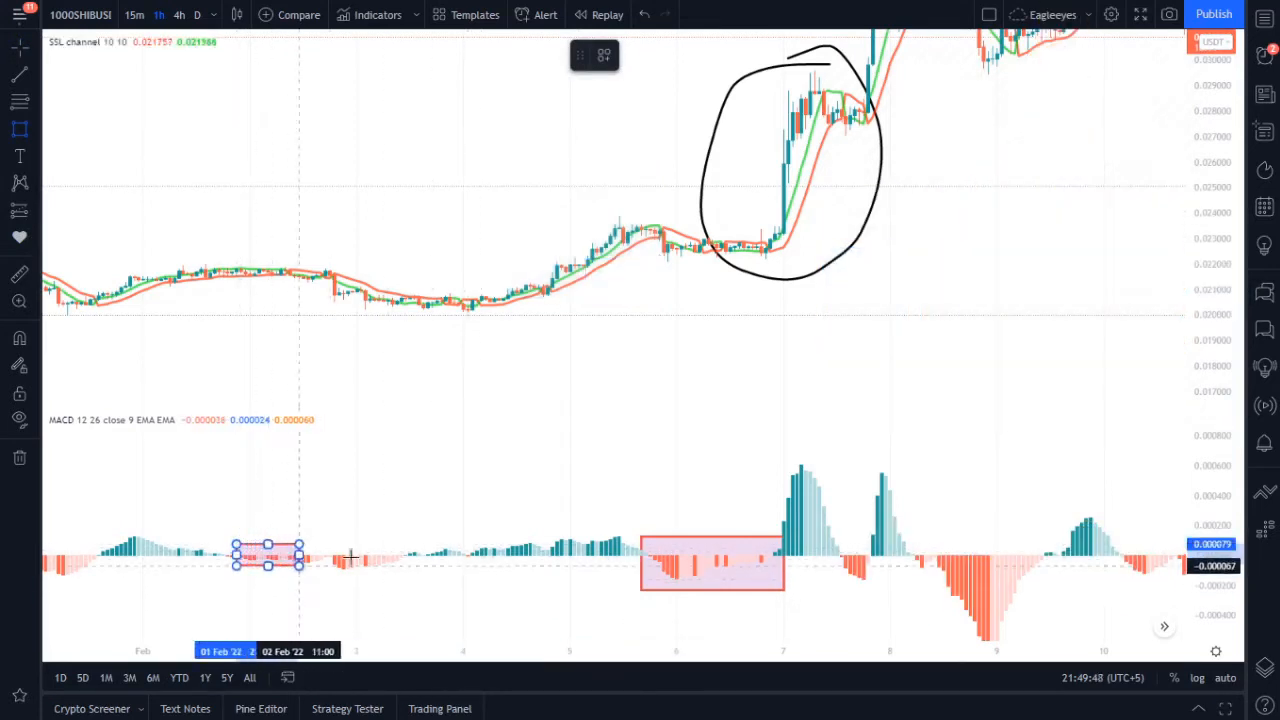
{"action": "left_click_drag", "start_coordinate": [300, 558], "coordinate": [405, 573]}
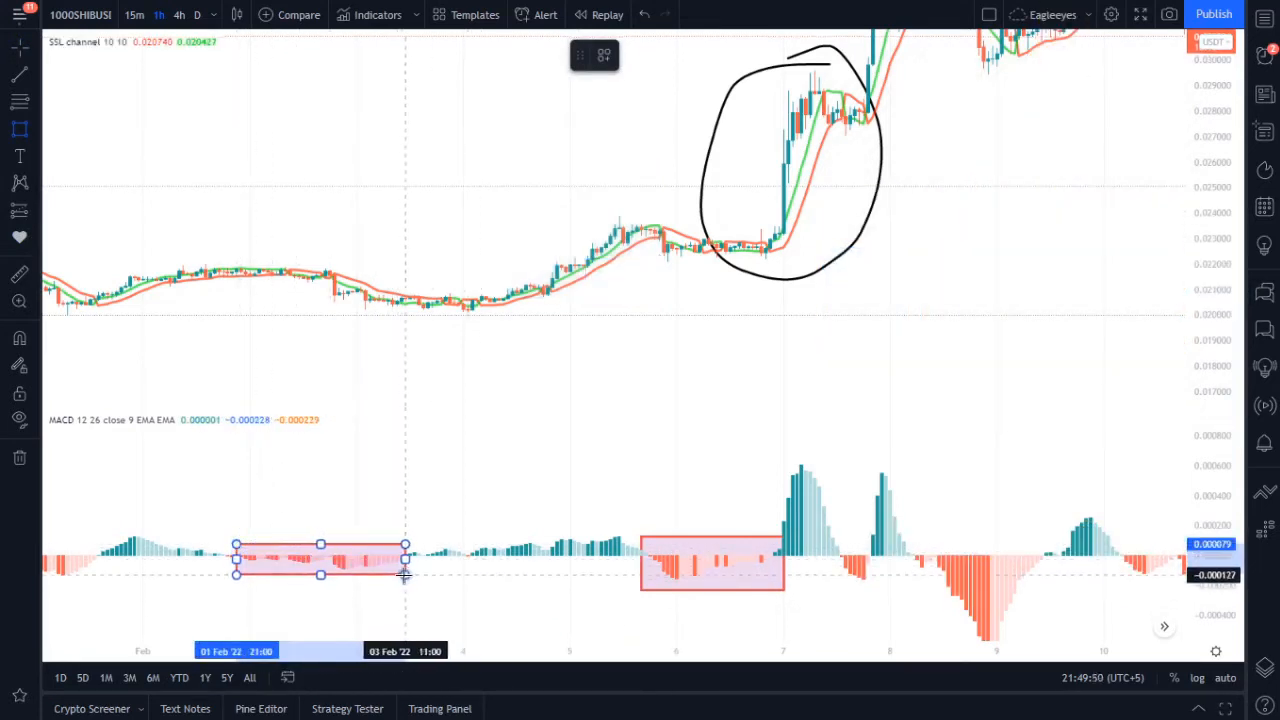
{"action": "left_click_drag", "start_coordinate": [405, 573], "coordinate": [445, 570]}
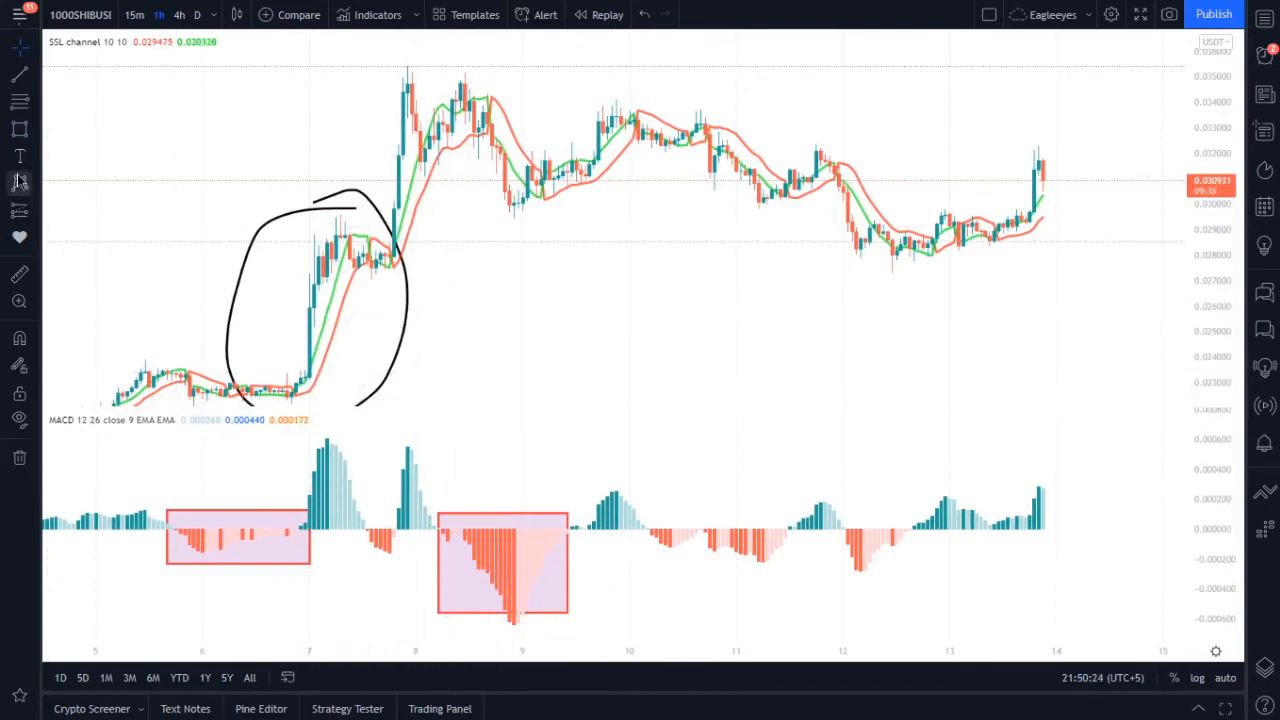
- Brush freehand loops around the 8 Feb price peak and the pullback after it
{"action": "left_click", "coordinate": [19, 182]}
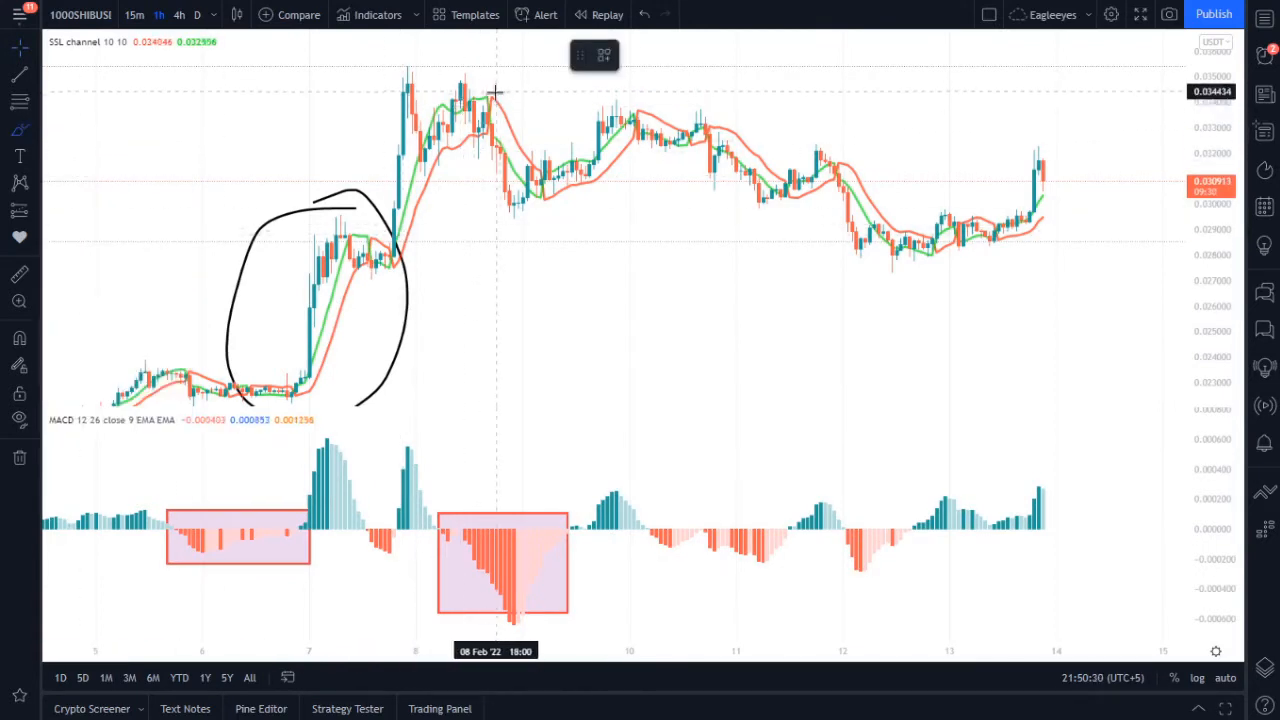
{"action": "left_click_drag", "start_coordinate": [490, 95], "coordinate": [505, 235]}
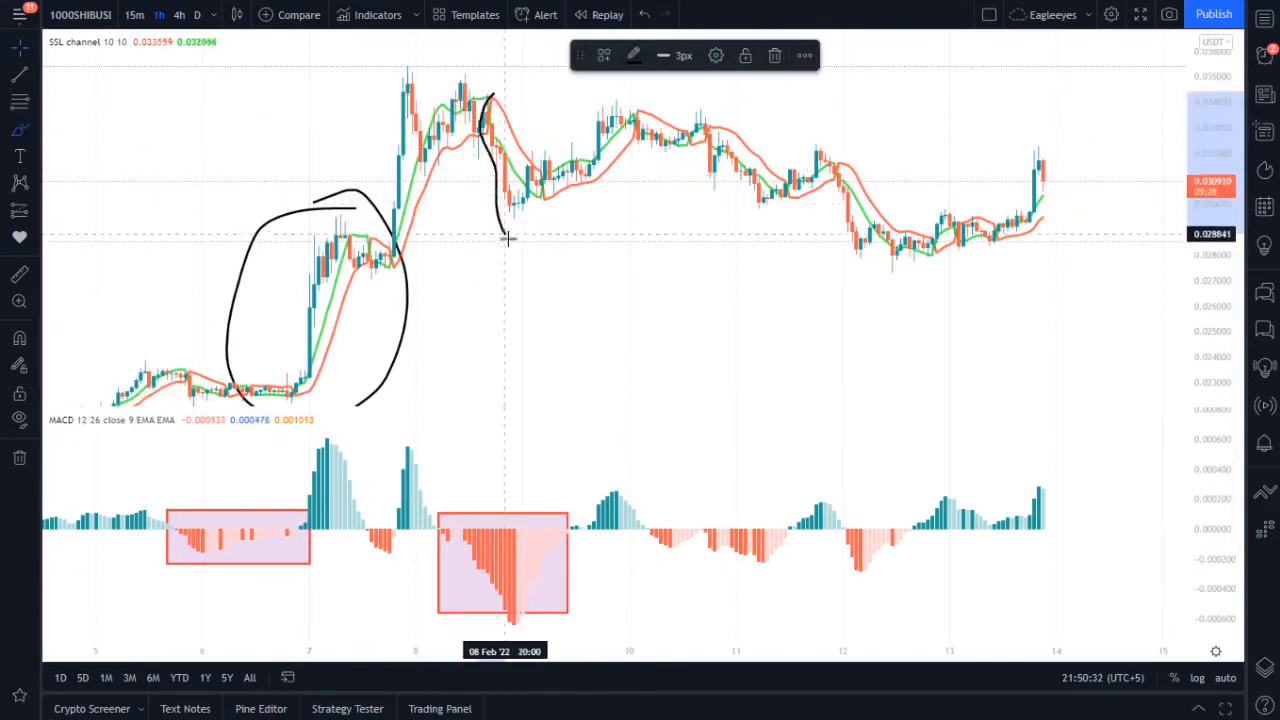
{"action": "left_click_drag", "start_coordinate": [500, 90], "coordinate": [510, 240]}
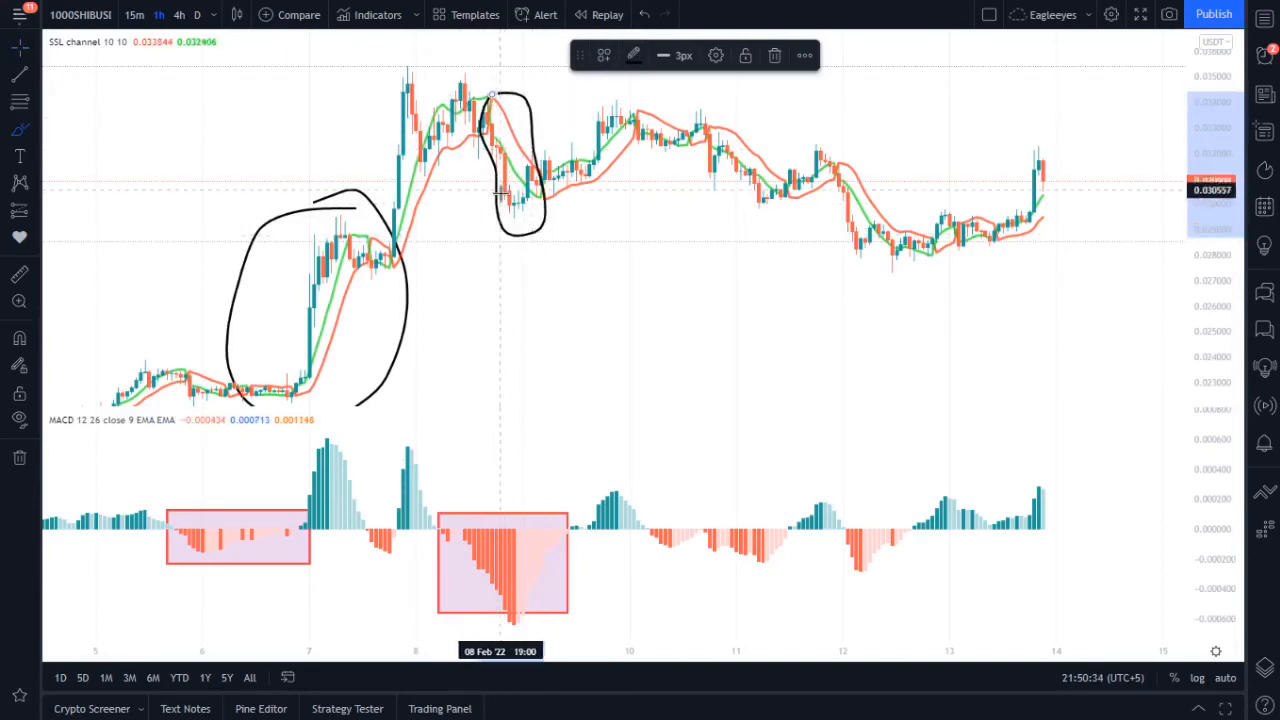
{"action": "mouse_move", "coordinate": [405, 247]}
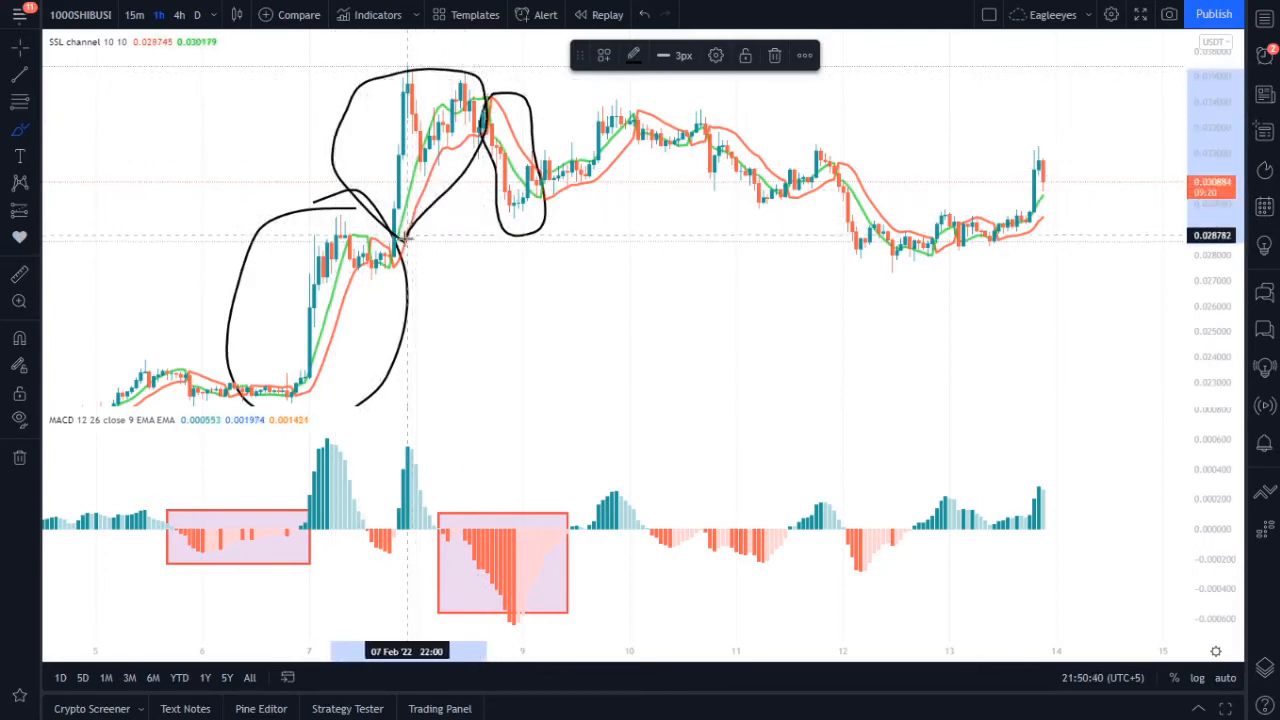
{"action": "mouse_move", "coordinate": [283, 375]}
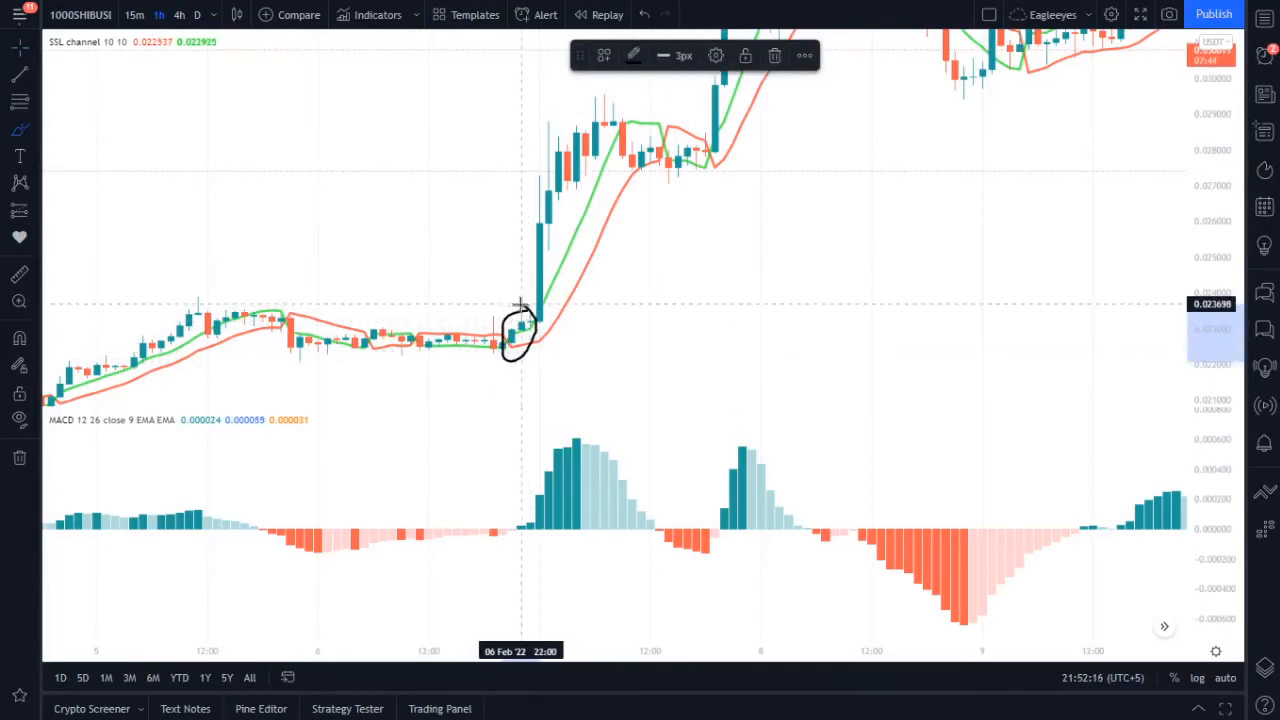
{"action": "mouse_move", "coordinate": [504, 498]}
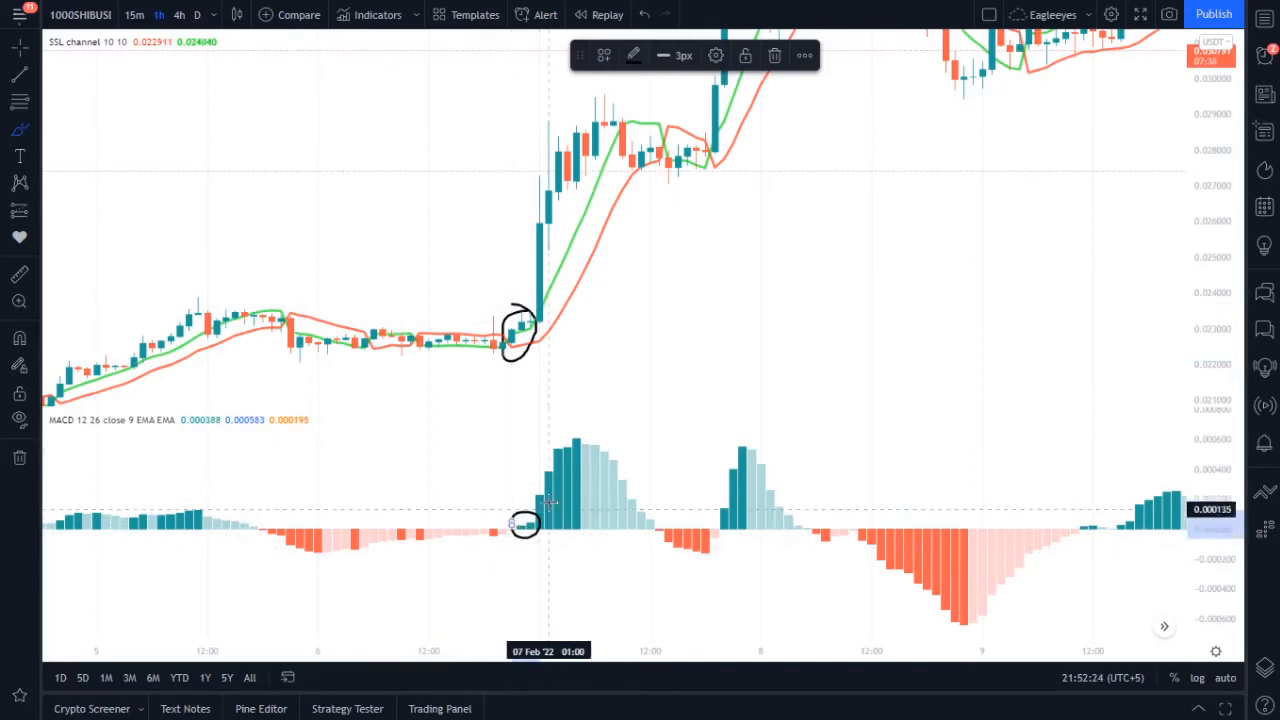
{"action": "mouse_move", "coordinate": [533, 481]}
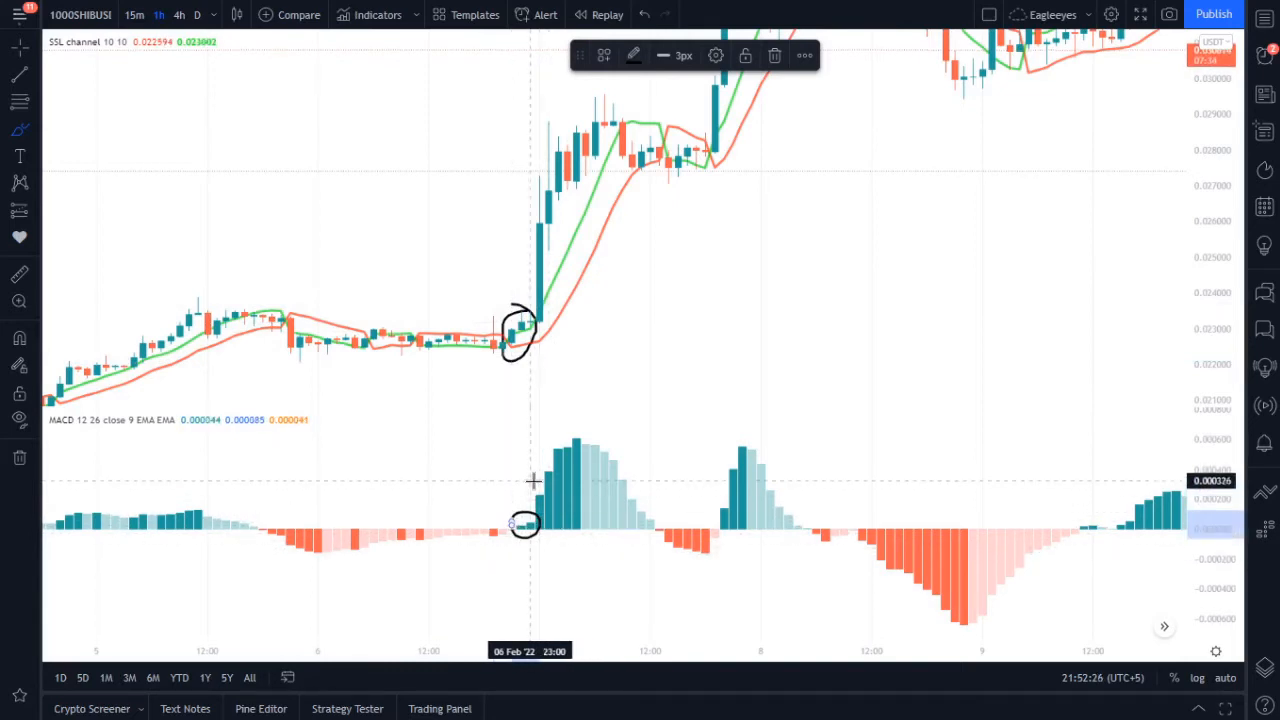
- Pan the SHIB chart to bring the 7 Feb breakout candles into view
{"action": "left_click_drag", "start_coordinate": [660, 320], "coordinate": [560, 330]}
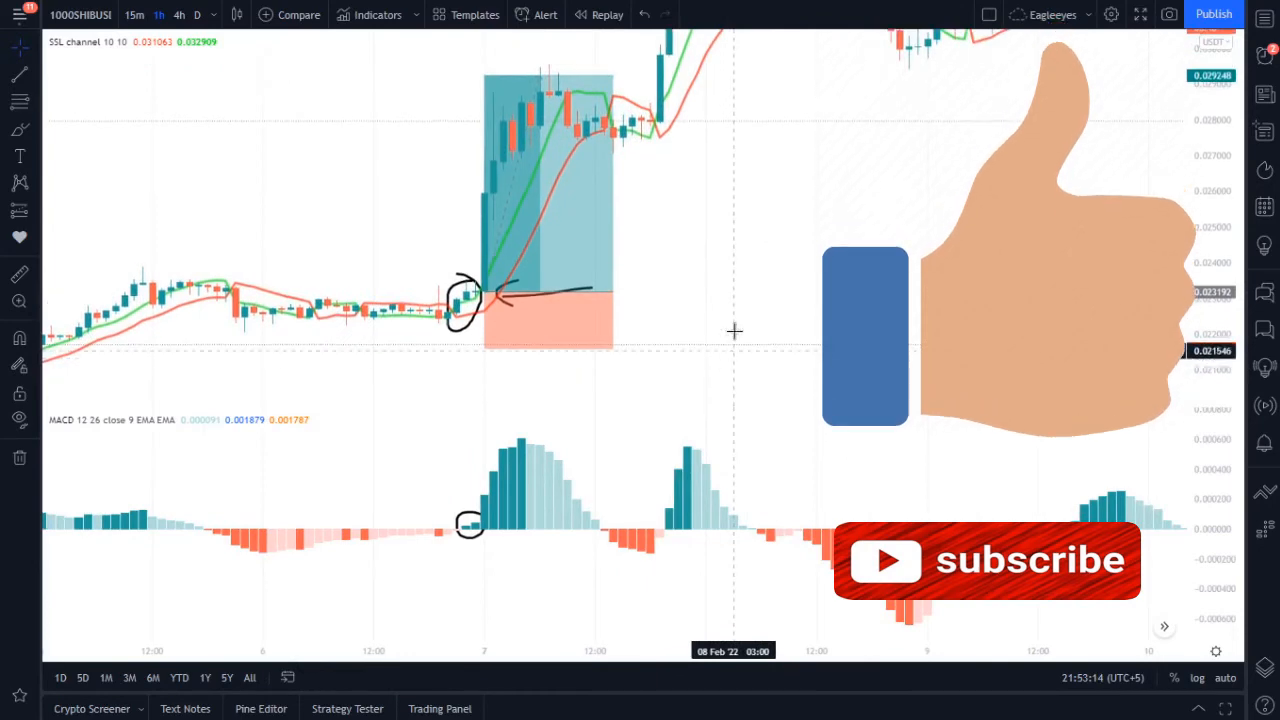
{"action": "mouse_move", "coordinate": [790, 183]}
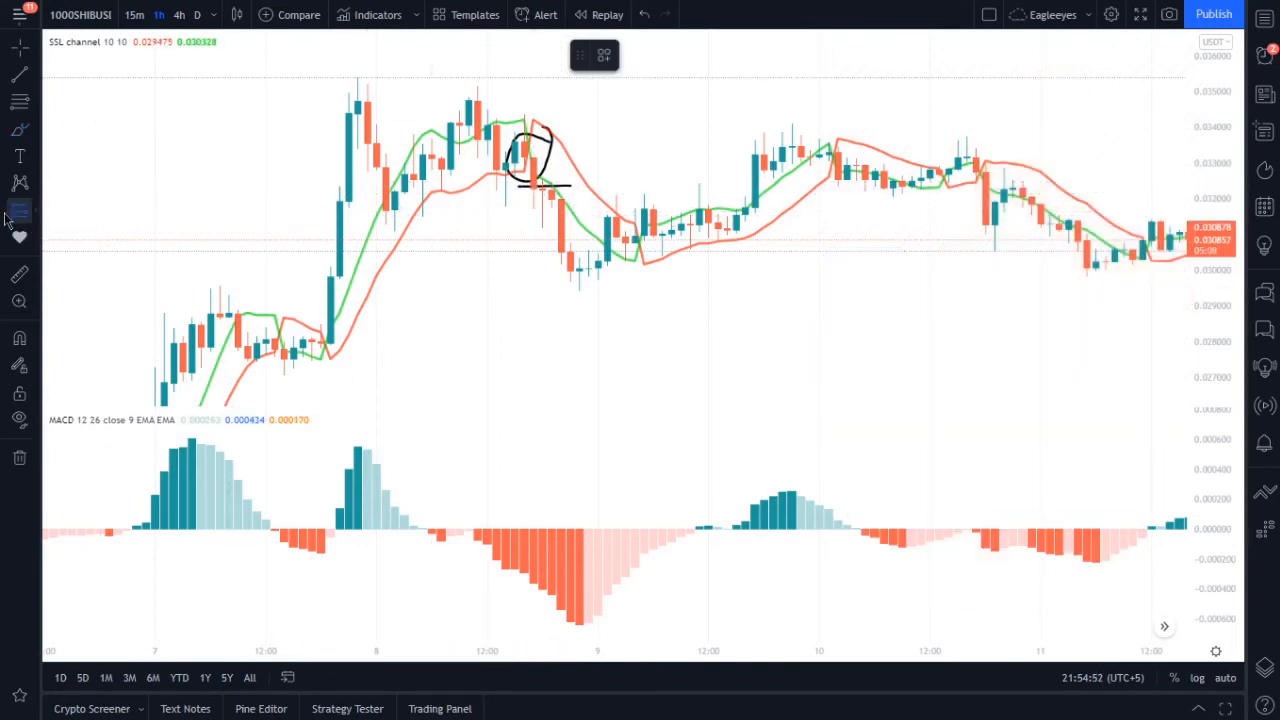
- Select the Brush tool to circle the red MACD bars under the 8 Feb reversal
{"action": "left_click", "coordinate": [19, 210]}
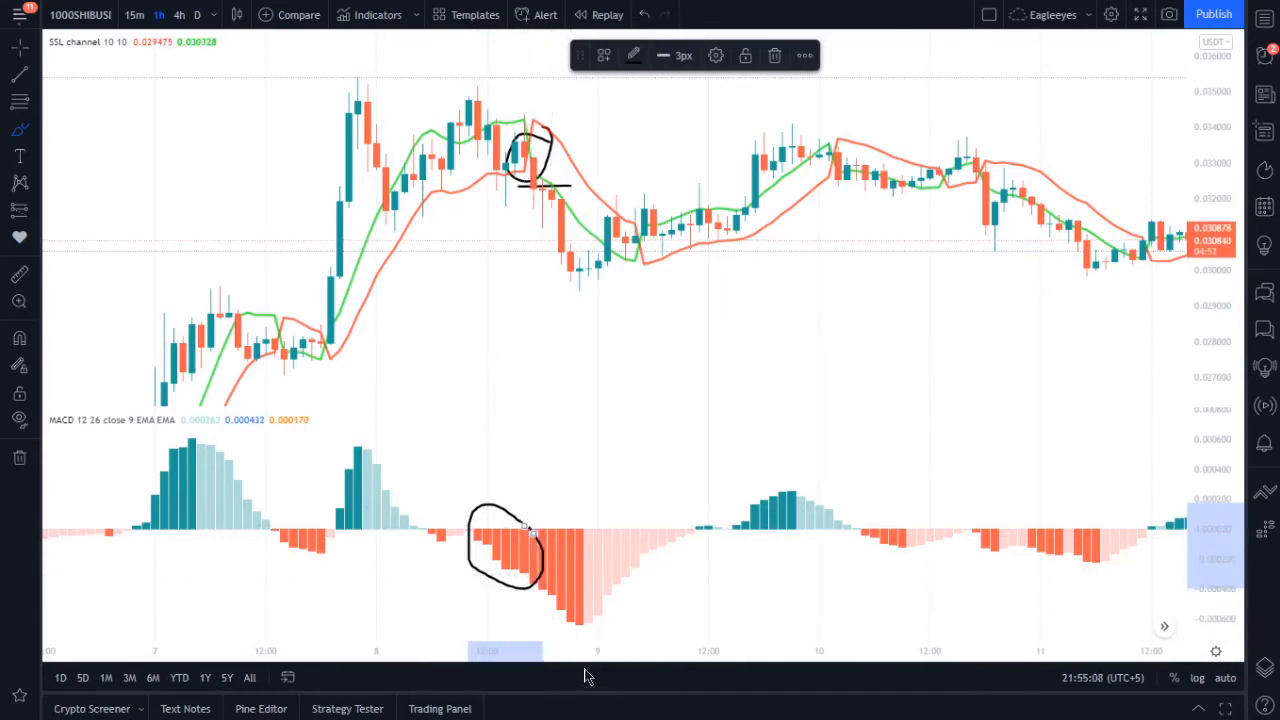
{"action": "mouse_move", "coordinate": [532, 348]}
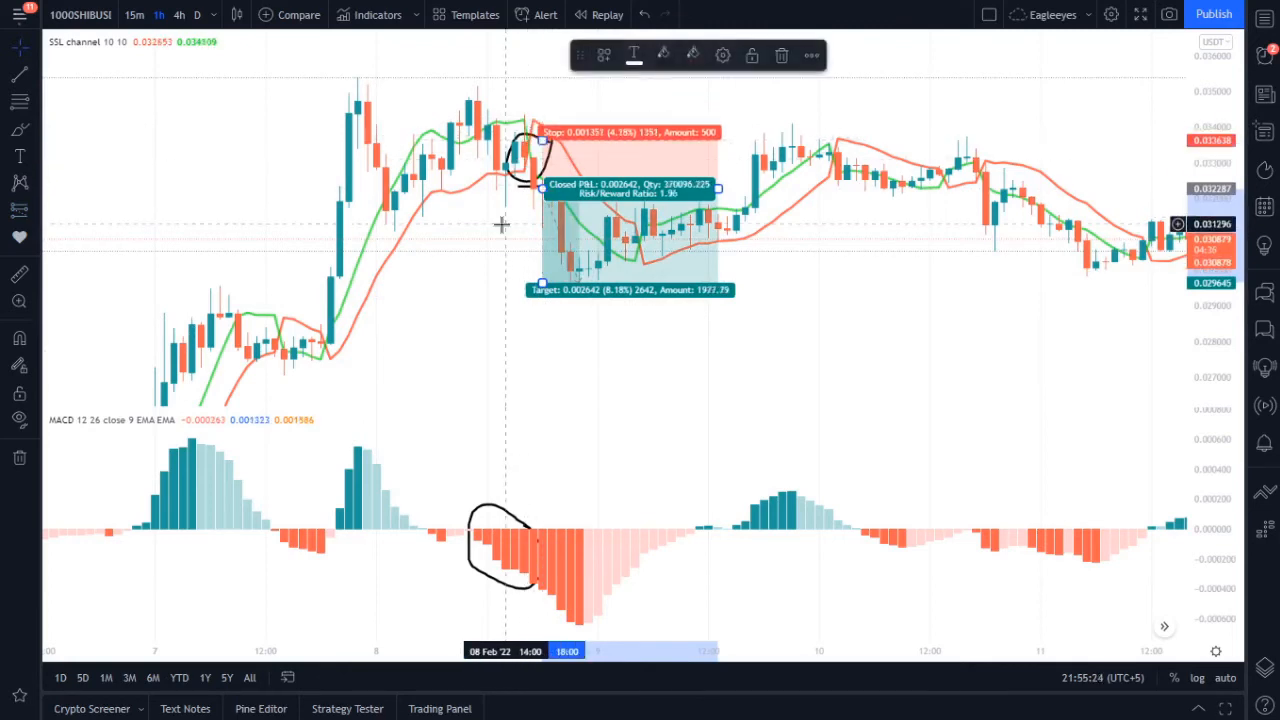
{"action": "mouse_move", "coordinate": [483, 352]}
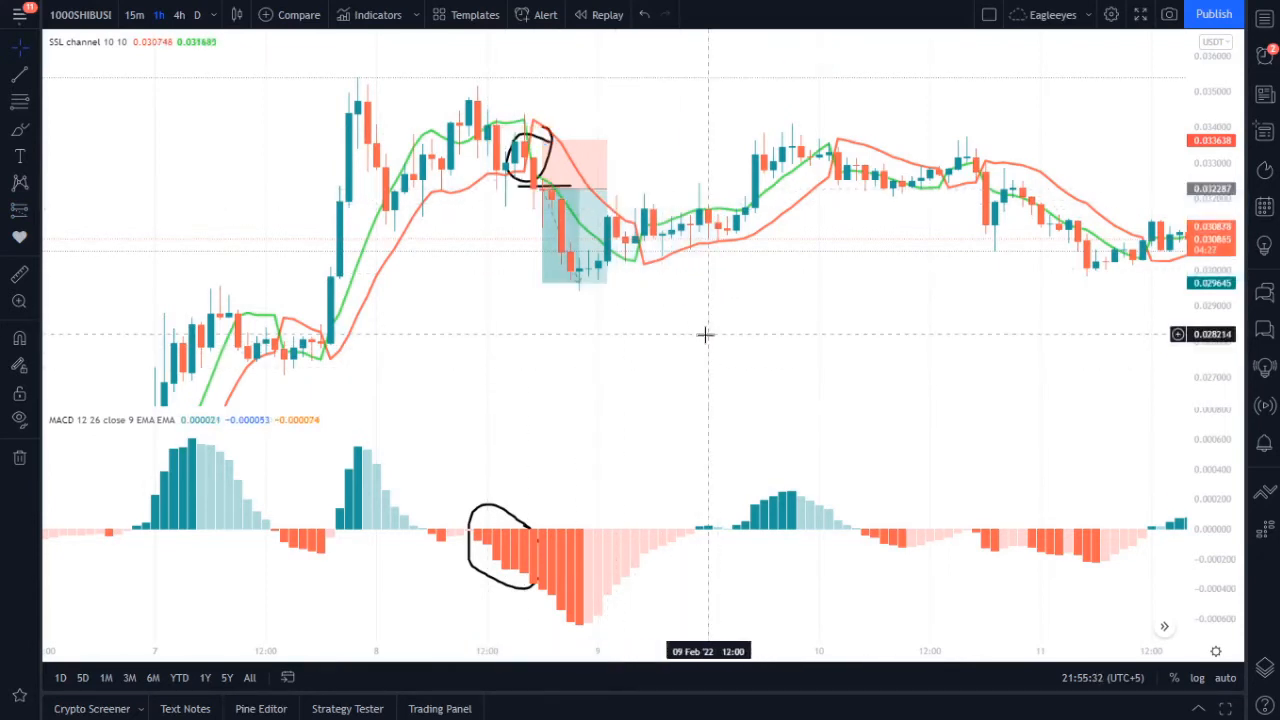
{"action": "mouse_move", "coordinate": [807, 326]}
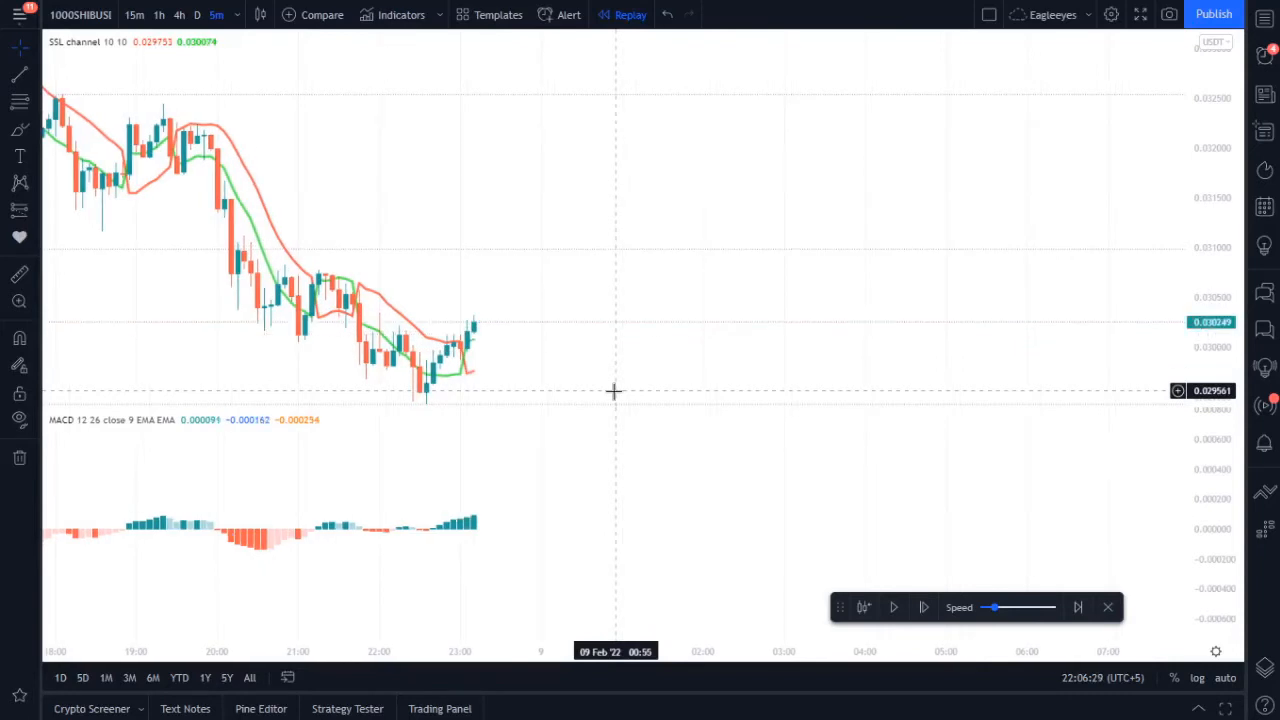
{"action": "mouse_move", "coordinate": [18, 183]}
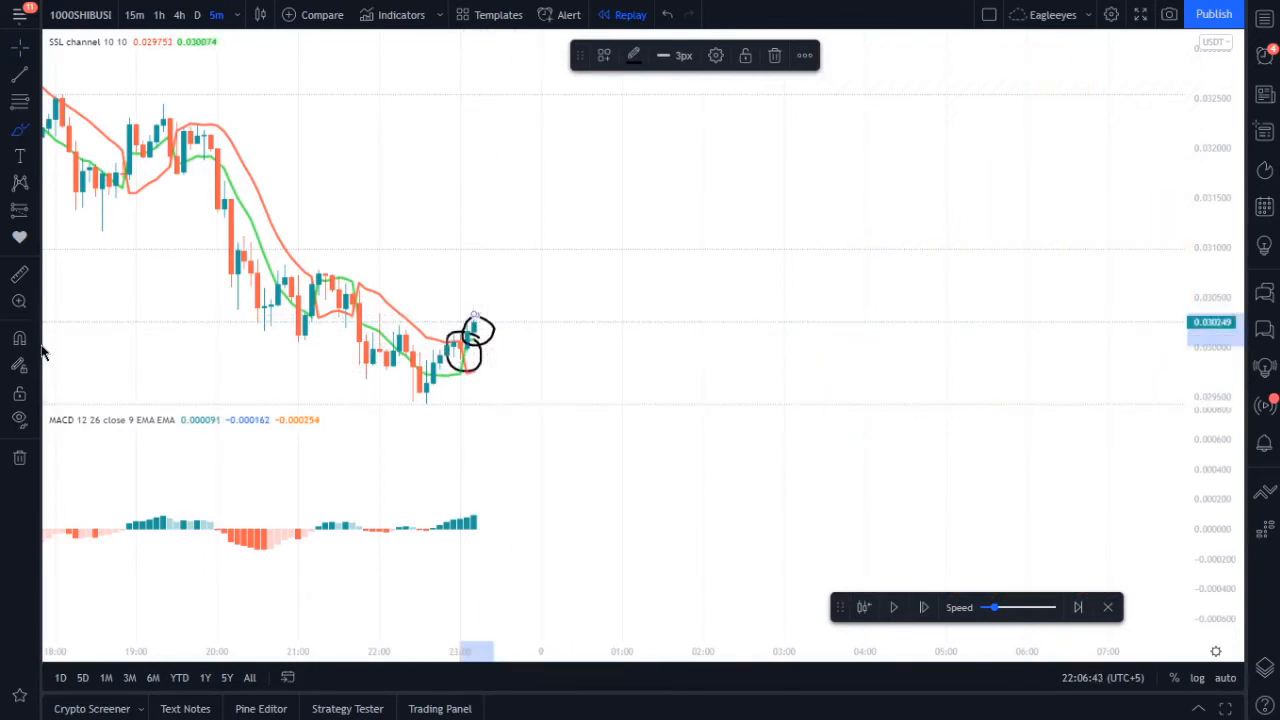
{"action": "mouse_move", "coordinate": [480, 508]}
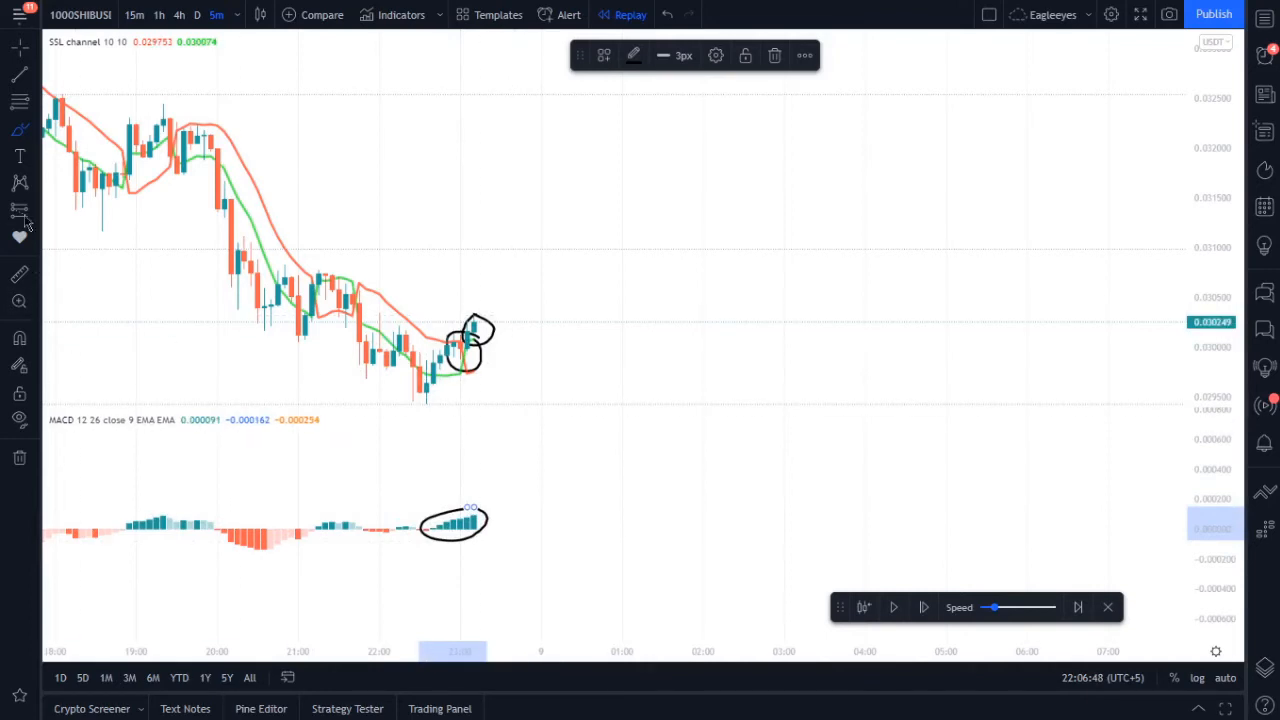
- Place a long position with a raised target, replay until it hits, then clear all drawings
{"action": "left_click", "coordinate": [20, 208]}
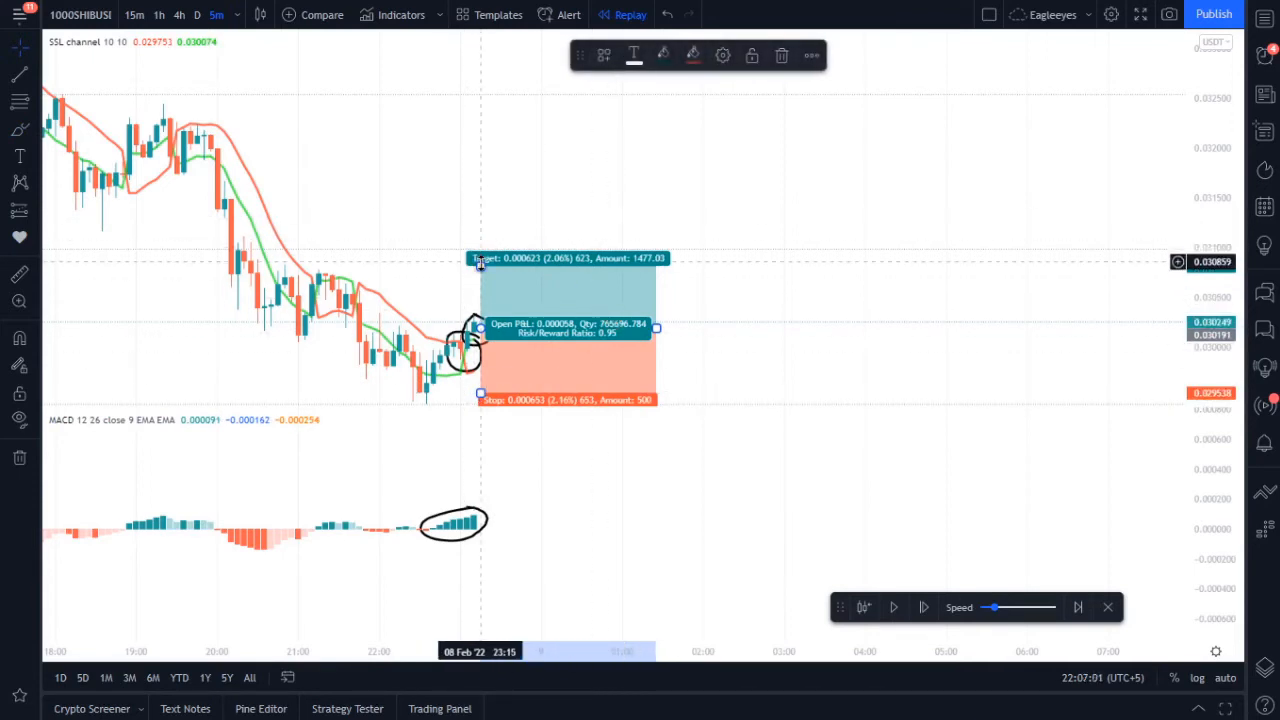
{"action": "left_click_drag", "start_coordinate": [480, 258], "coordinate": [480, 235]}
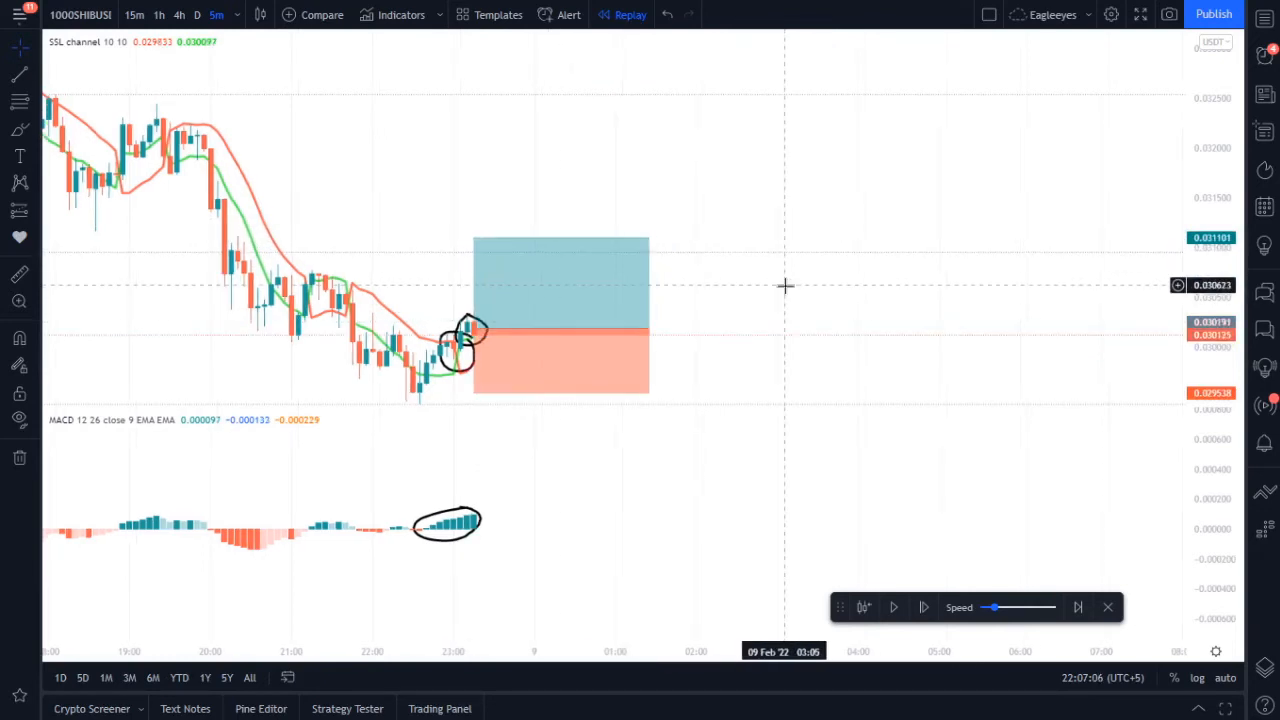
{"action": "left_click", "coordinate": [924, 607]}
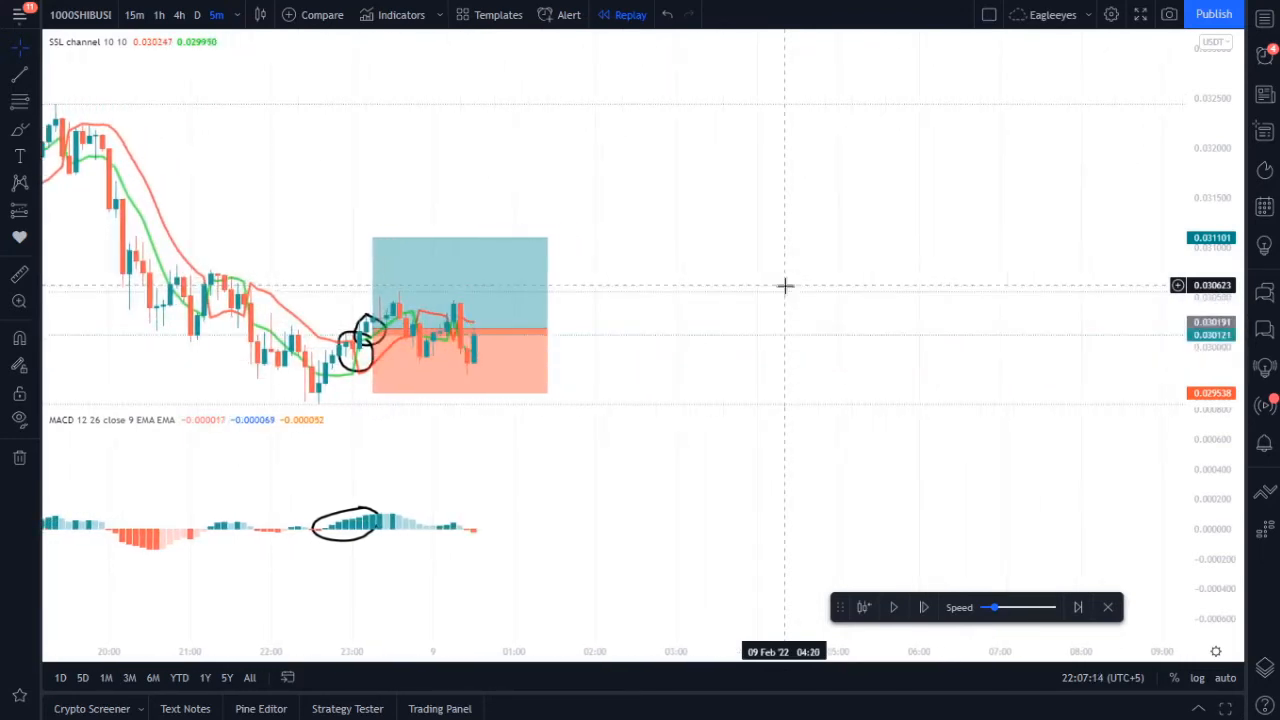
{"action": "left_click", "coordinate": [923, 607]}
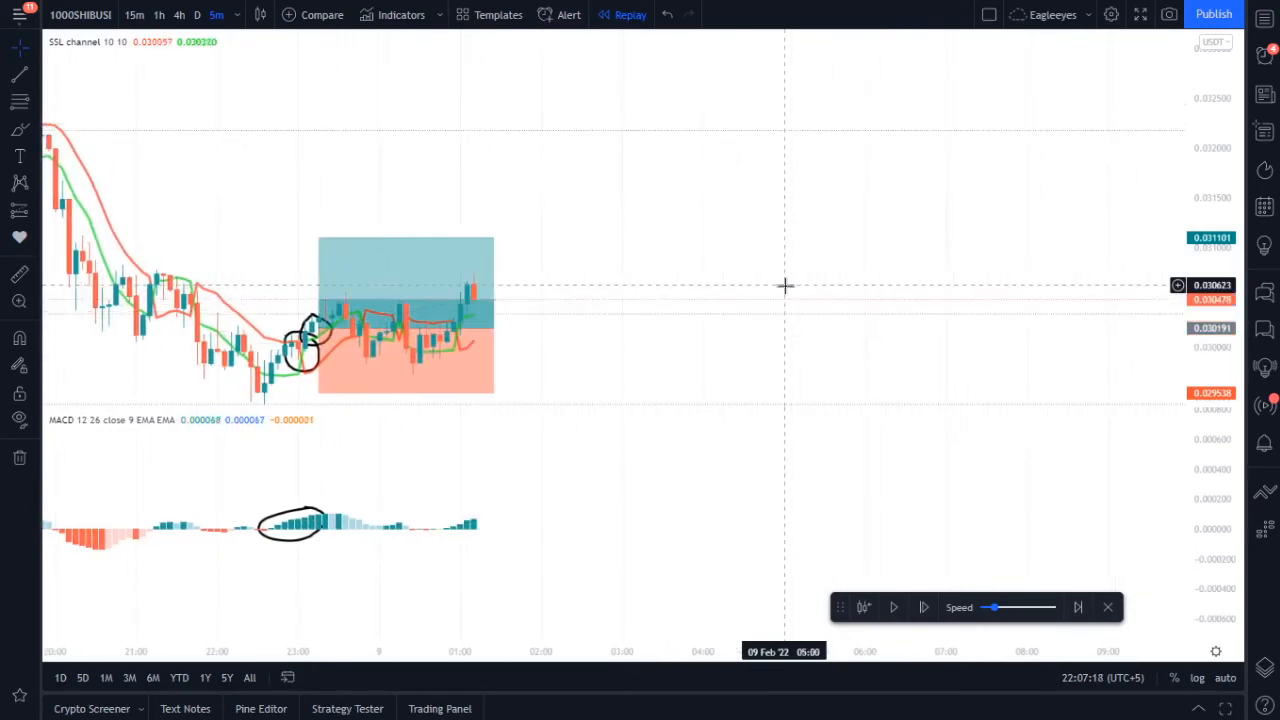
{"action": "left_click", "coordinate": [924, 607]}
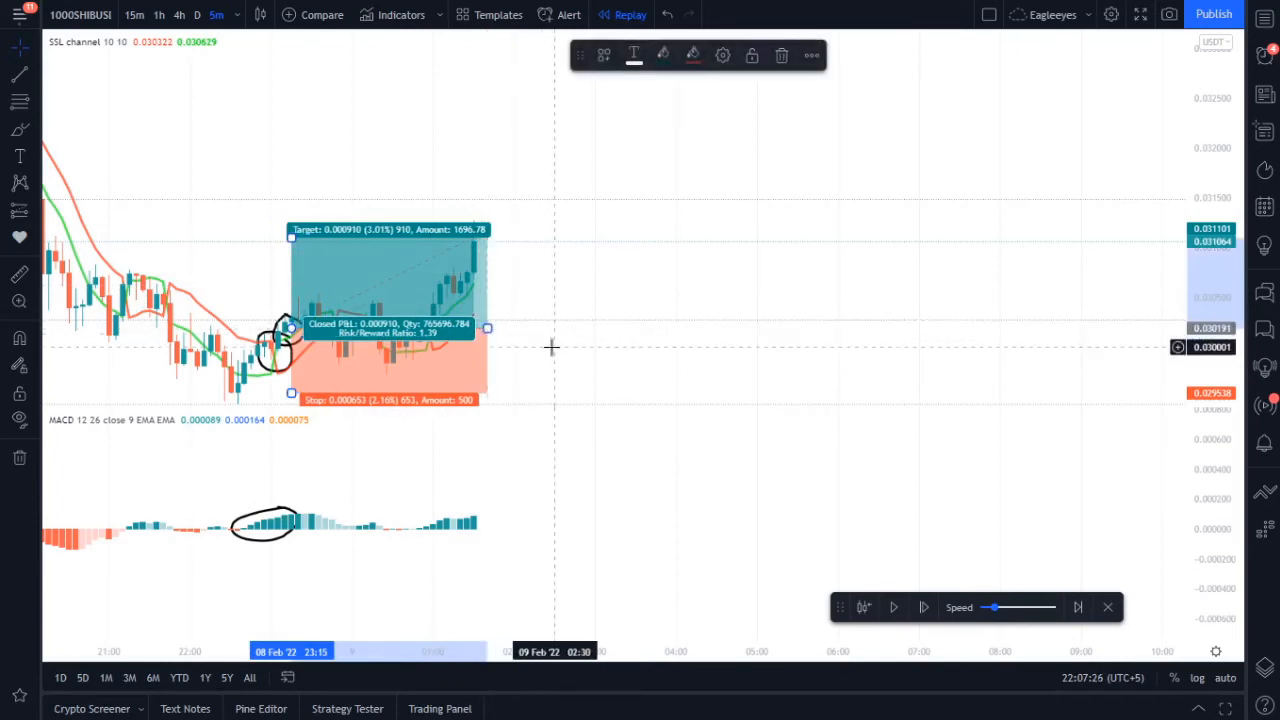
{"action": "left_click", "coordinate": [19, 457]}
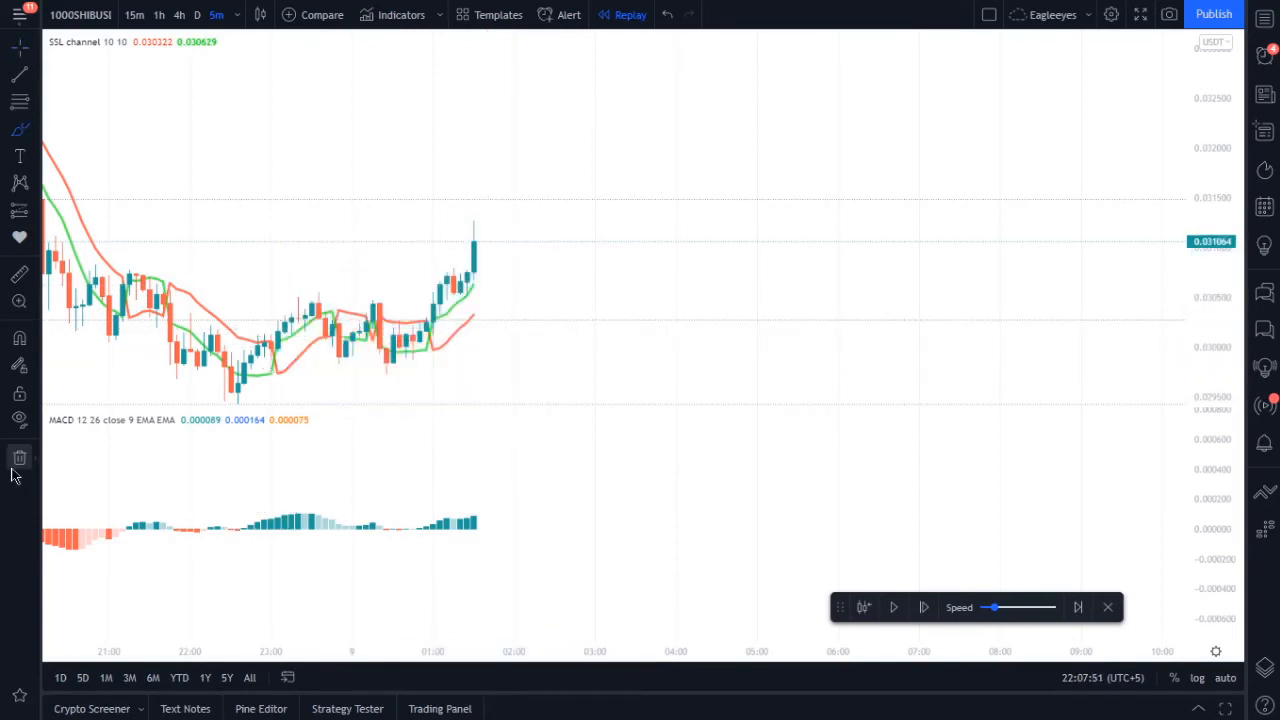
{"action": "mouse_move", "coordinate": [651, 289]}
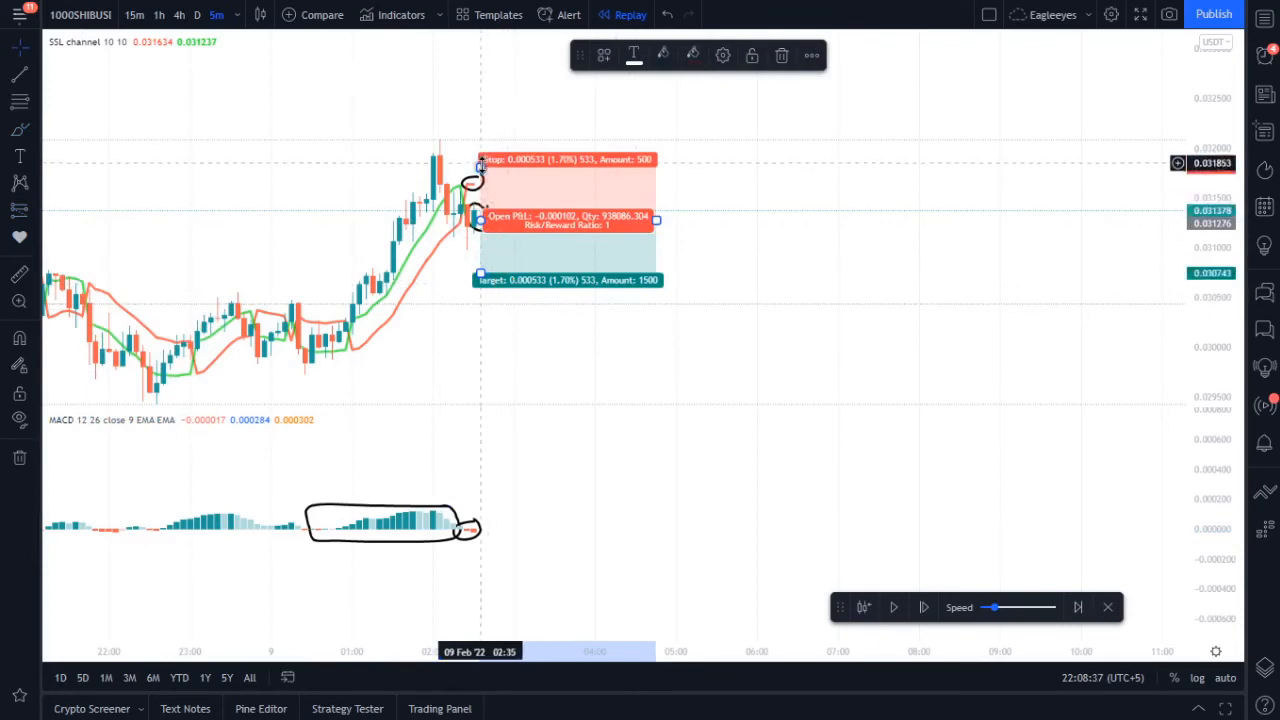
- Raise the short trade's stop above the peak, lower its target, and replay toward it
{"action": "left_click_drag", "start_coordinate": [480, 160], "coordinate": [480, 148]}
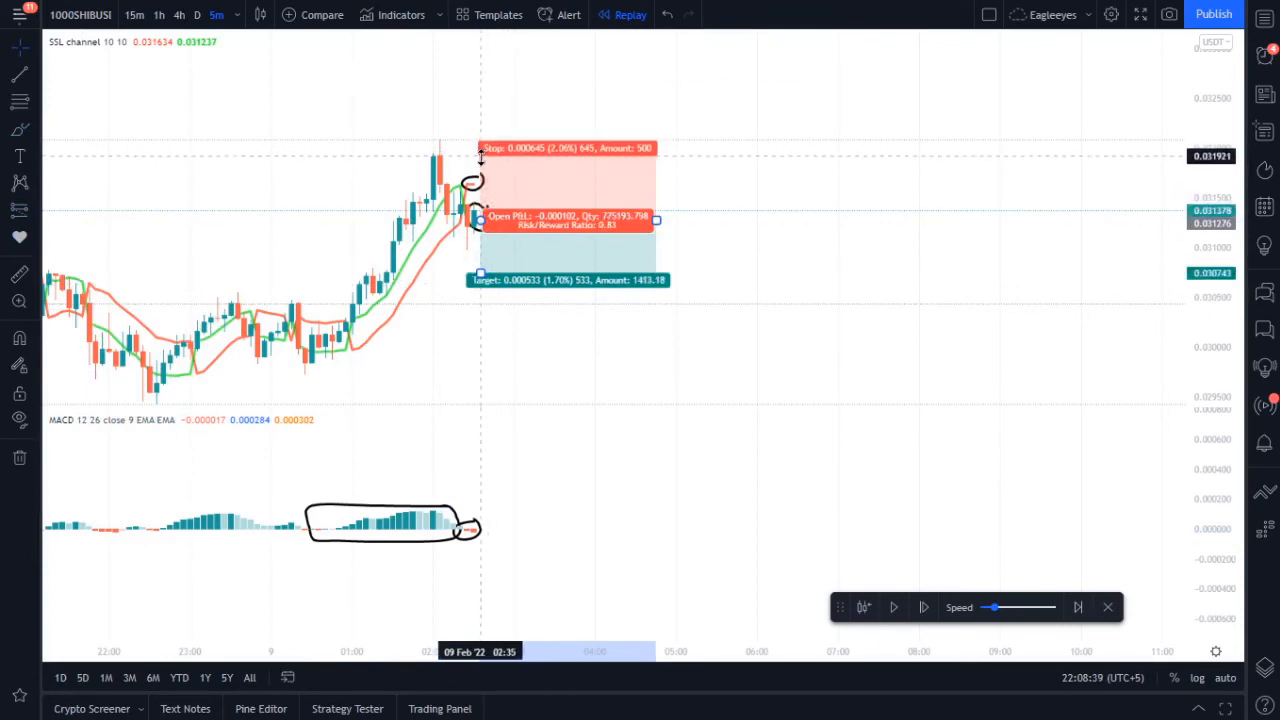
{"action": "left_click_drag", "start_coordinate": [480, 148], "coordinate": [480, 133]}
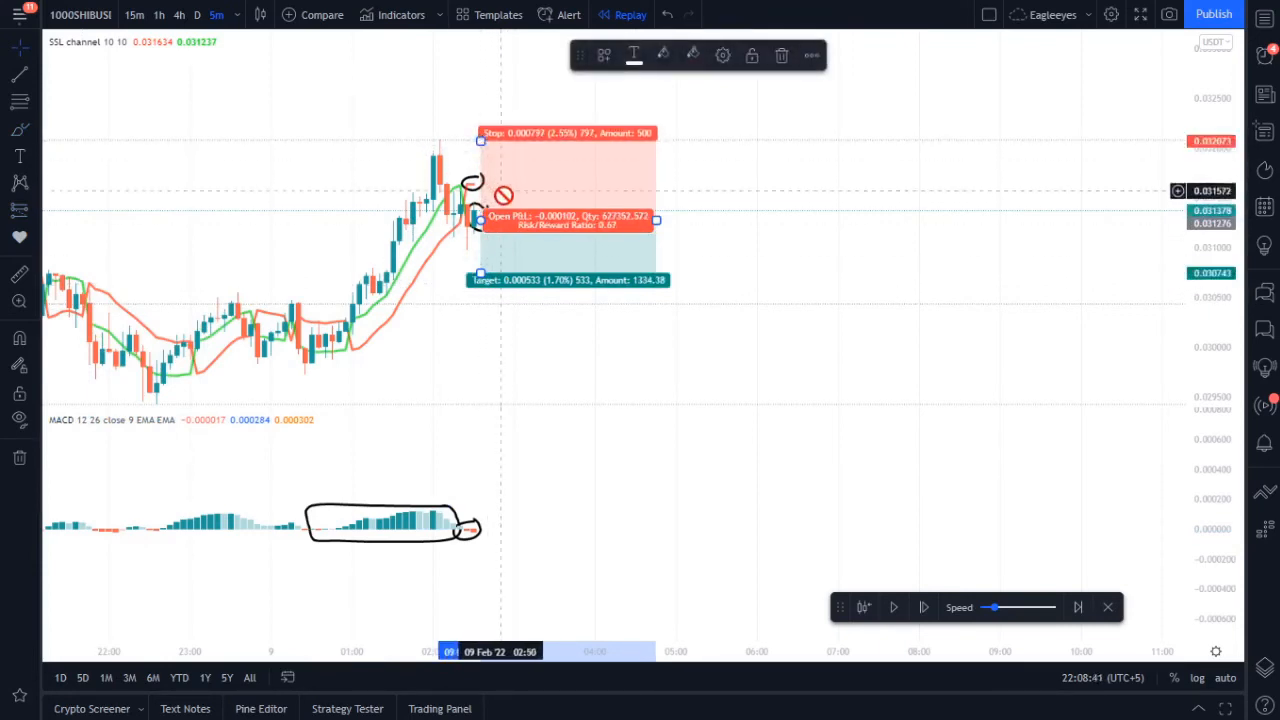
{"action": "left_click_drag", "start_coordinate": [481, 280], "coordinate": [481, 327]}
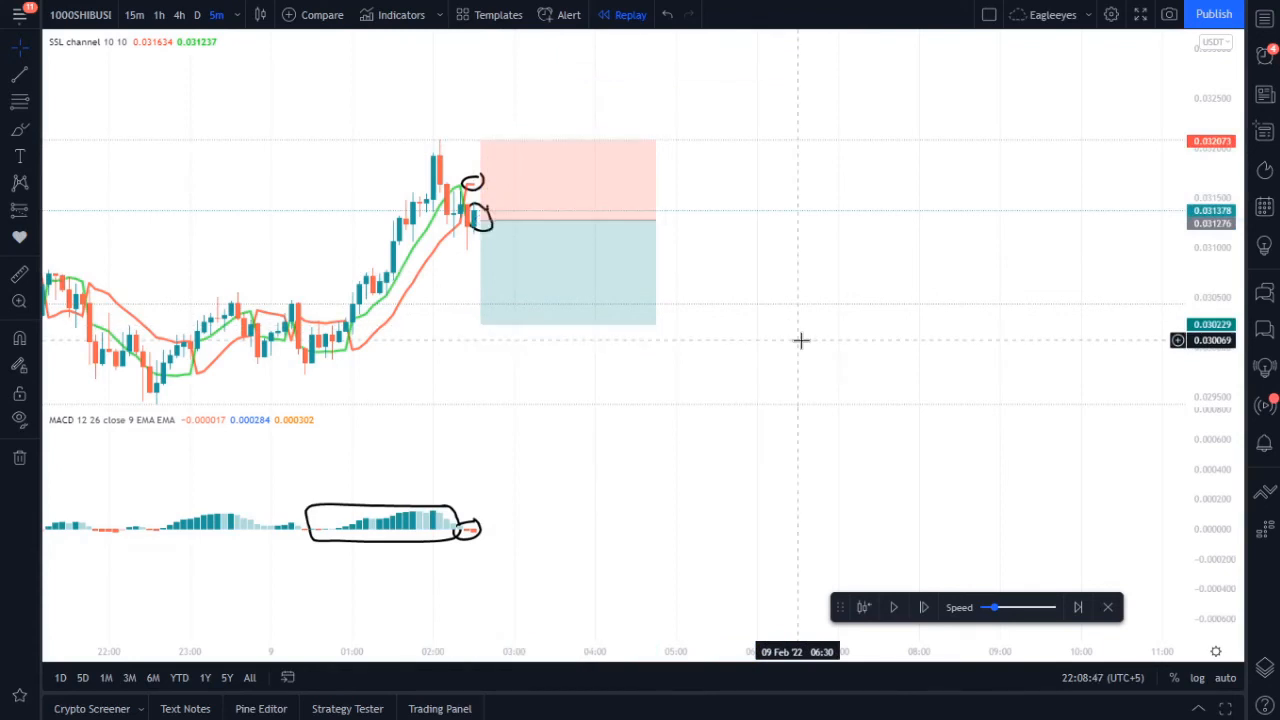
{"action": "mouse_move", "coordinate": [810, 325]}
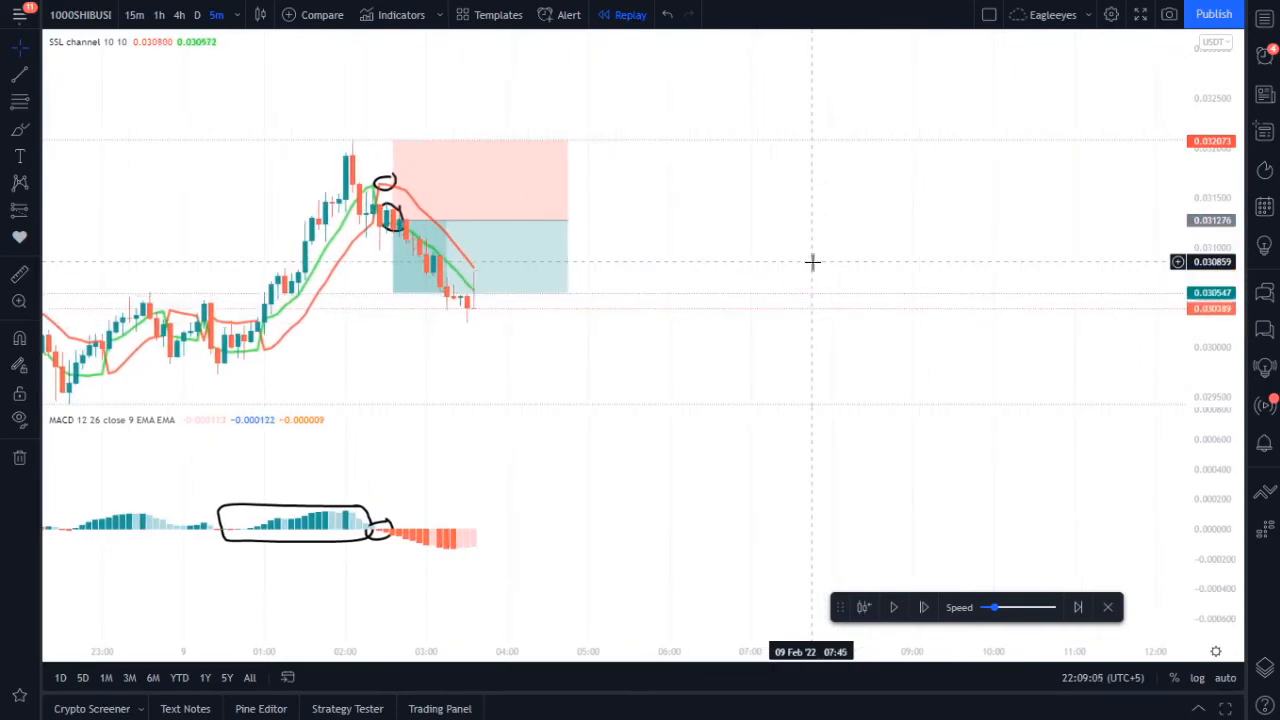
{"action": "left_click", "coordinate": [923, 607]}
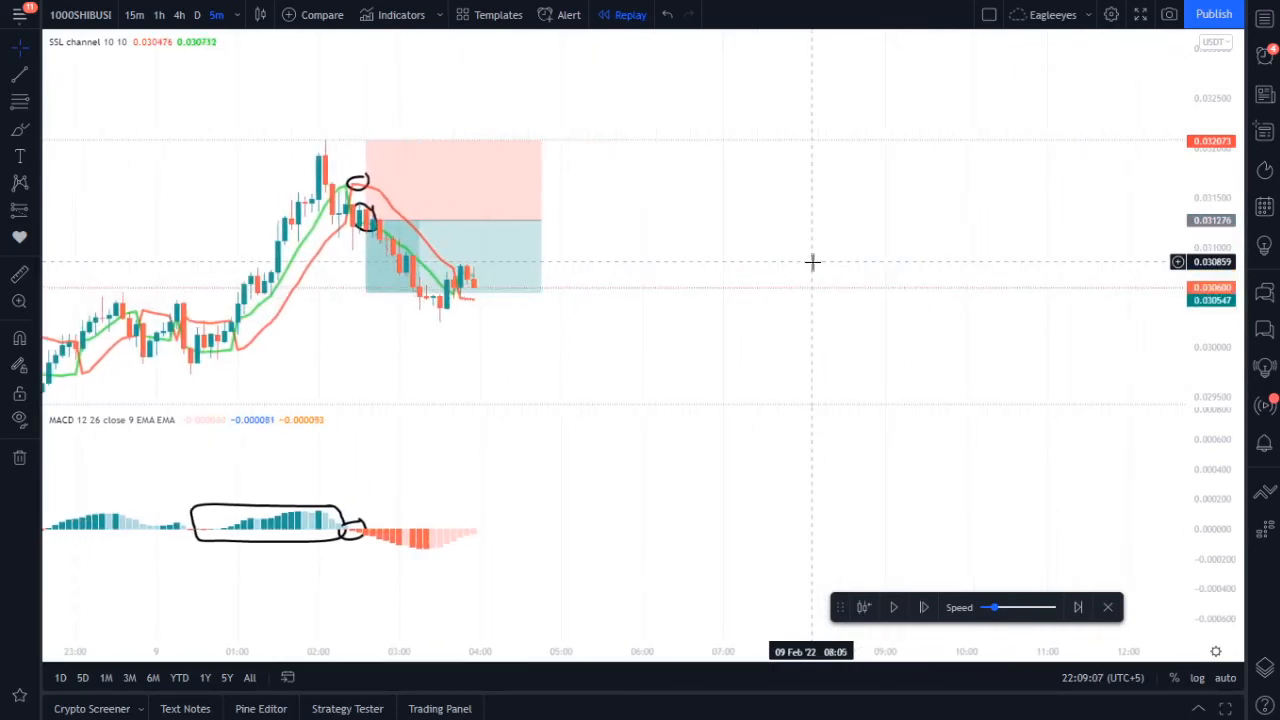
{"action": "left_click", "coordinate": [924, 607]}
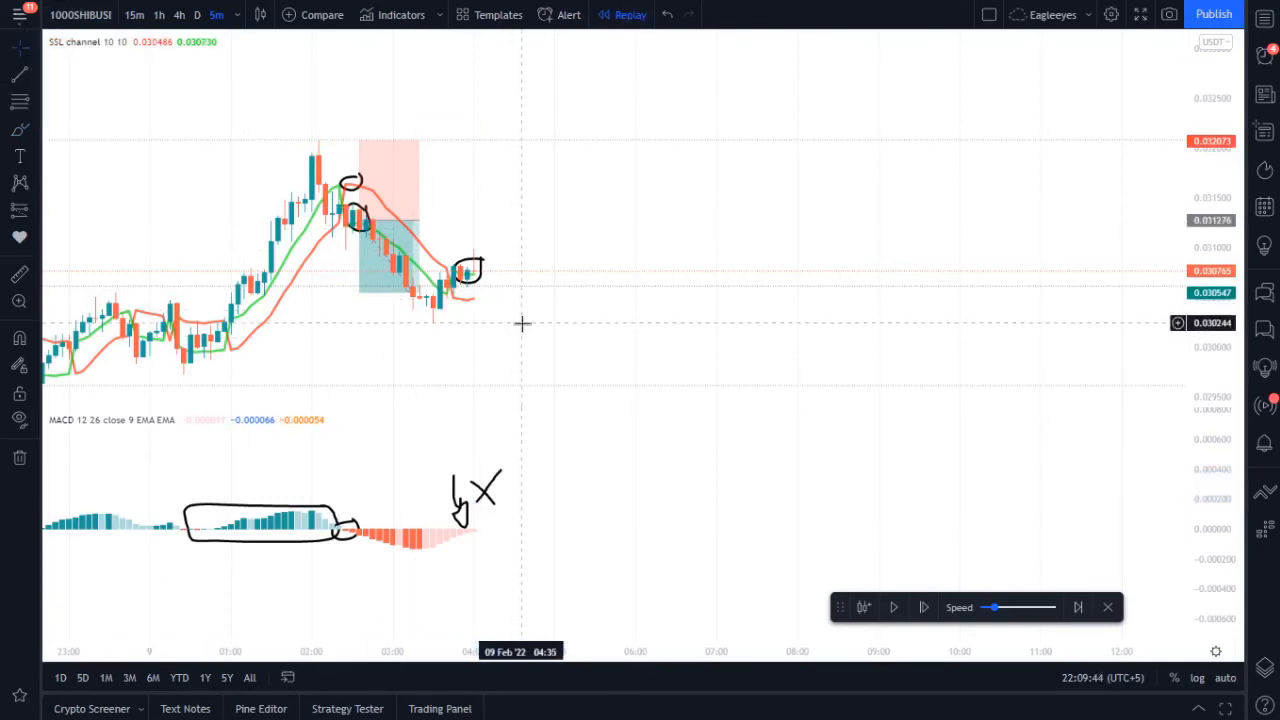
- Replay past the weak MACD signal, place a long position at the latest candle, then advance
{"action": "left_click", "coordinate": [923, 607]}
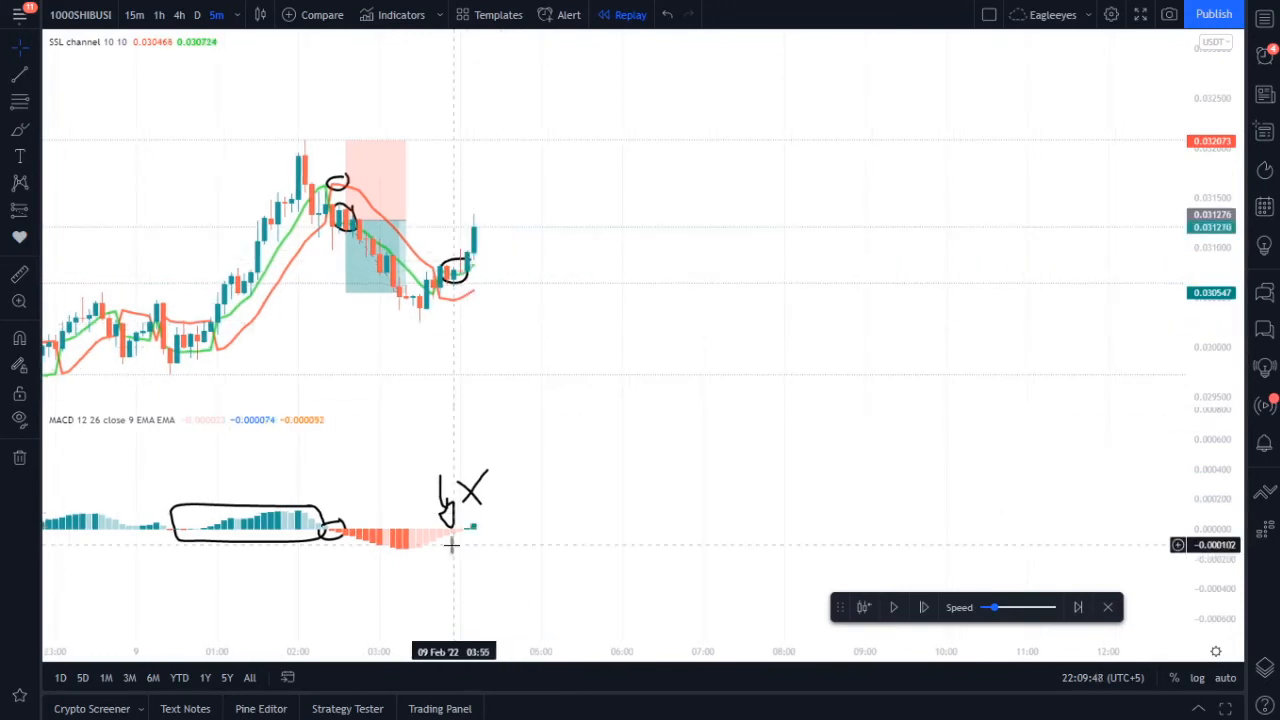
{"action": "mouse_move", "coordinate": [491, 432]}
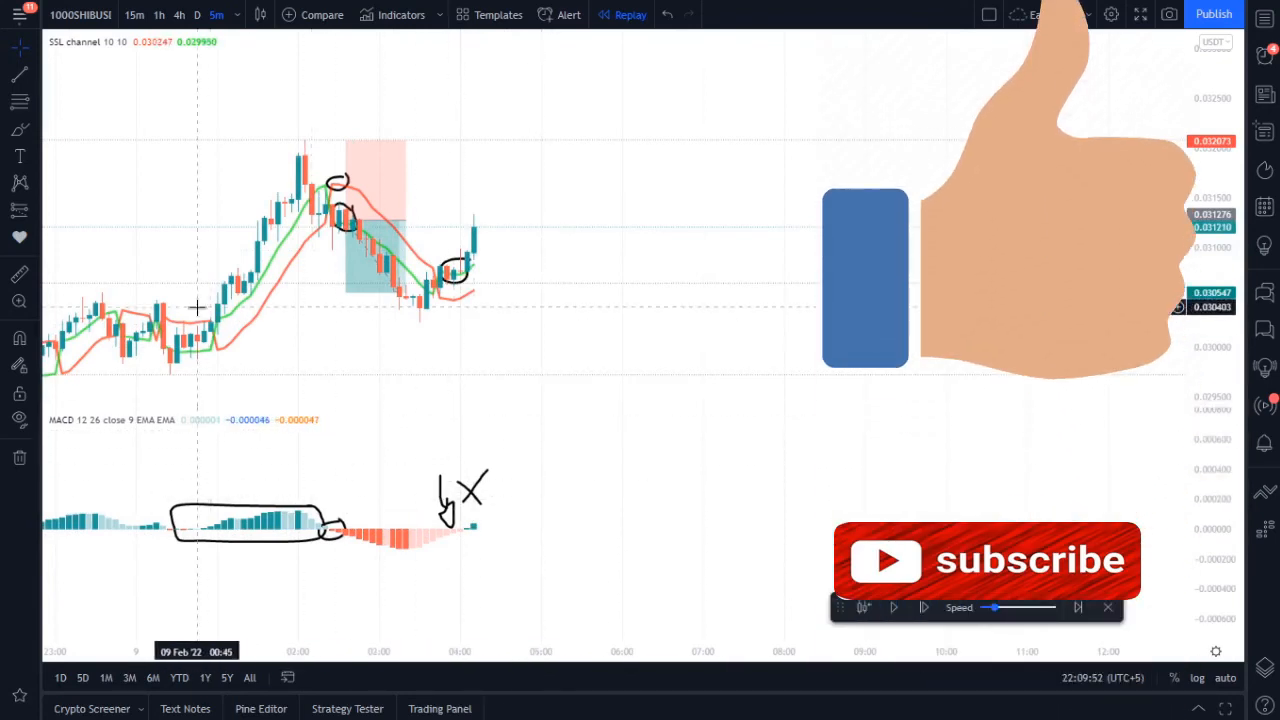
{"action": "mouse_move", "coordinate": [497, 300]}
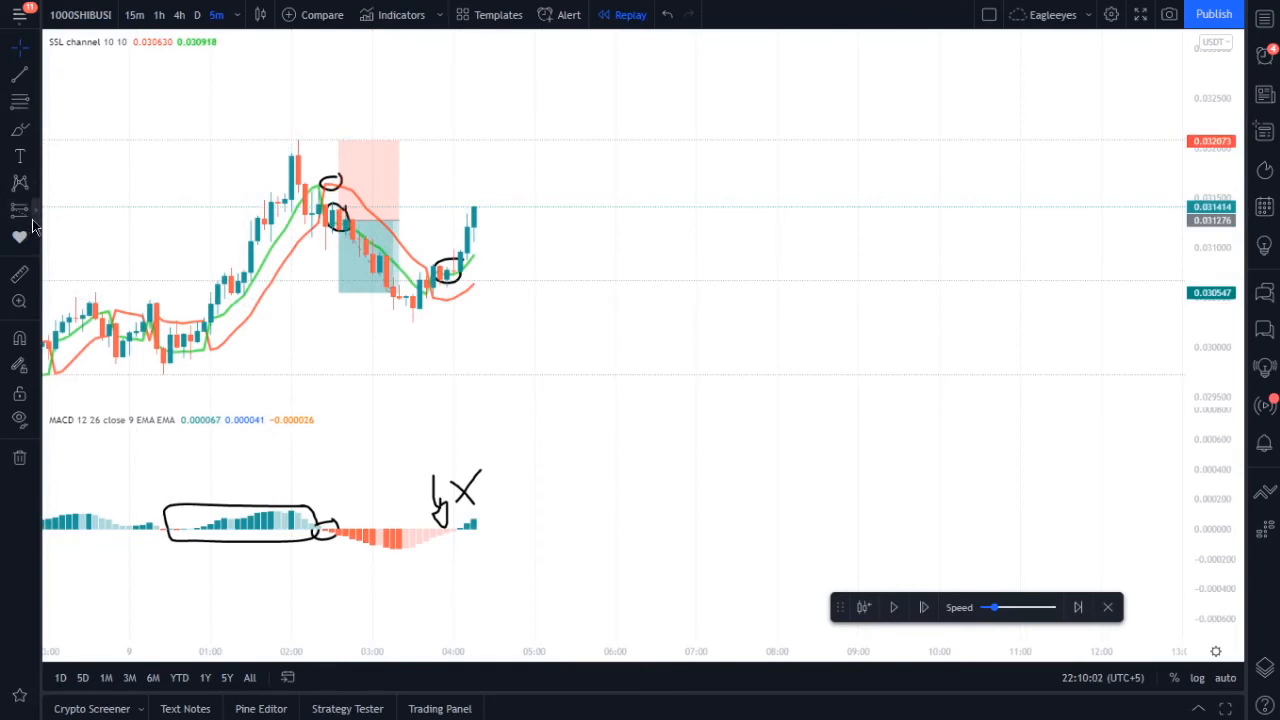
{"action": "left_click", "coordinate": [19, 211]}
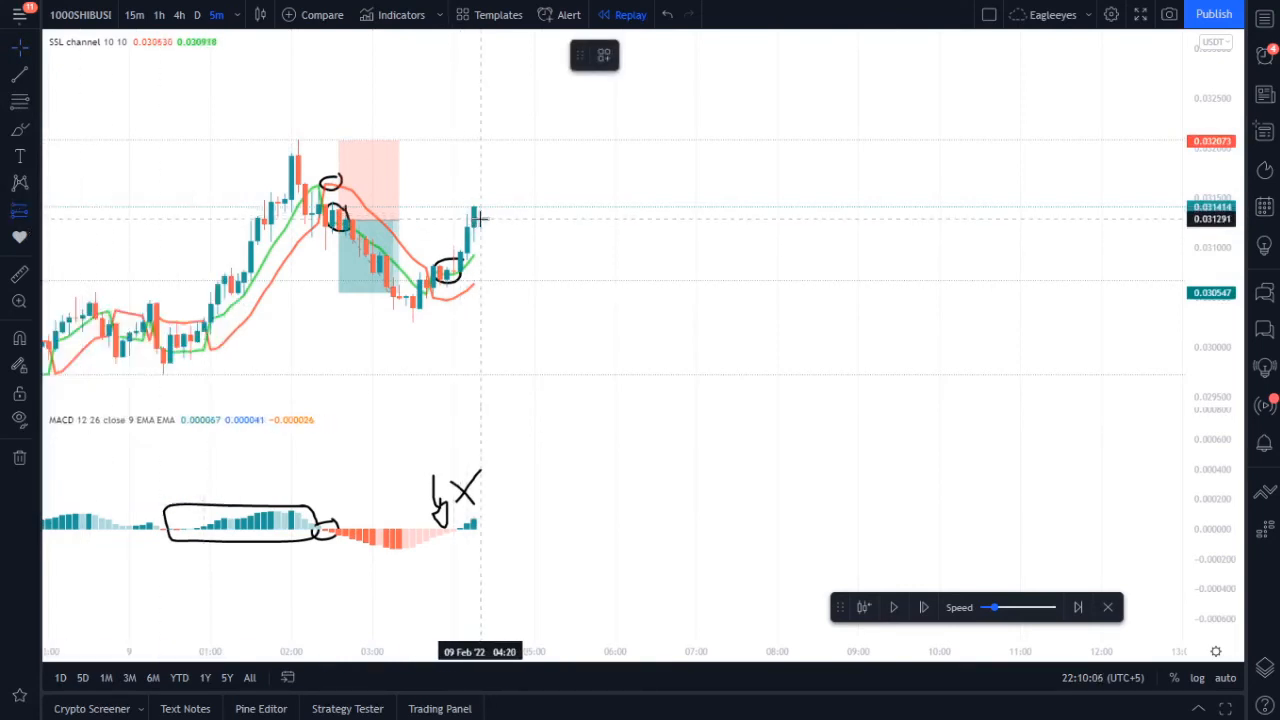
{"action": "left_click", "coordinate": [480, 218]}
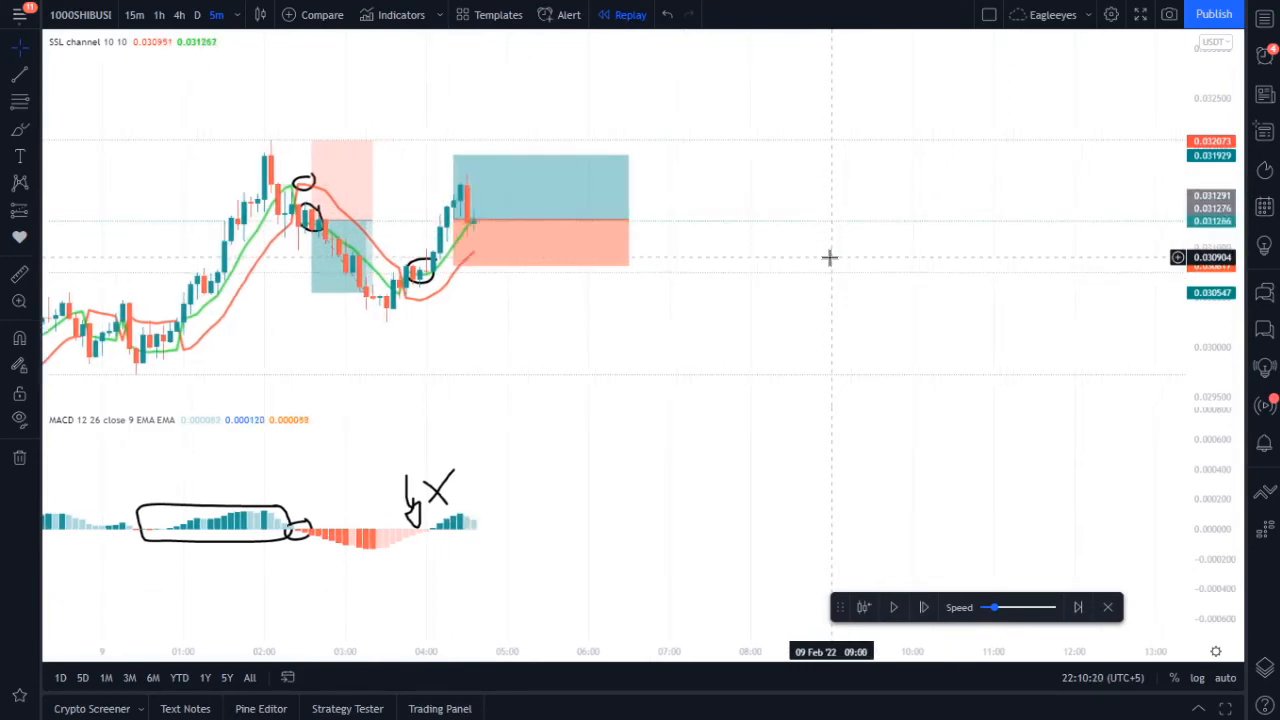
{"action": "left_click", "coordinate": [923, 607]}
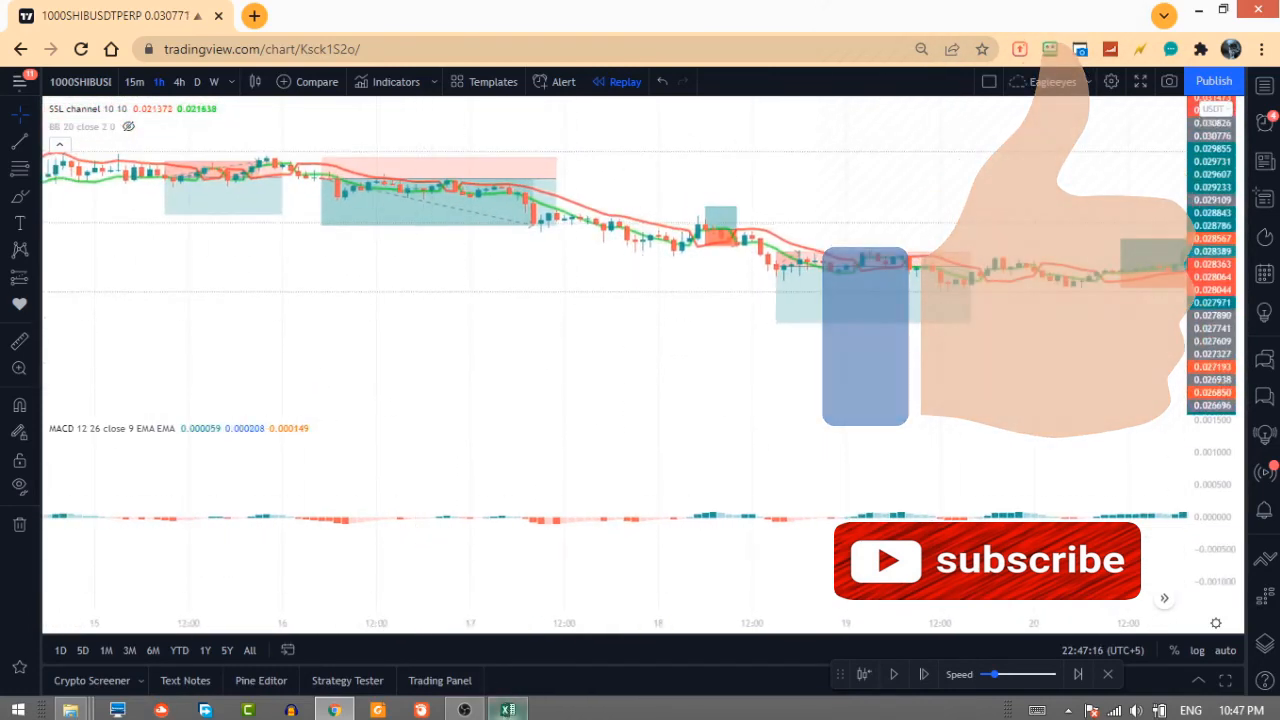
- In Excel, select the losses in C7:C18 and check the 9.92 total in H9
{"action": "left_click", "coordinate": [507, 710]}
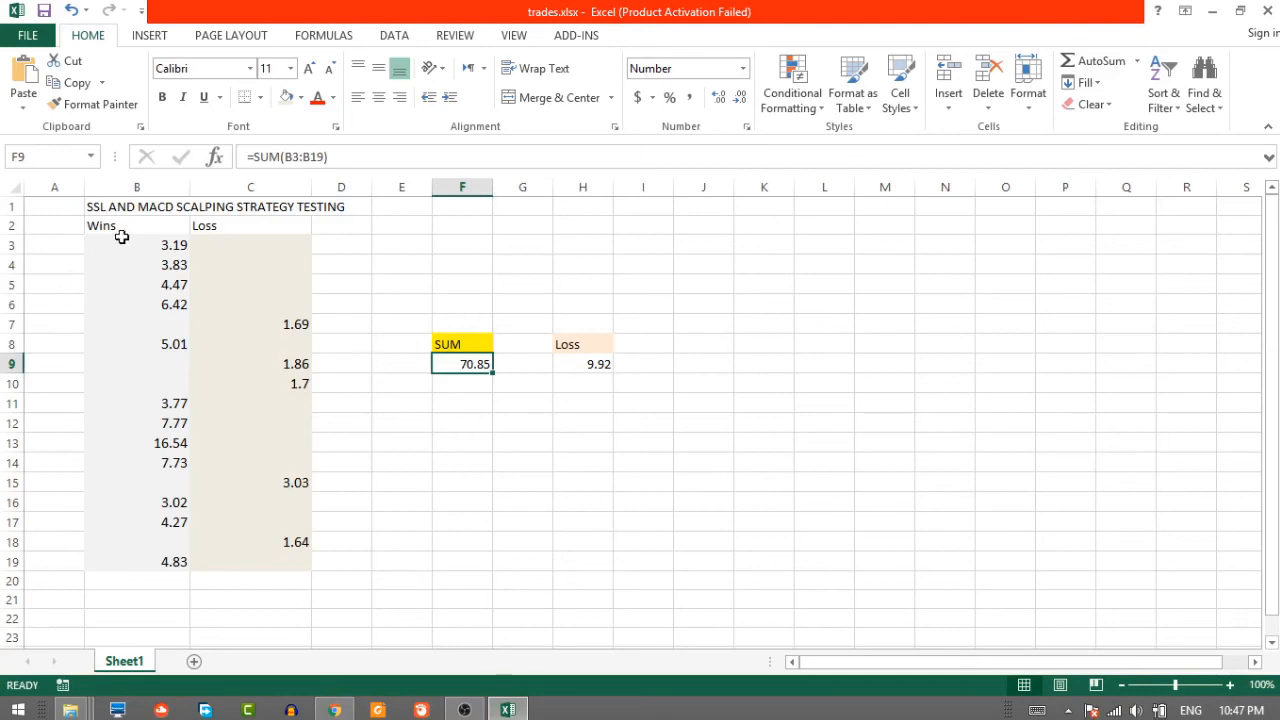
{"action": "left_click_drag", "start_coordinate": [122, 245], "coordinate": [138, 422]}
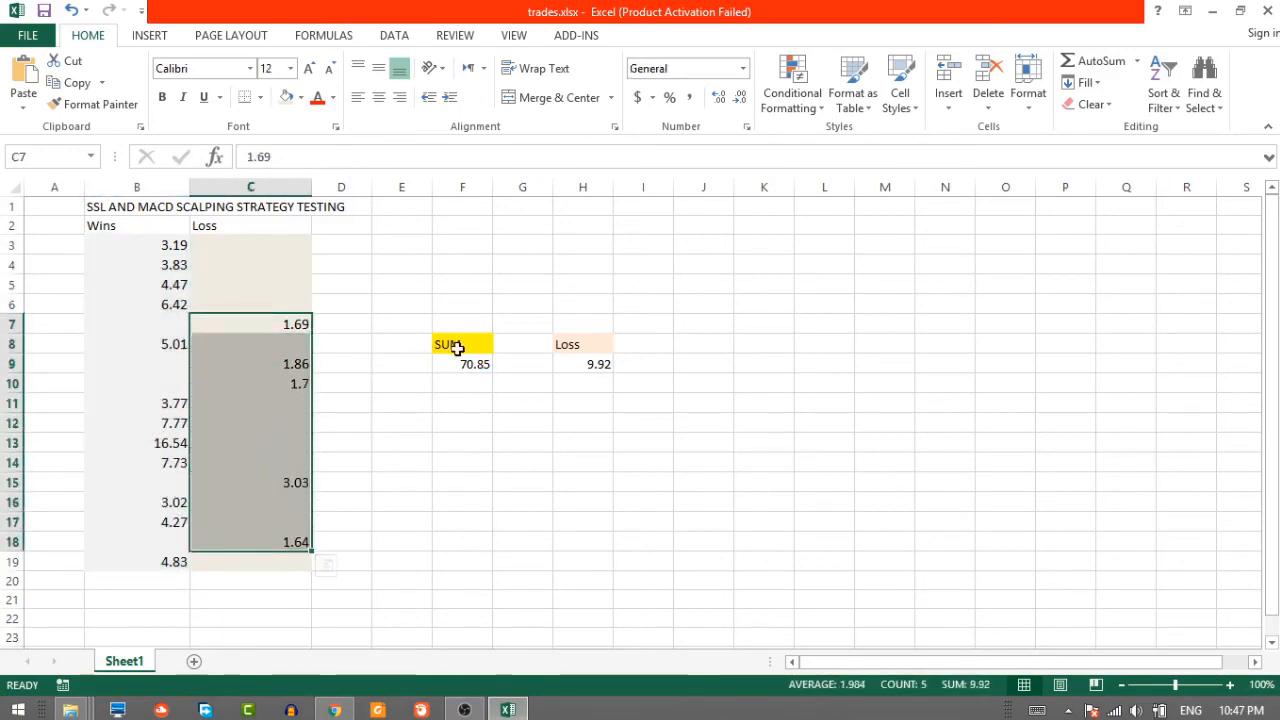
{"action": "left_click", "coordinate": [462, 363]}
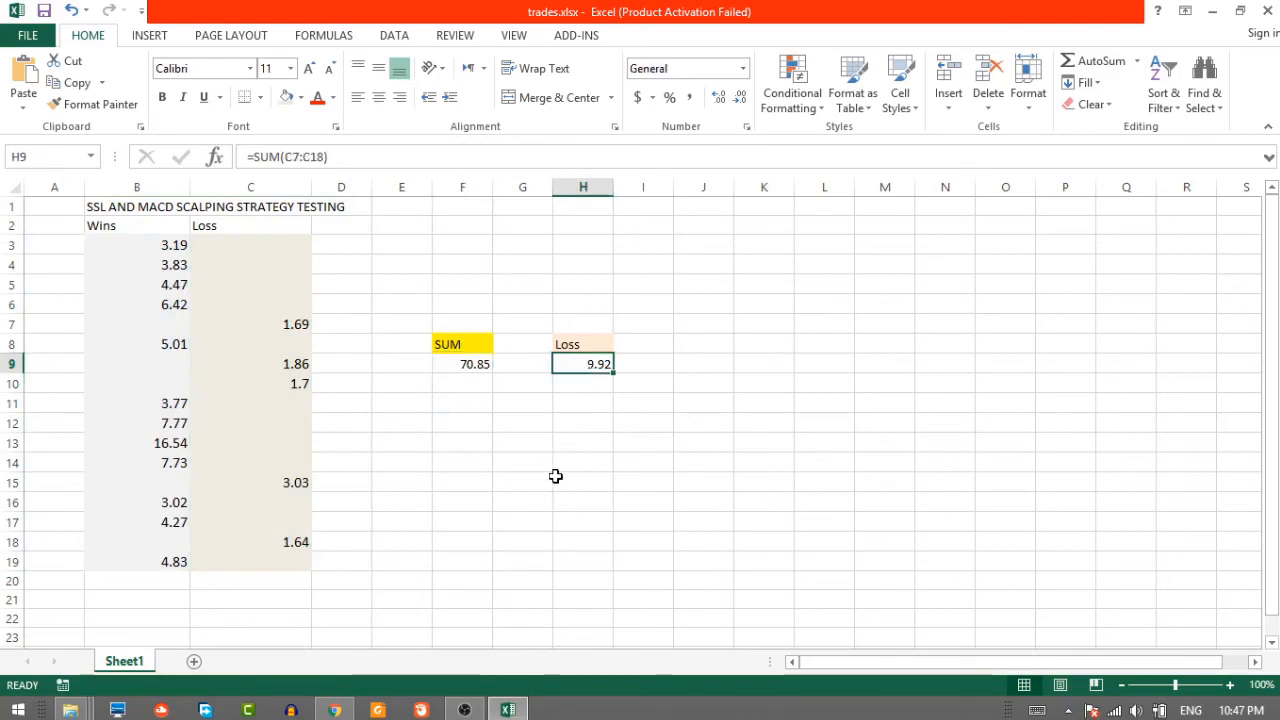
{"action": "left_click", "coordinate": [334, 710]}
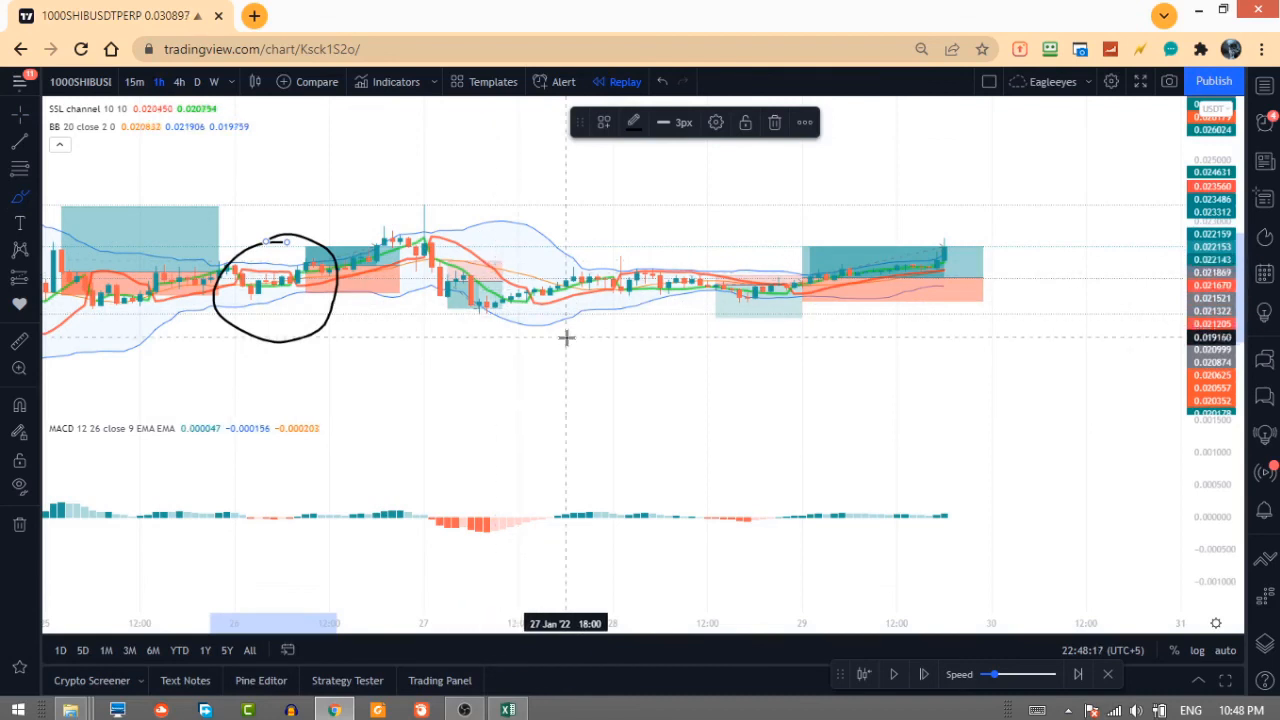
{"action": "mouse_move", "coordinate": [667, 253]}
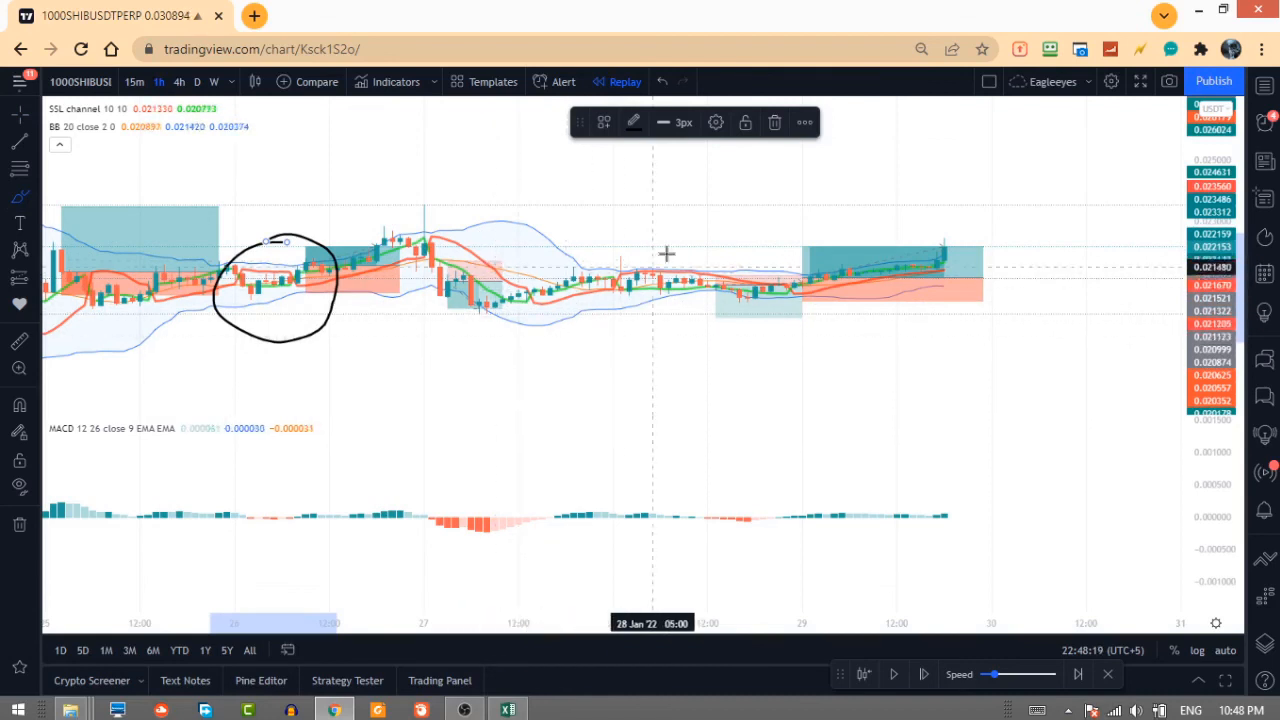
{"action": "mouse_move", "coordinate": [756, 261]}
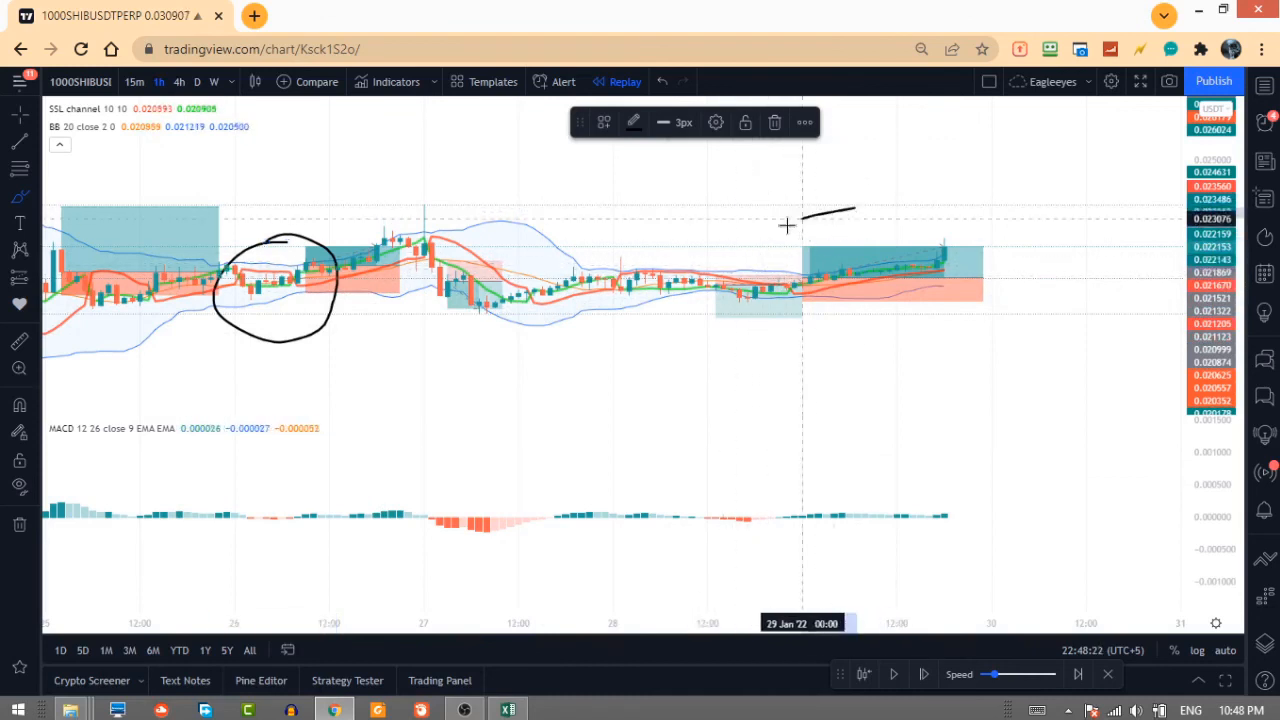
- Brush a circle around the final long-position zone near 29 January
{"action": "left_click_drag", "start_coordinate": [810, 220], "coordinate": [895, 350]}
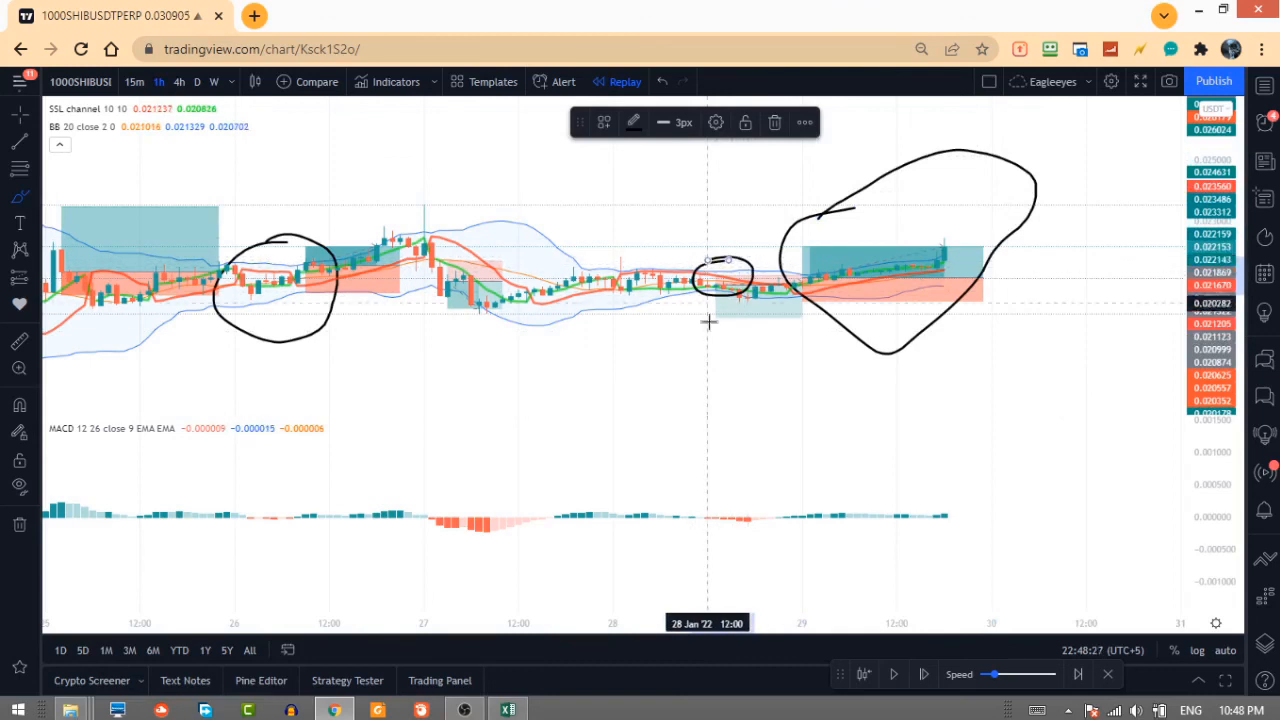
{"action": "mouse_move", "coordinate": [727, 382]}
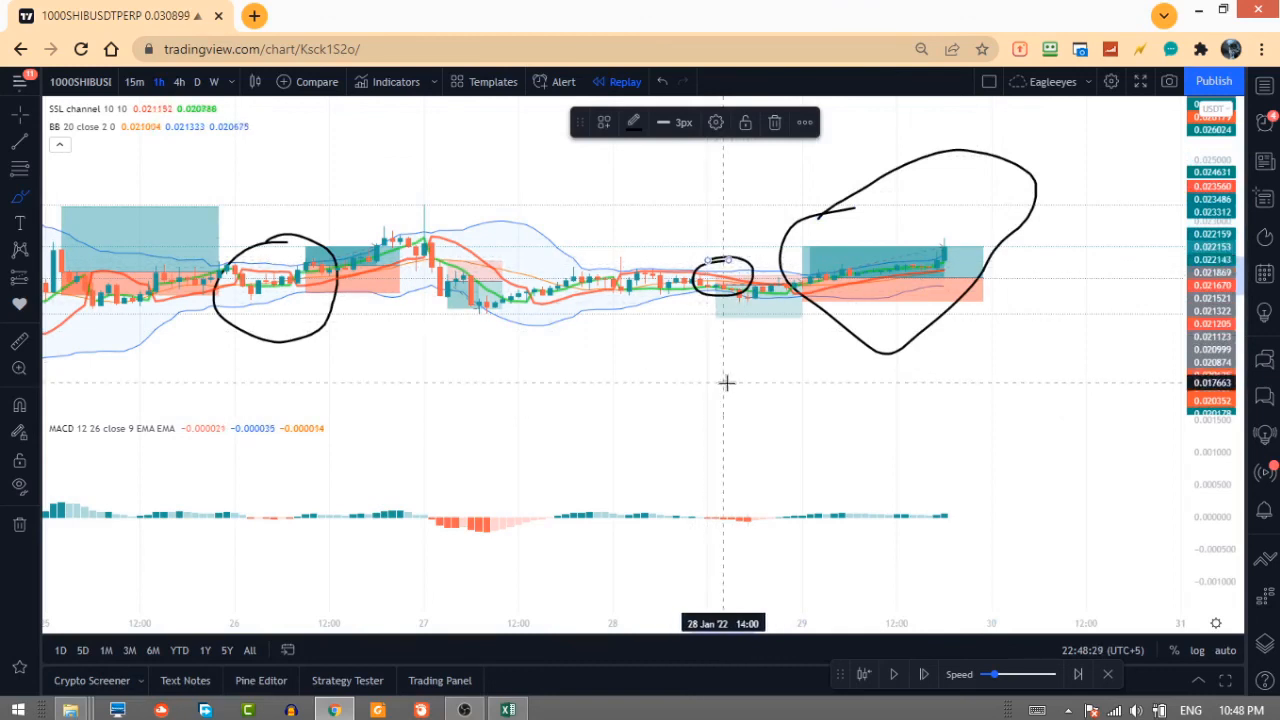